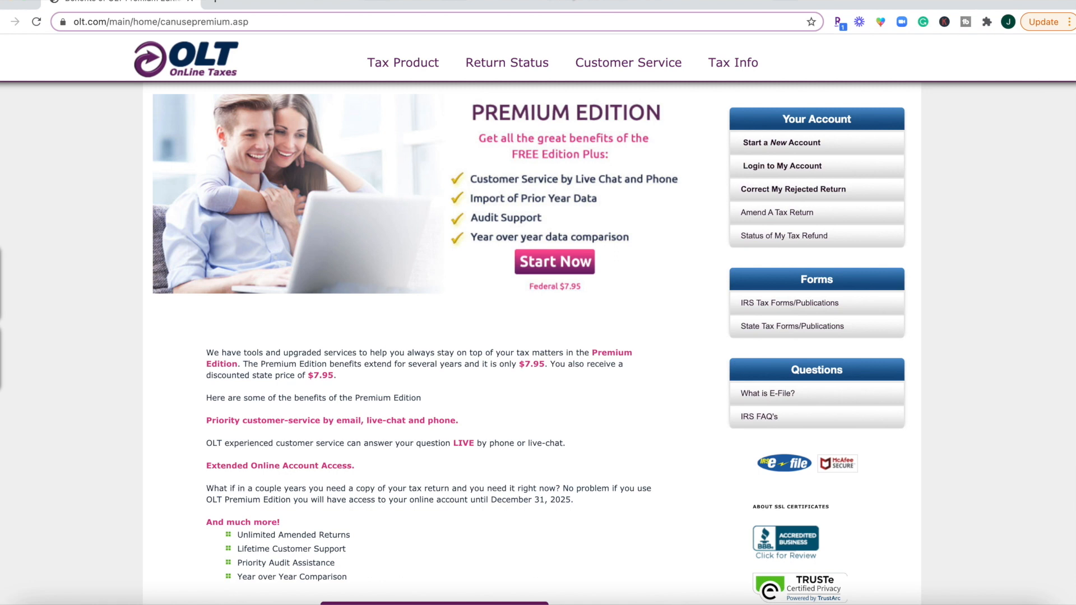
mouse_move(676, 397)
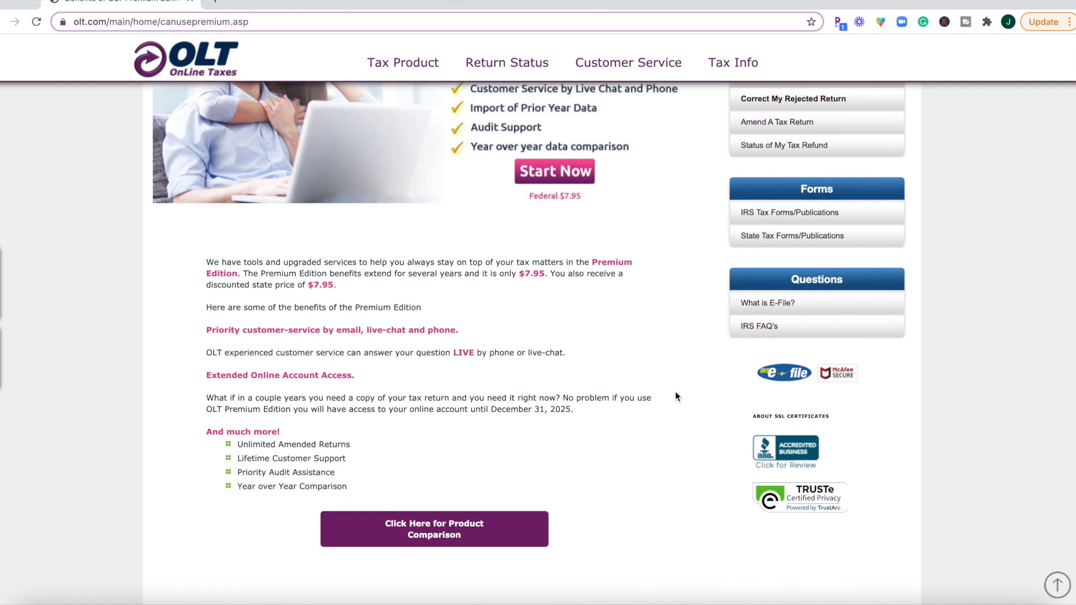
Scroll down through the Premium Edition overview page
scroll(down, 3)
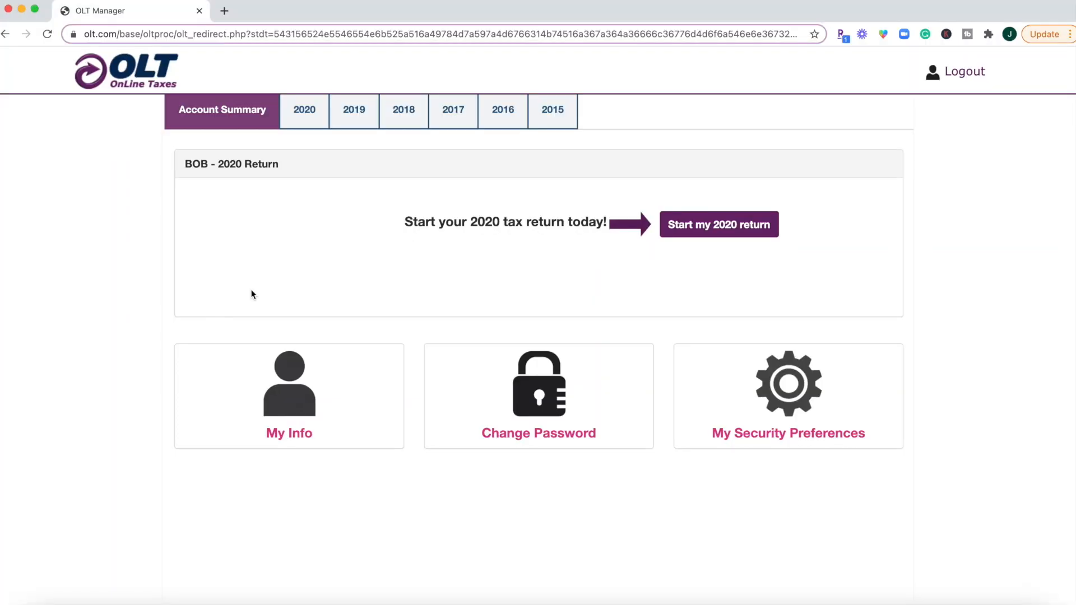
mouse_move(289, 400)
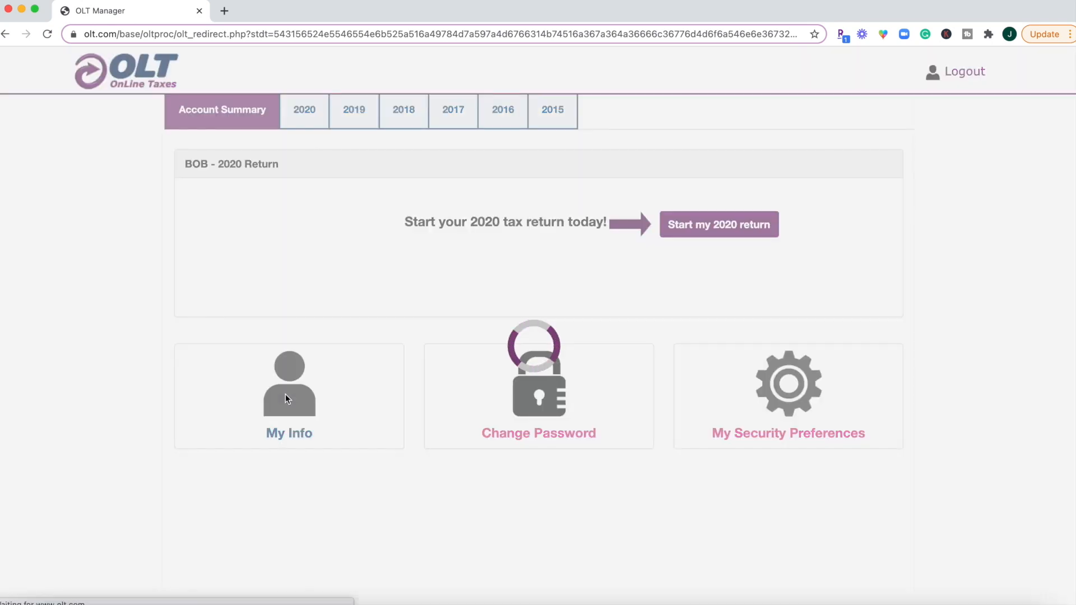
Review and save the general information under My Info without changes
click(289, 396)
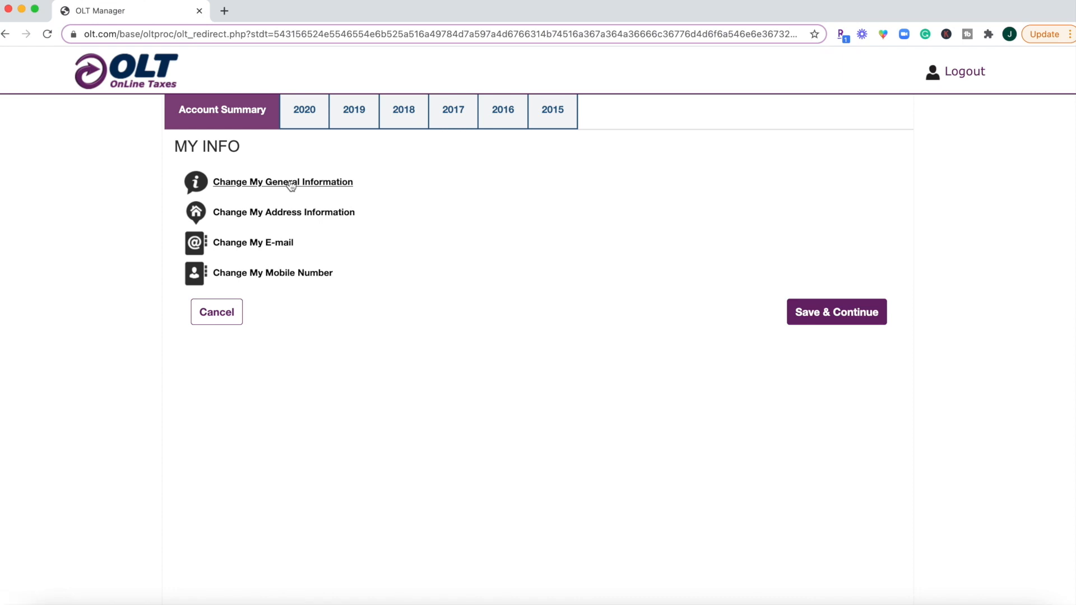
click(283, 182)
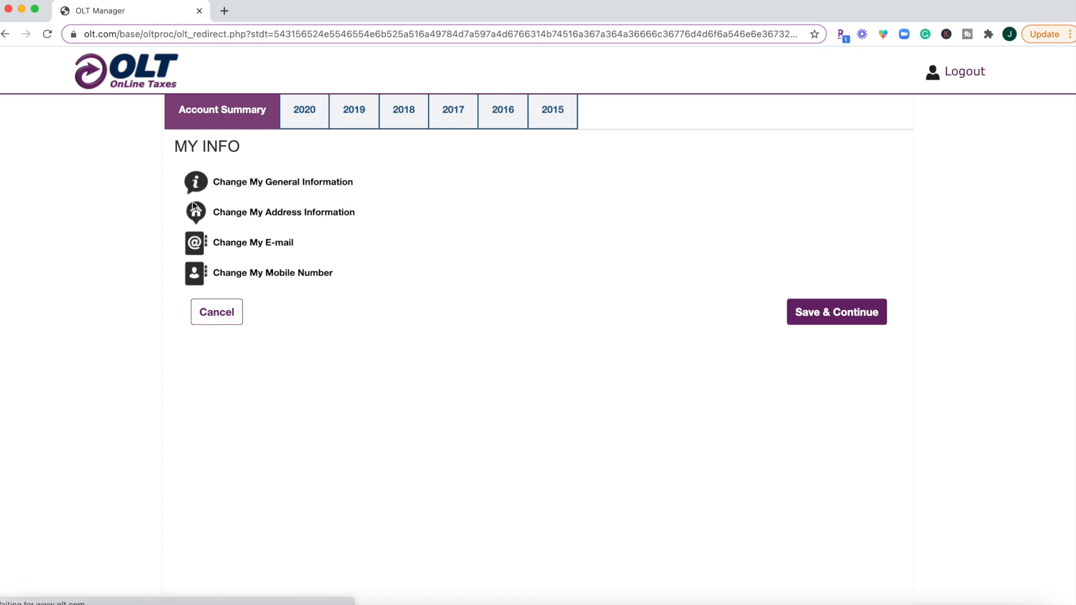
click(282, 181)
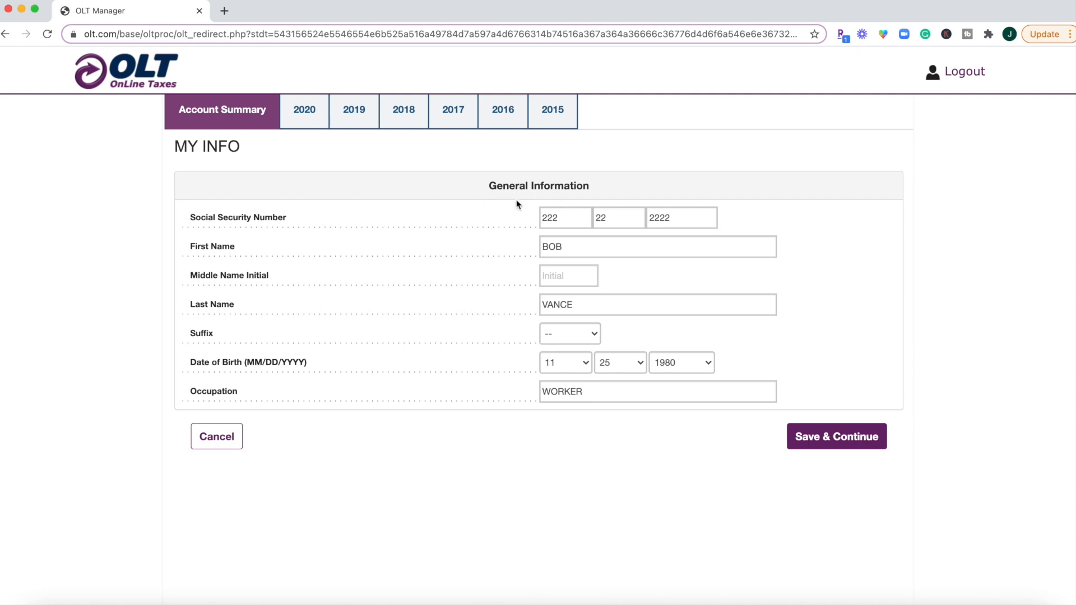
mouse_move(219, 281)
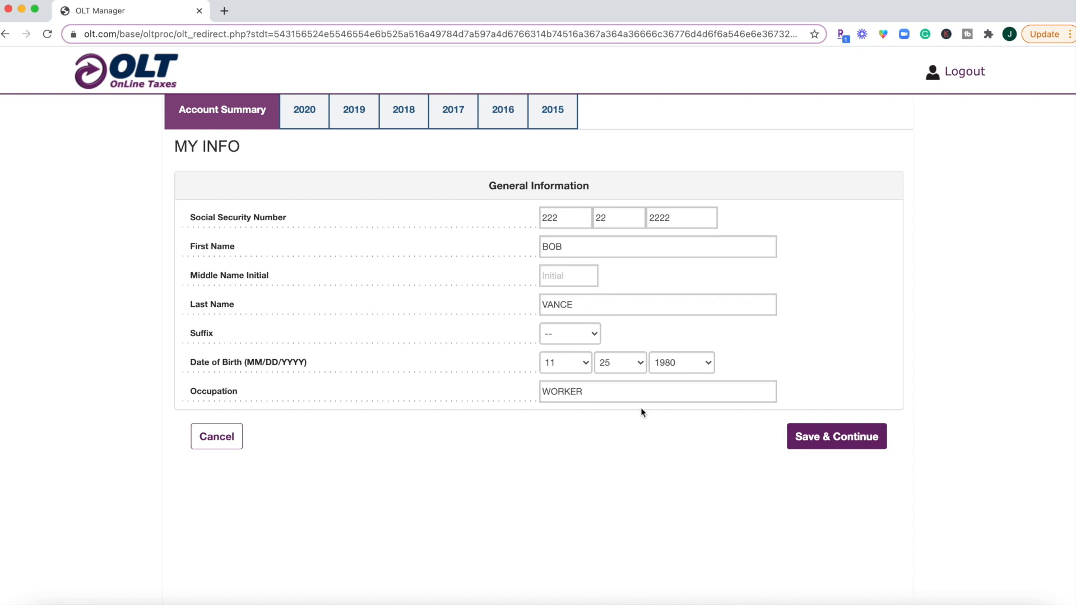
click(836, 436)
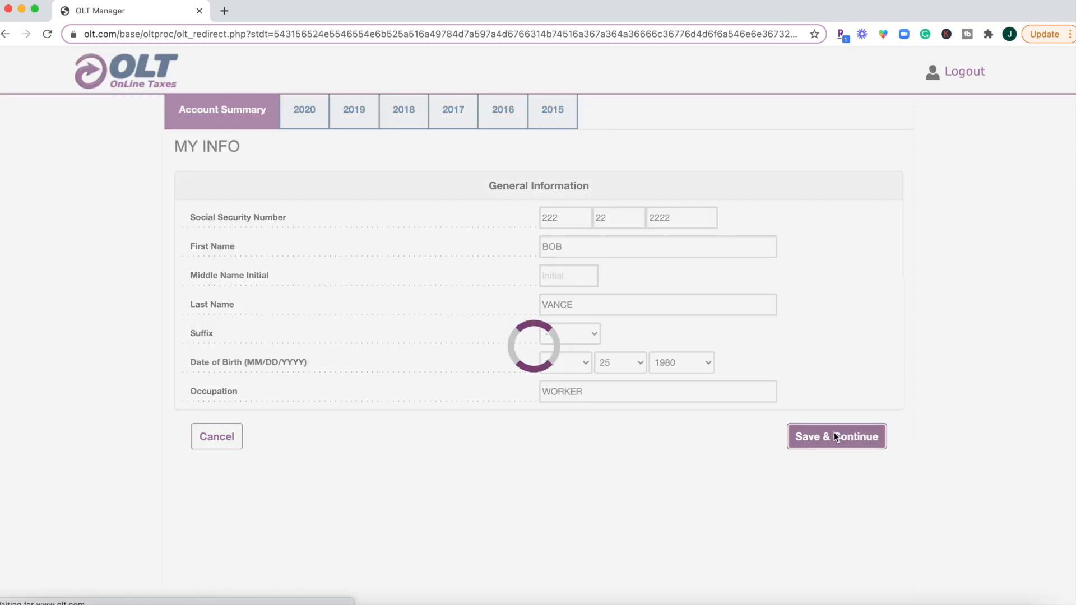
click(836, 436)
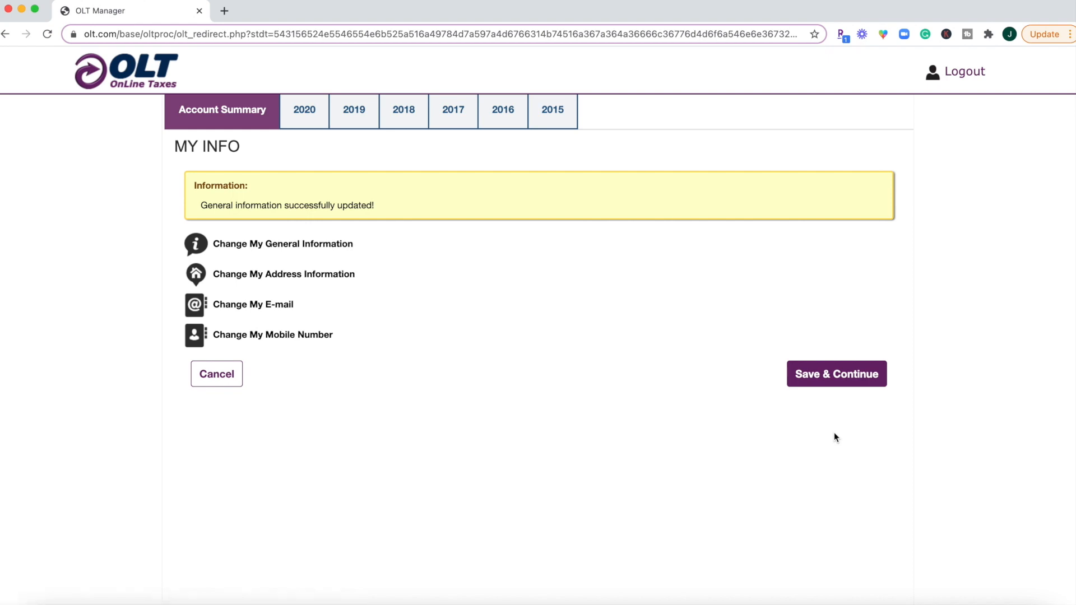
mouse_move(259, 351)
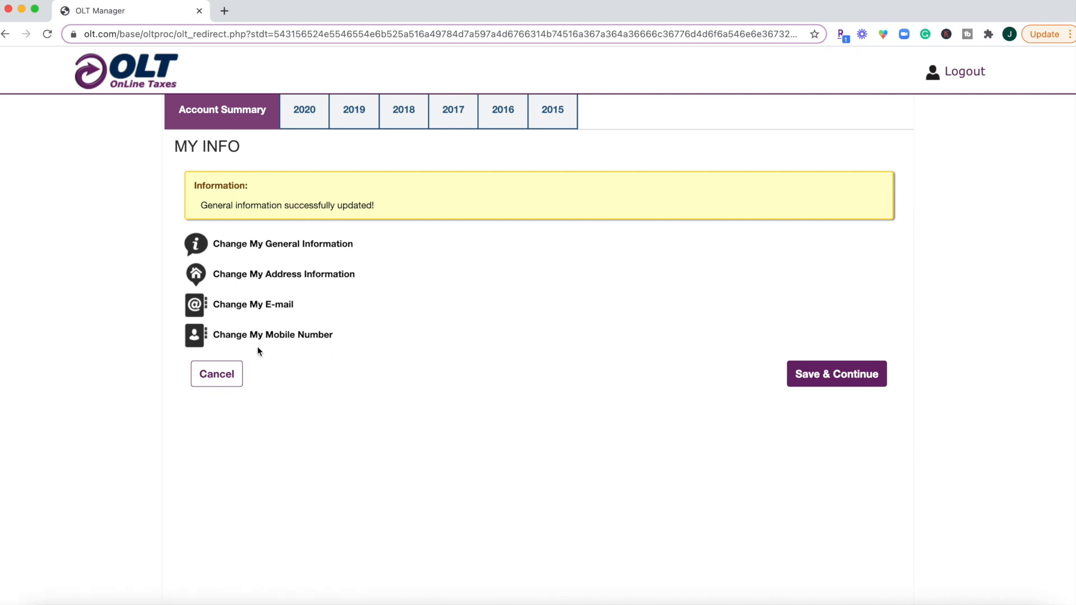
Review and save the San Diego, CA address information, returning to the account summary
click(283, 273)
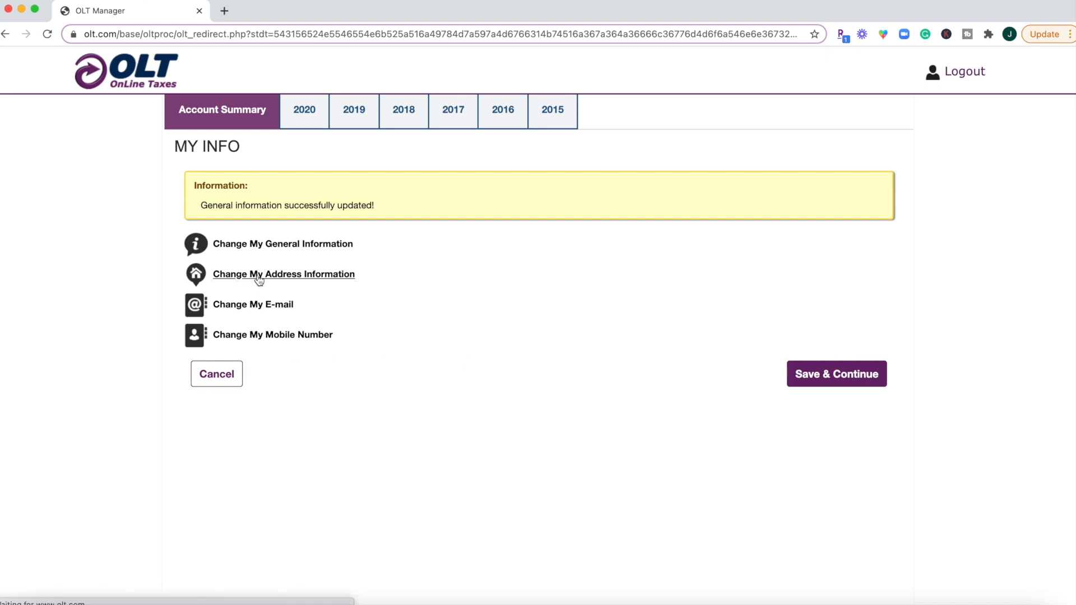
click(283, 273)
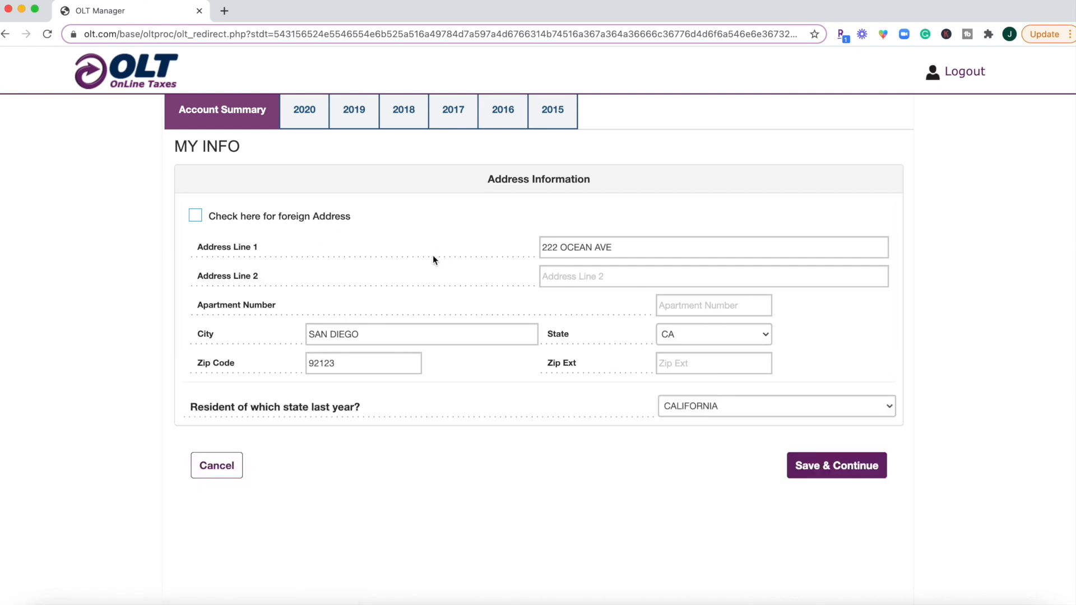
mouse_move(208, 249)
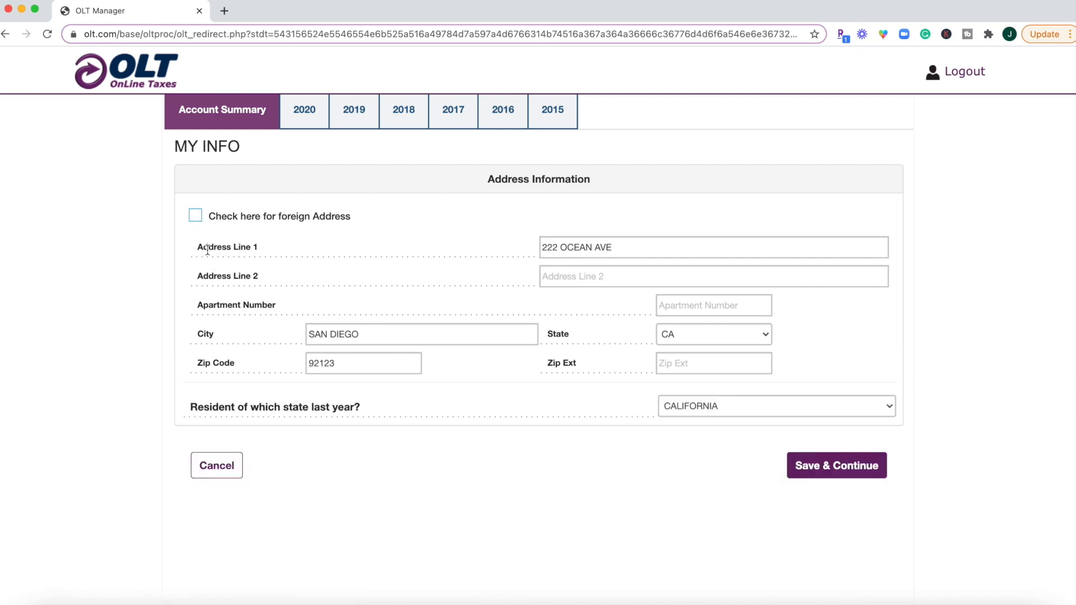
mouse_move(599, 344)
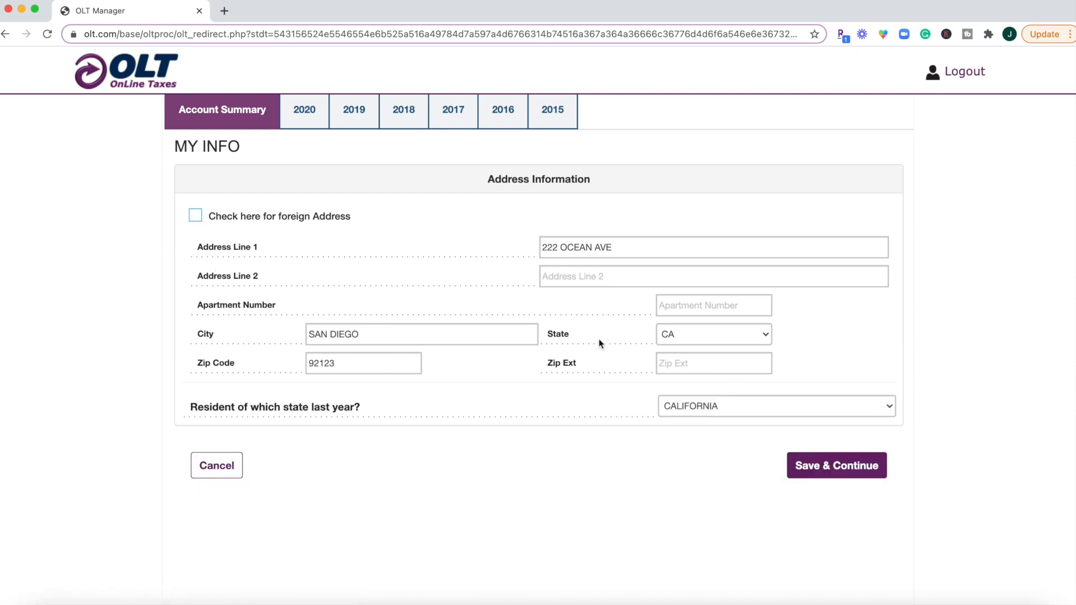
click(836, 466)
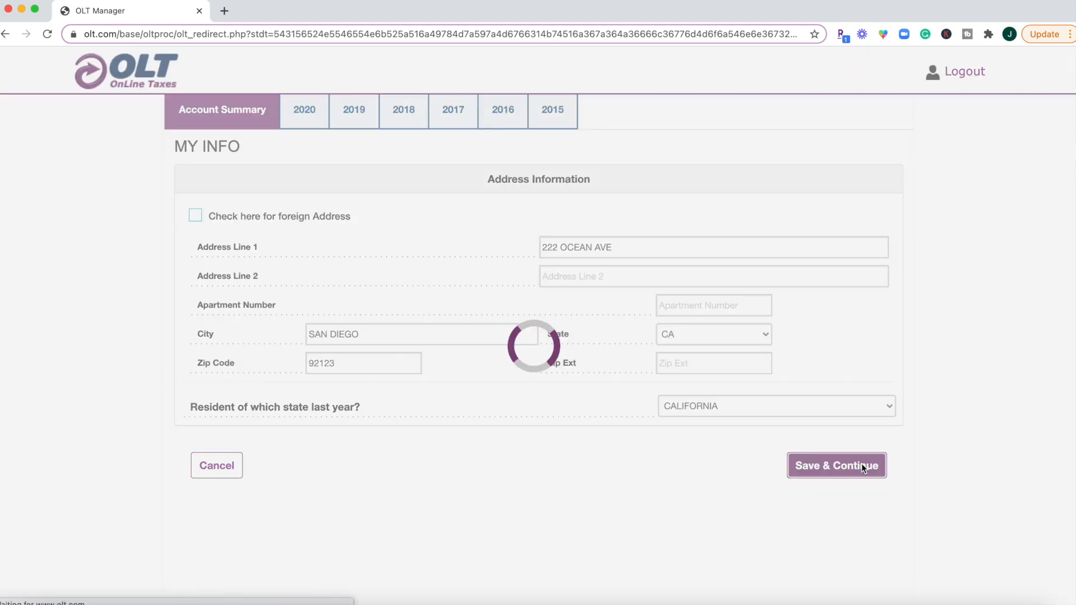
click(836, 465)
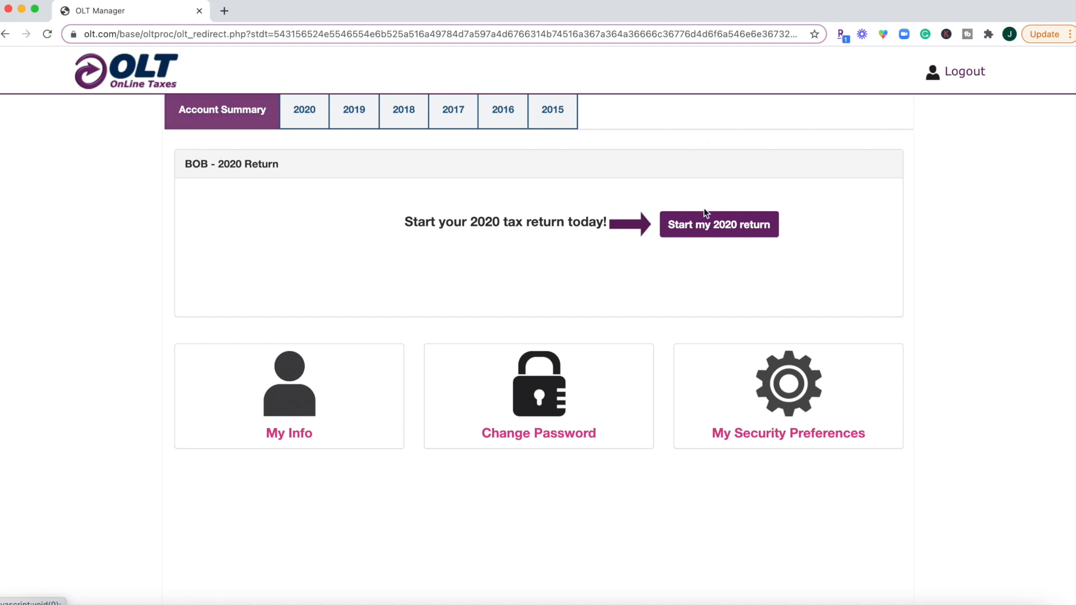
Start the 2020 return and proceed with the individual Form 1040 / 1040SR return type
click(717, 224)
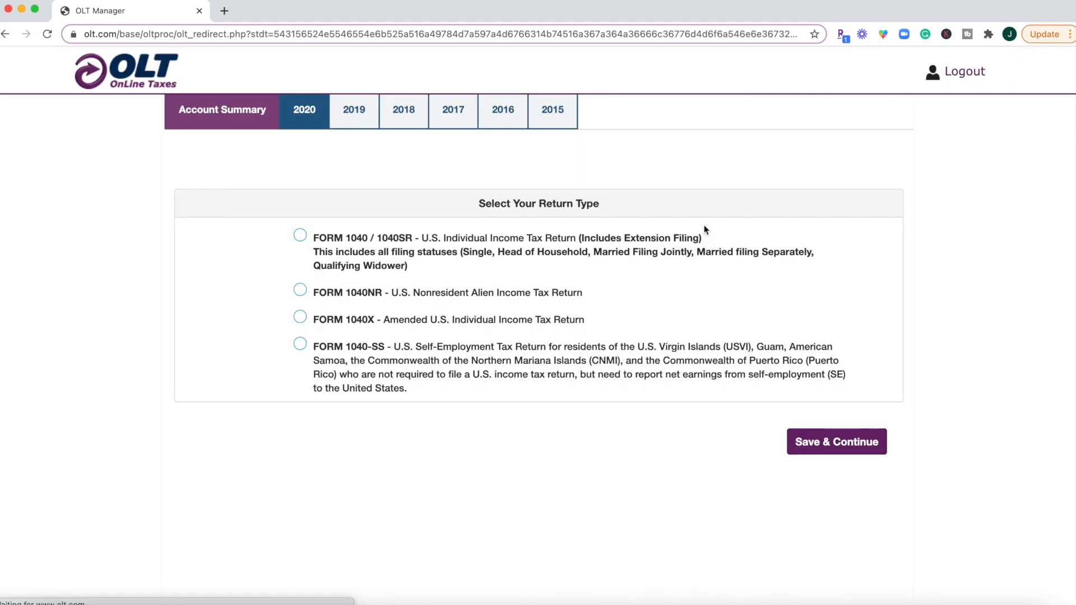
mouse_move(604, 238)
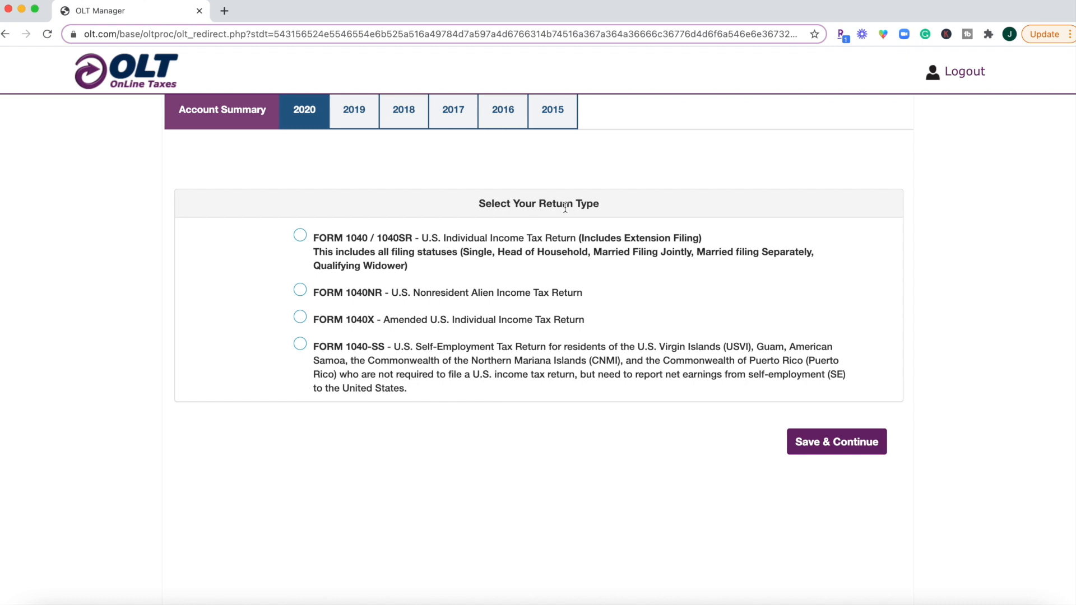
click(299, 234)
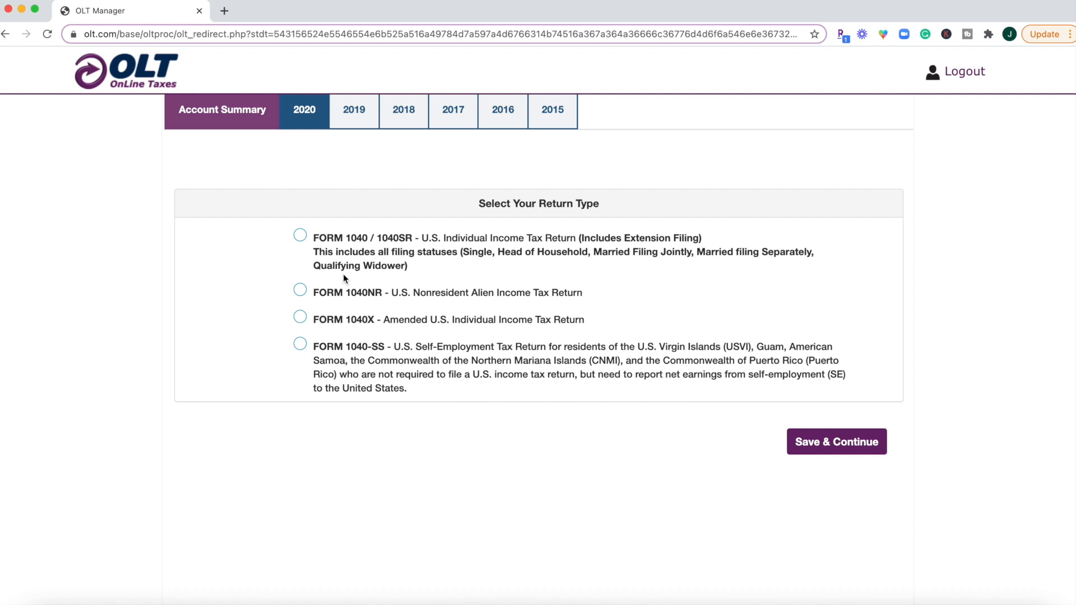
mouse_move(371, 254)
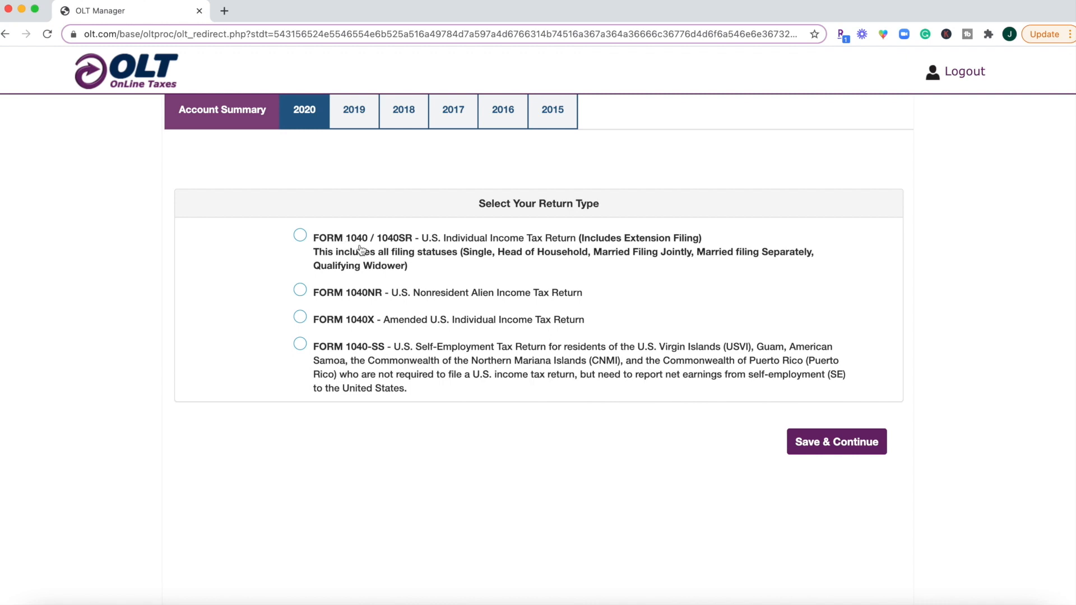
mouse_move(374, 301)
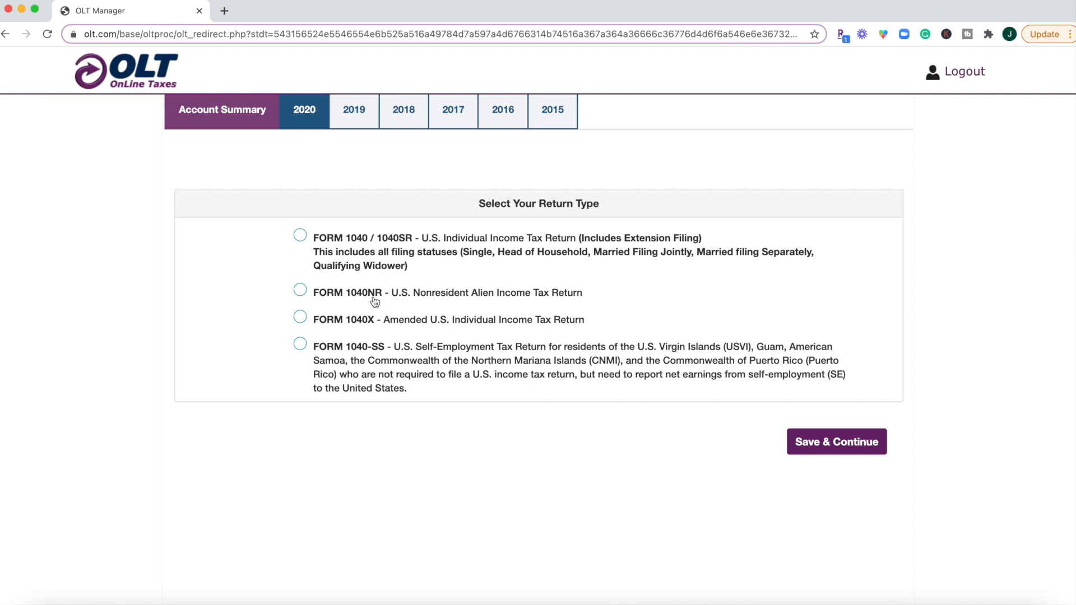
mouse_move(356, 335)
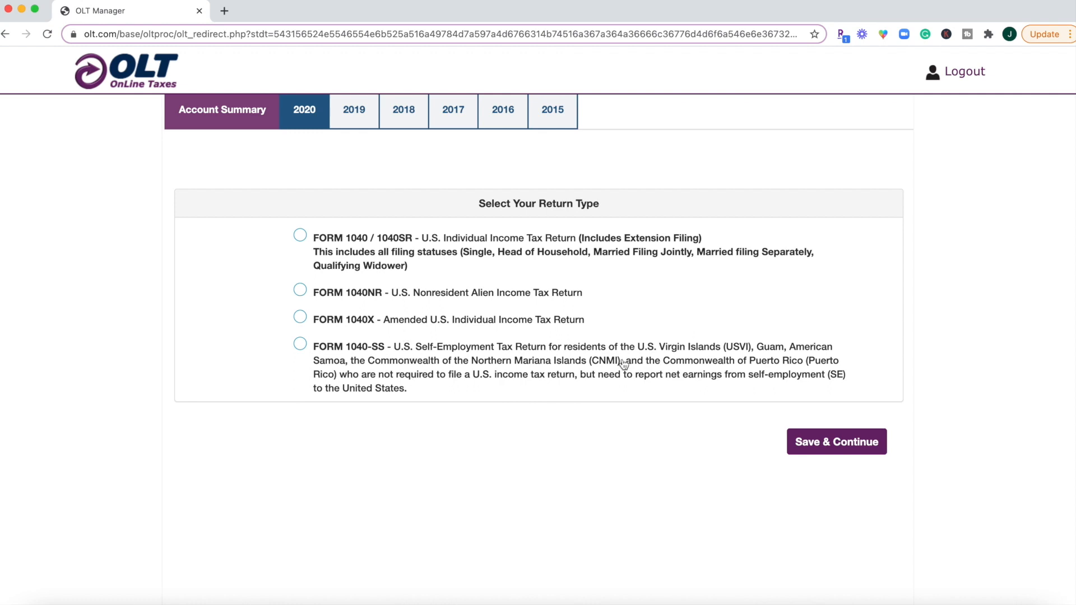
mouse_move(517, 393)
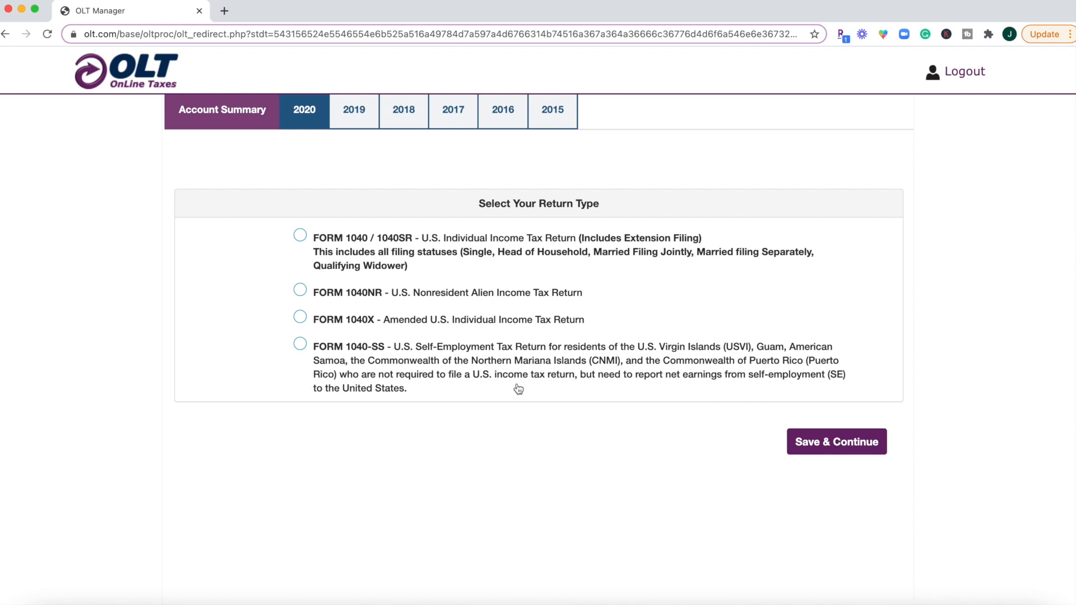
click(835, 442)
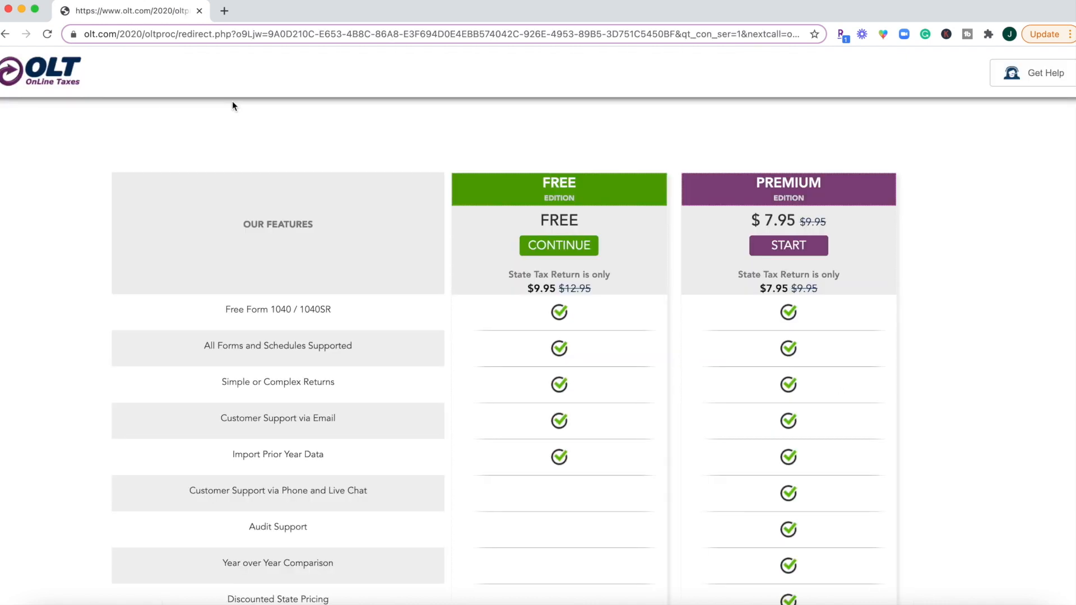
Review the edition comparison table and continue with the Free Edition
scroll(down, 3)
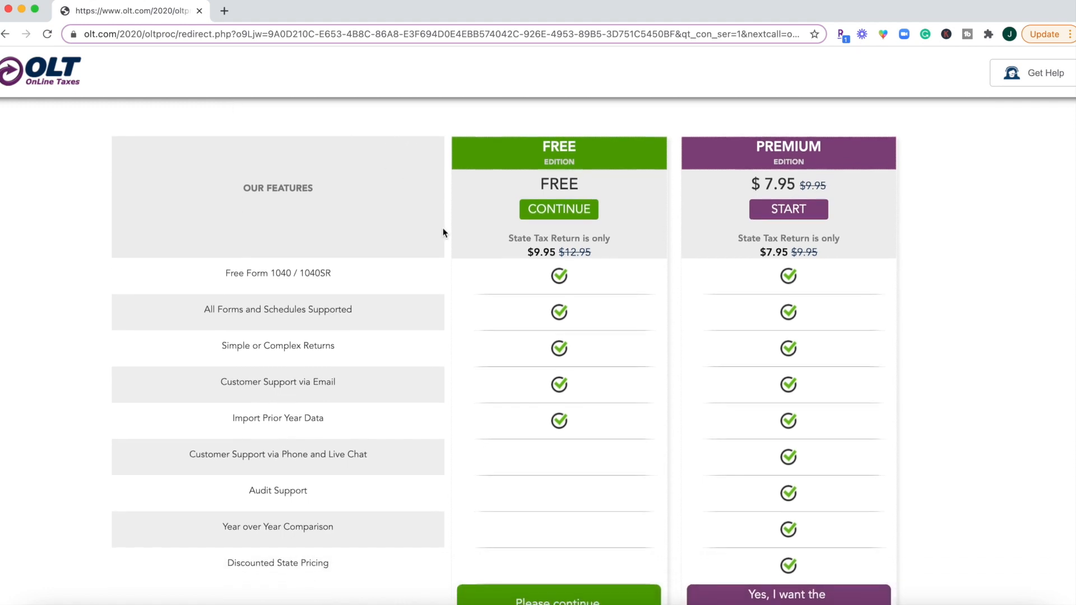
scroll(down, 3)
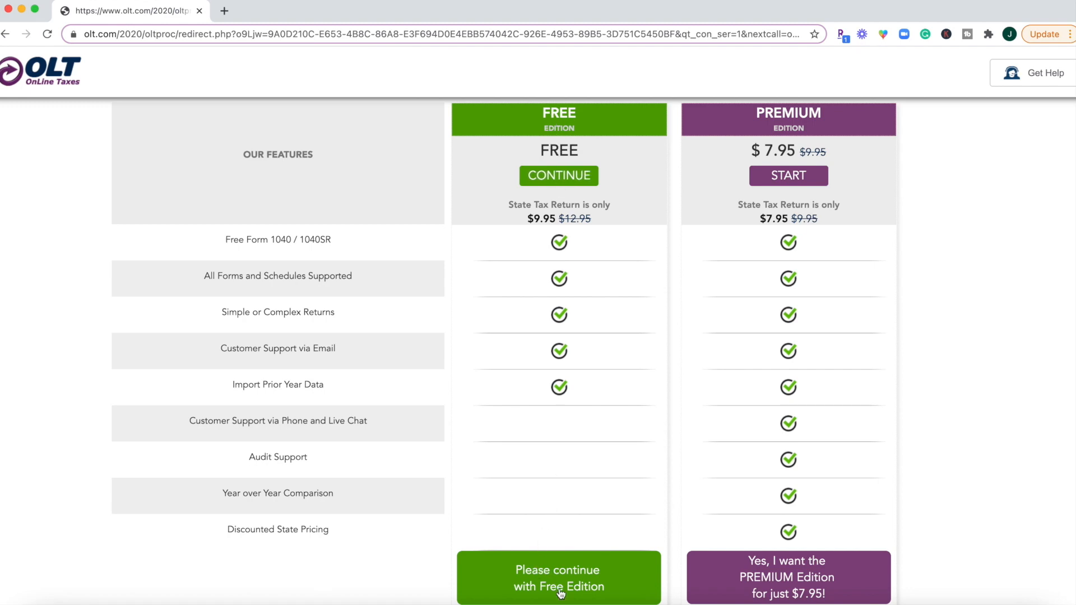
click(558, 577)
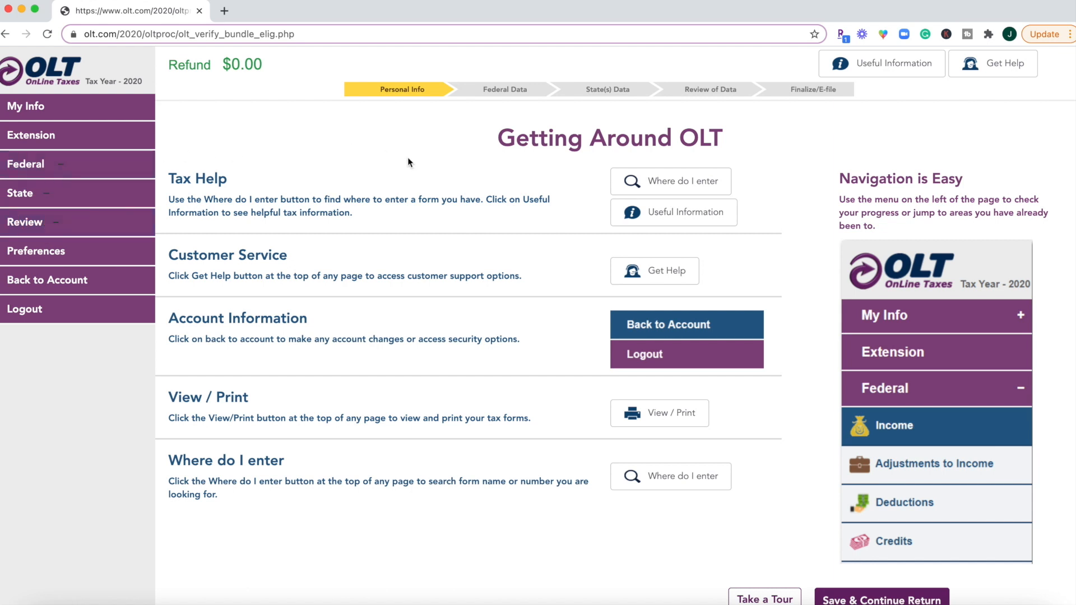
mouse_move(270, 256)
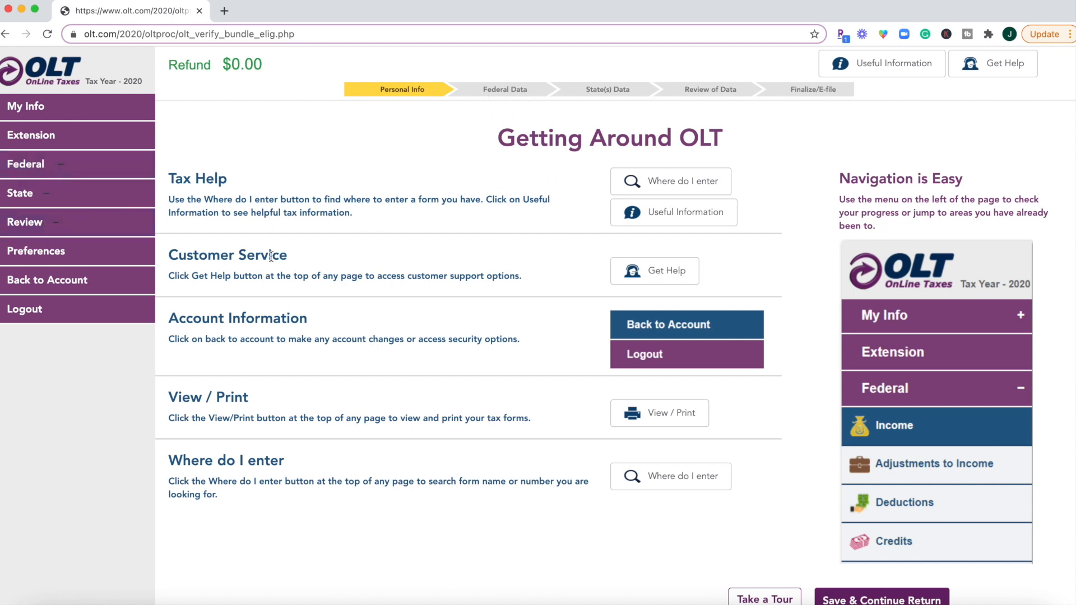
mouse_move(597, 454)
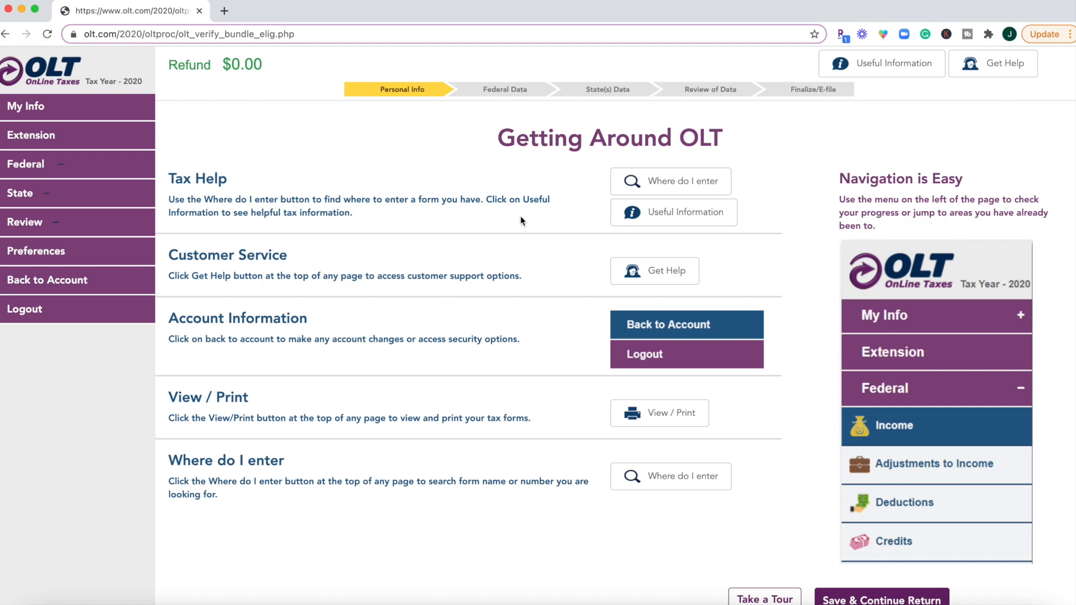
Finish the Getting Around OLT overview and continue to the return
scroll(down, 3)
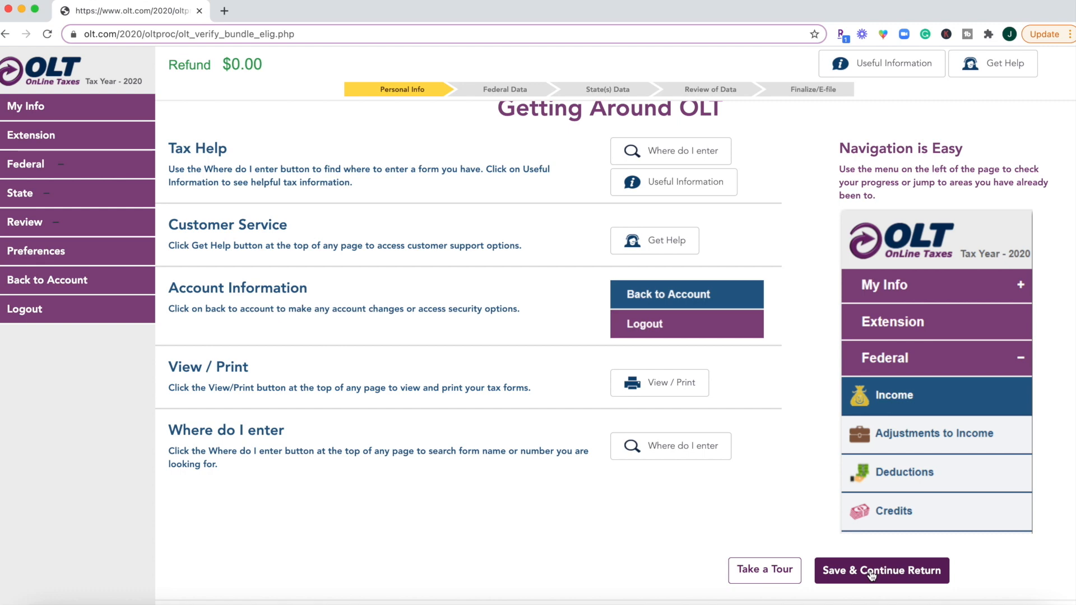
click(881, 570)
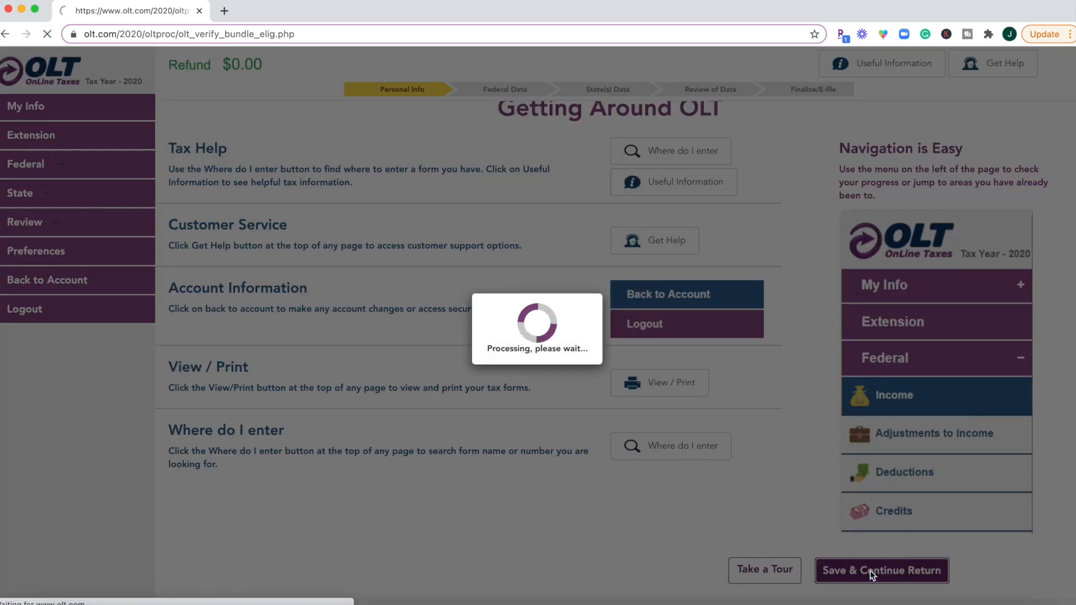
Look through the prefilled taxpayer sections and bring up the help on what counts as disabled
click(881, 570)
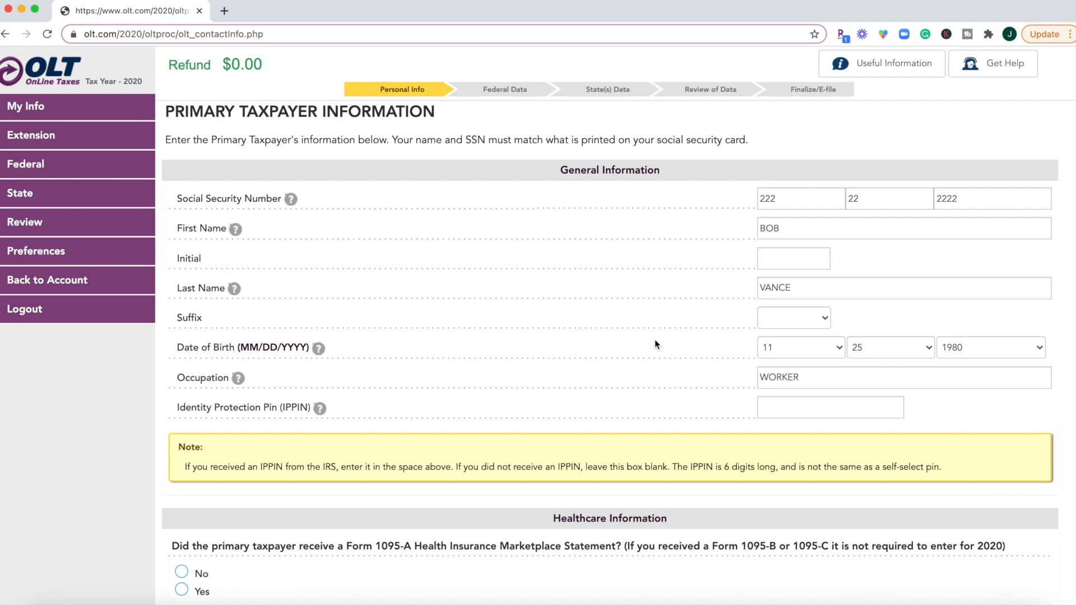
scroll(down, 3)
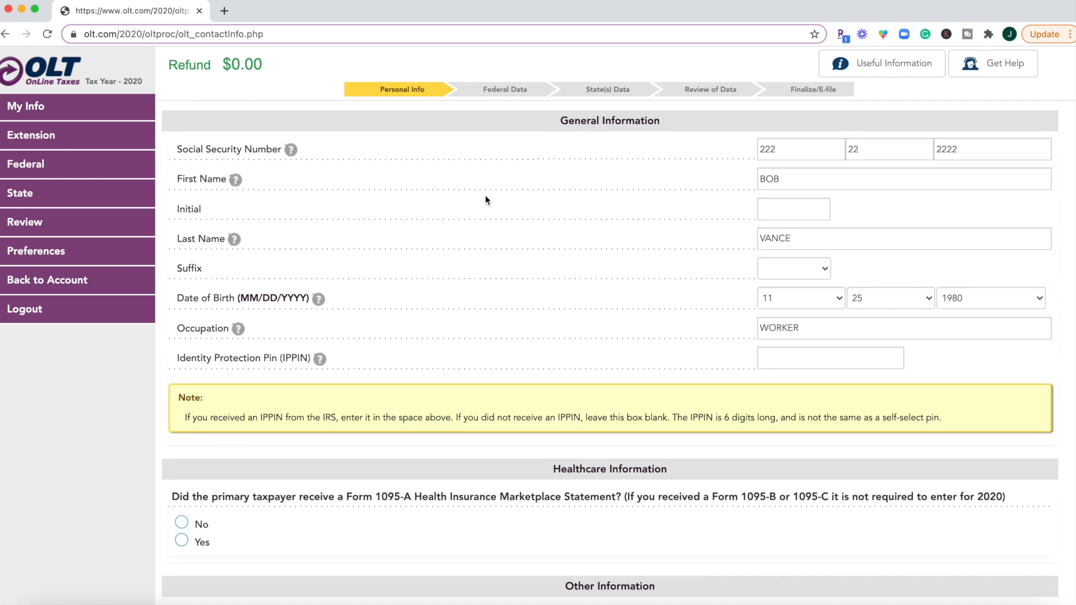
scroll(down, 3)
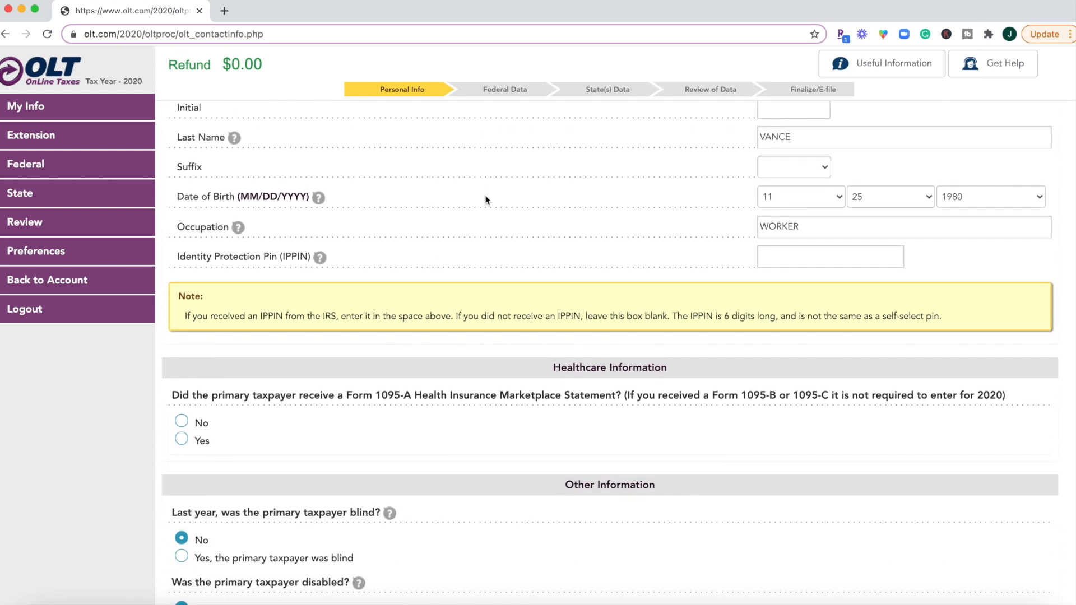
scroll(down, 3)
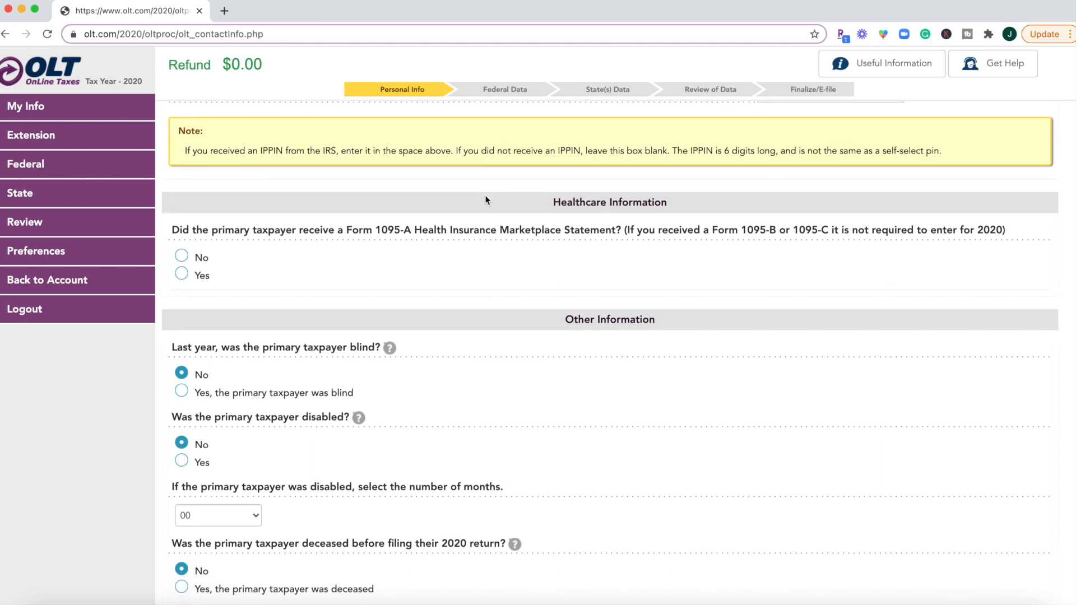
scroll(down, 3)
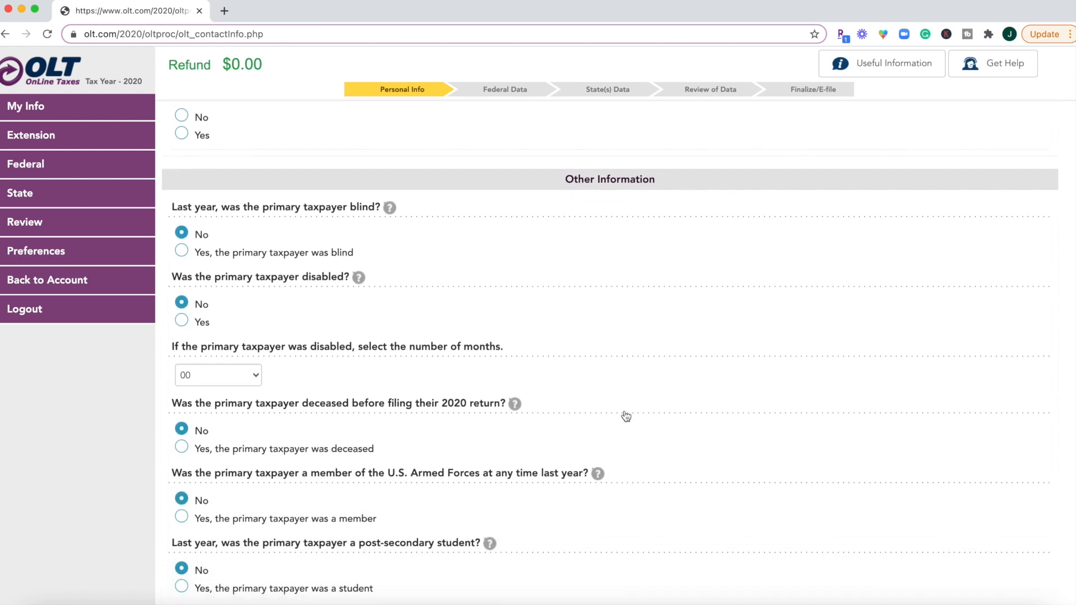
mouse_move(383, 284)
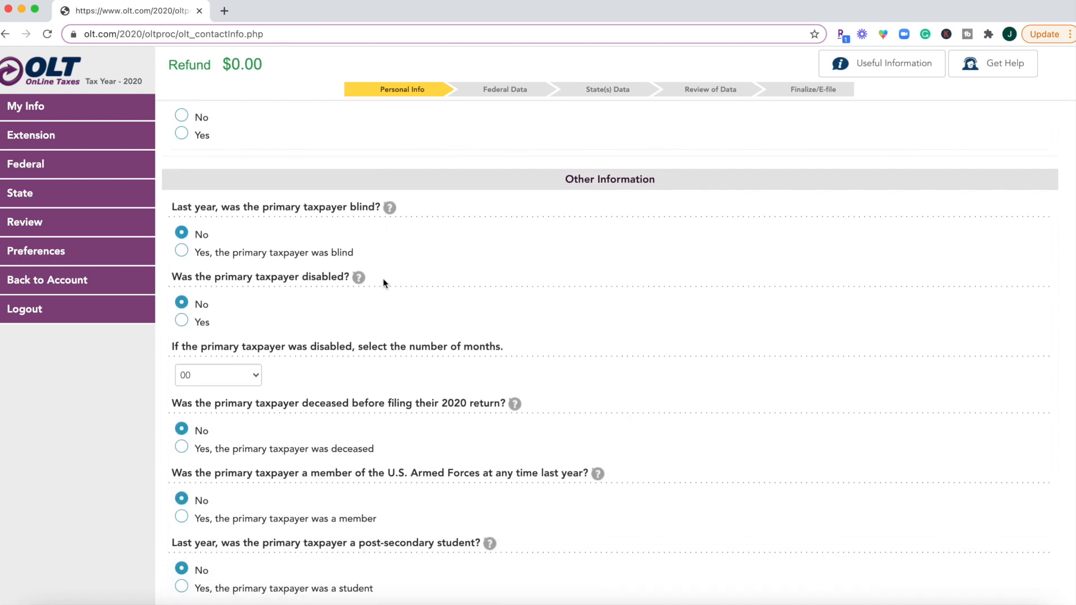
click(358, 278)
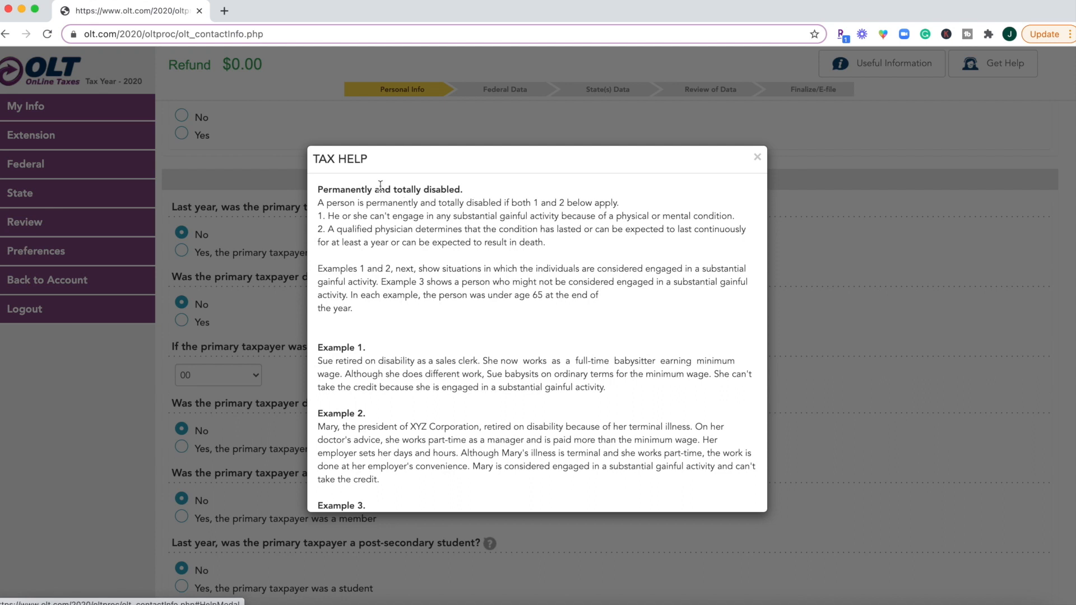
Read and close the disability tax help, then view the earned income eligibility answers
scroll(down, 3)
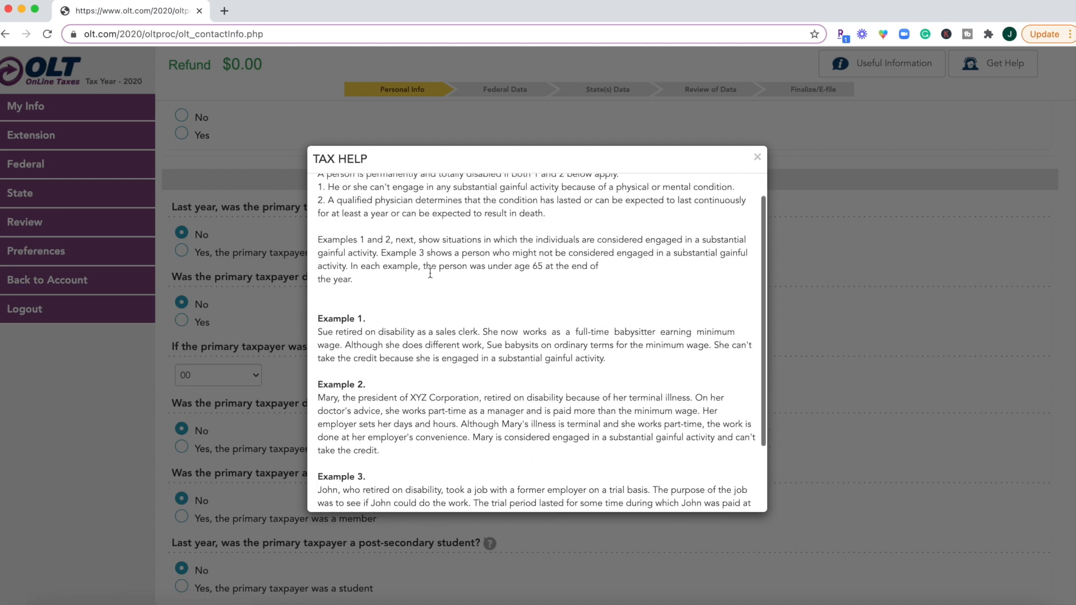
click(757, 157)
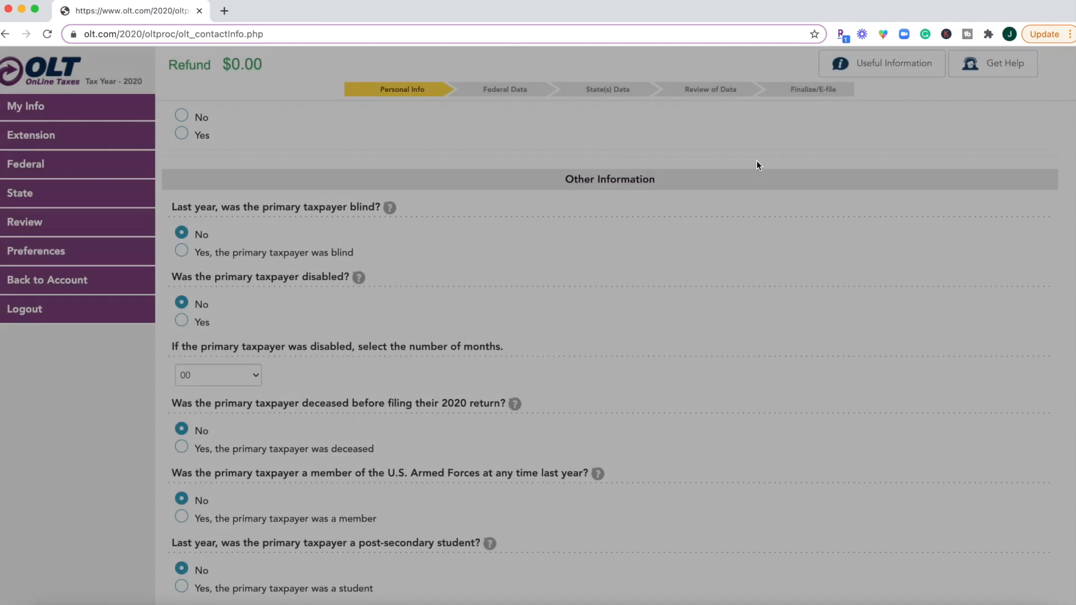
scroll(down, 3)
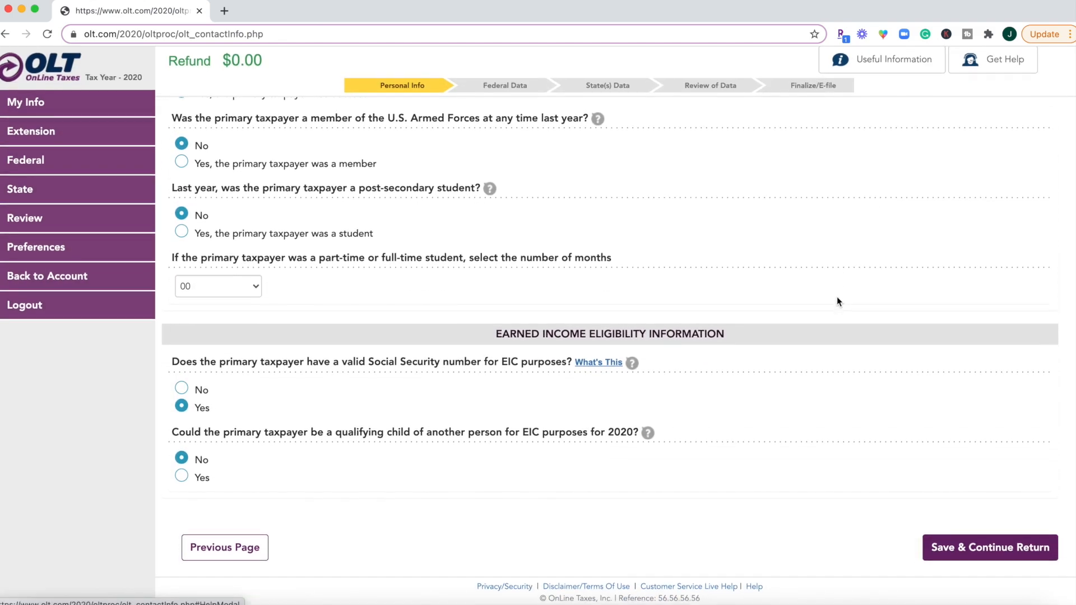
Save the primary taxpayer information, which returns flagged on the Form 1095-A question
click(989, 548)
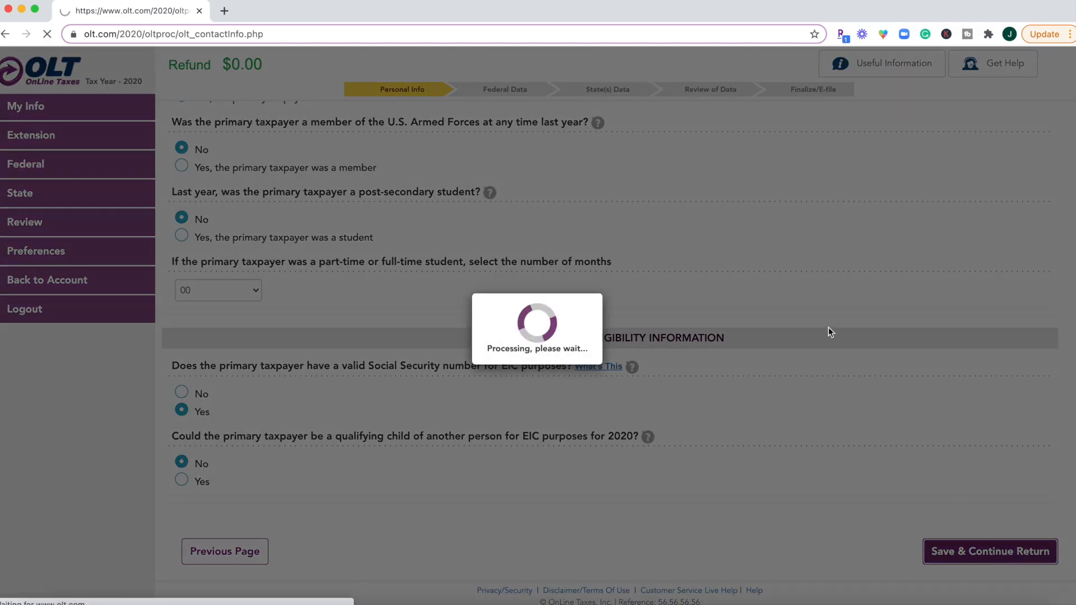
click(989, 552)
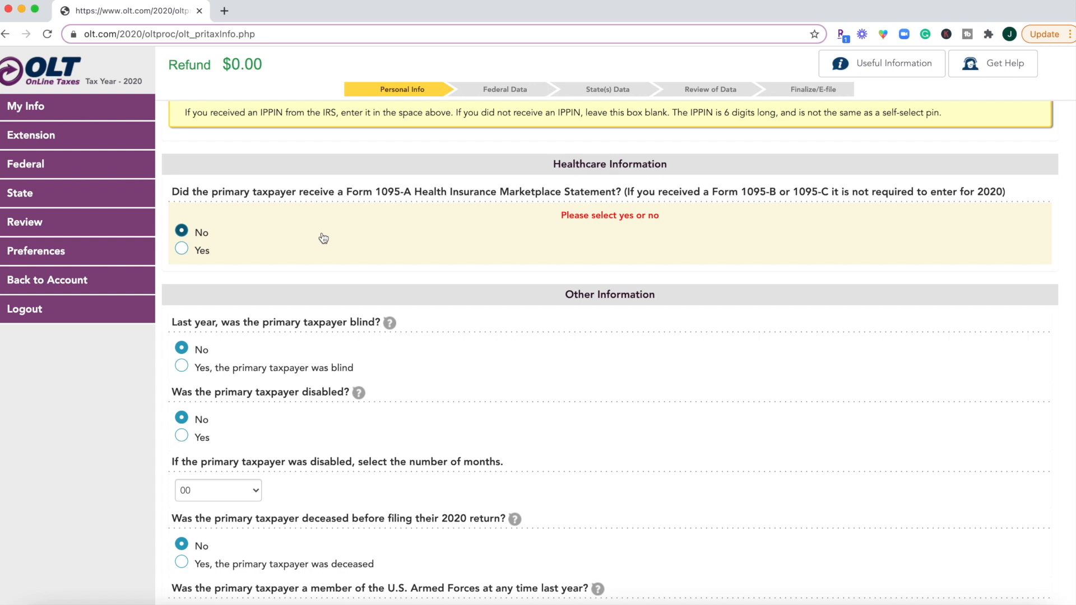
mouse_move(281, 221)
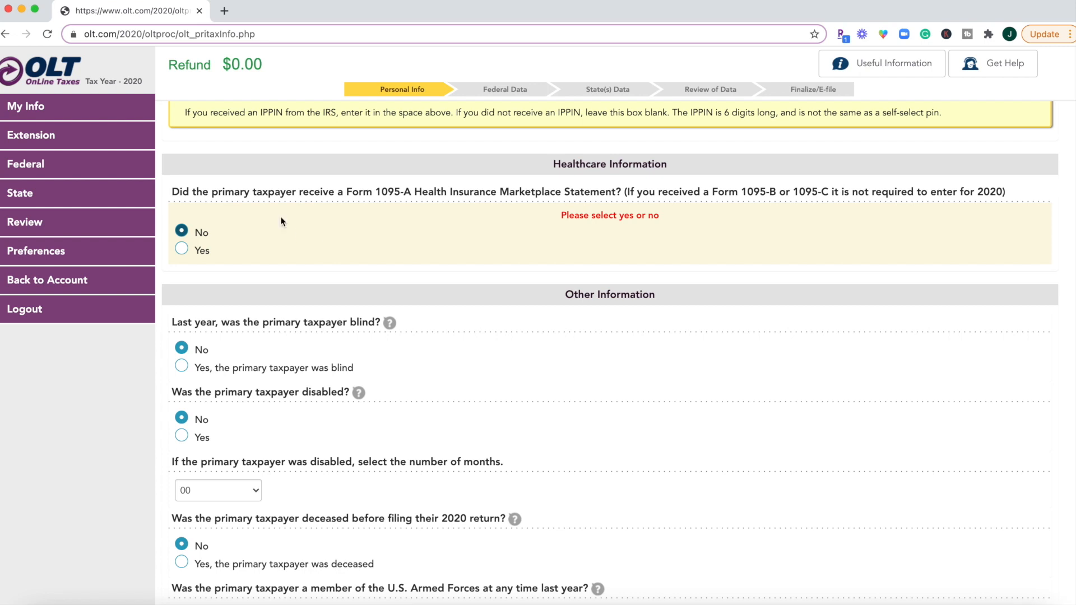
mouse_move(182, 248)
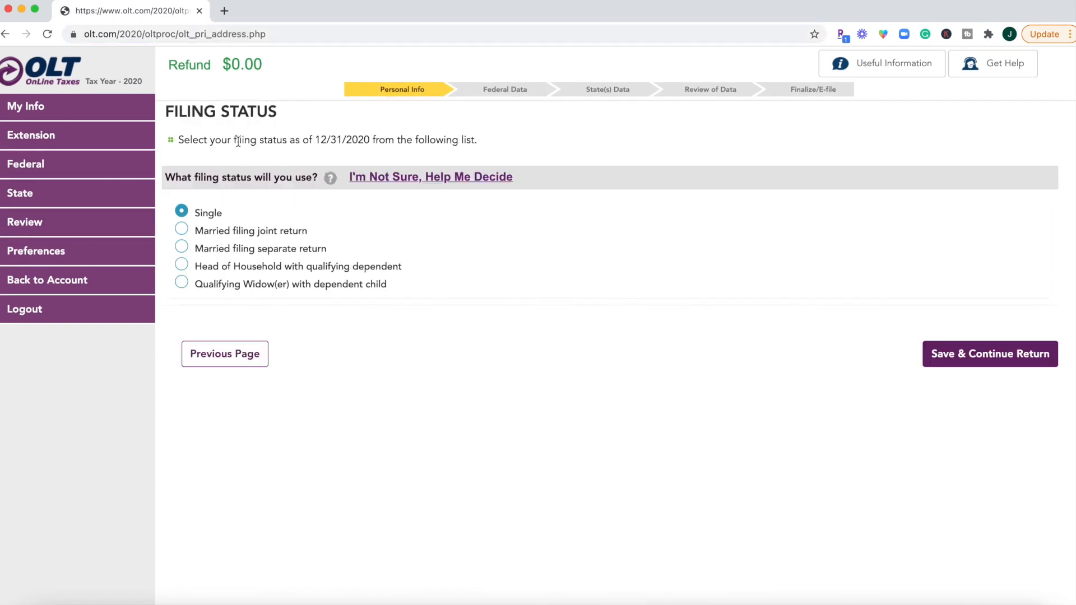
mouse_move(271, 158)
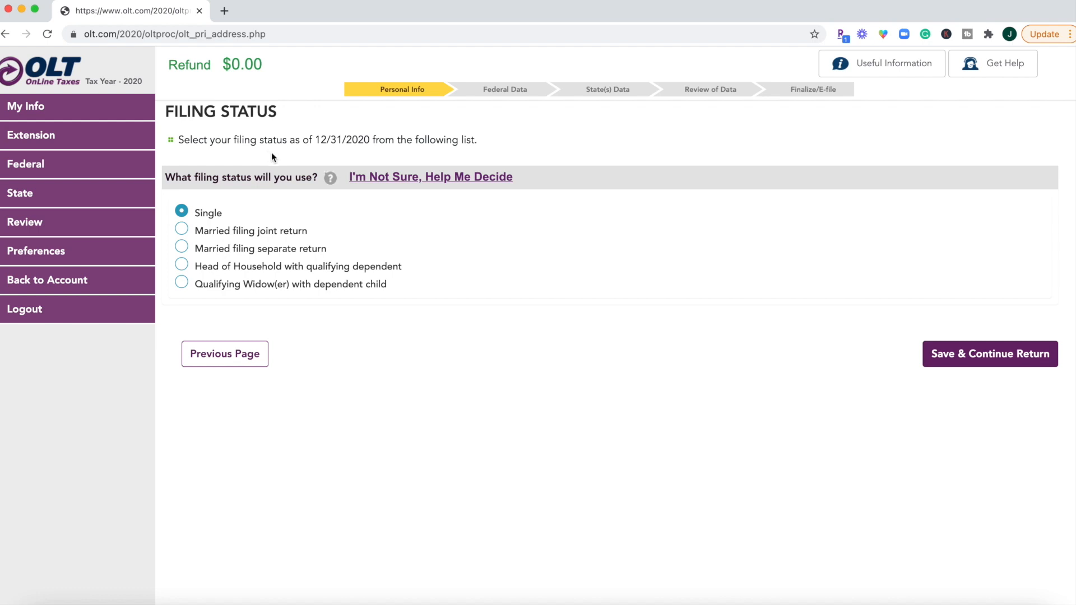
click(430, 177)
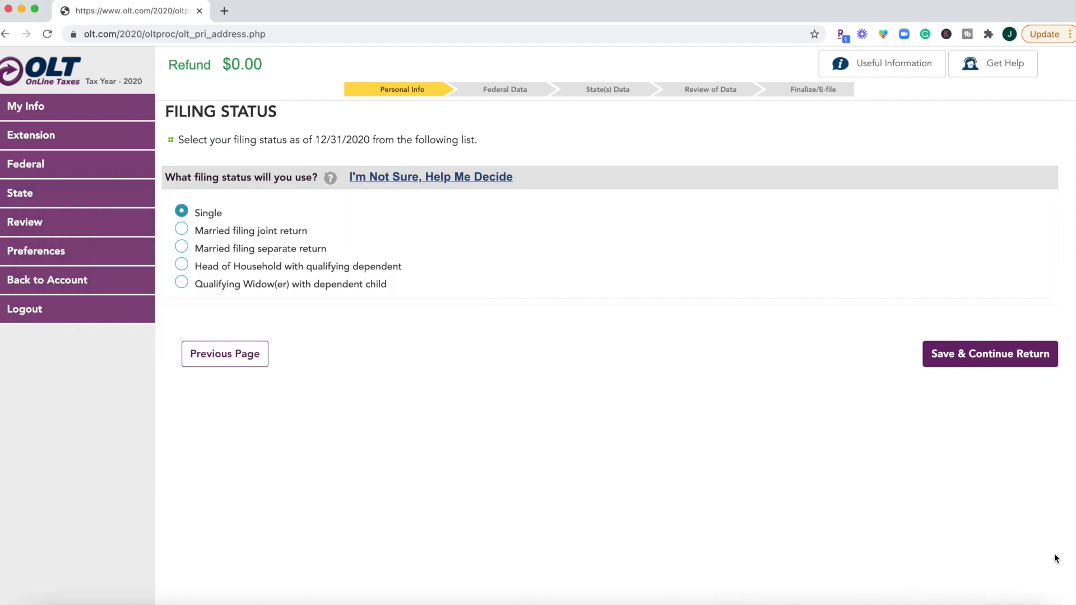
mouse_move(948, 402)
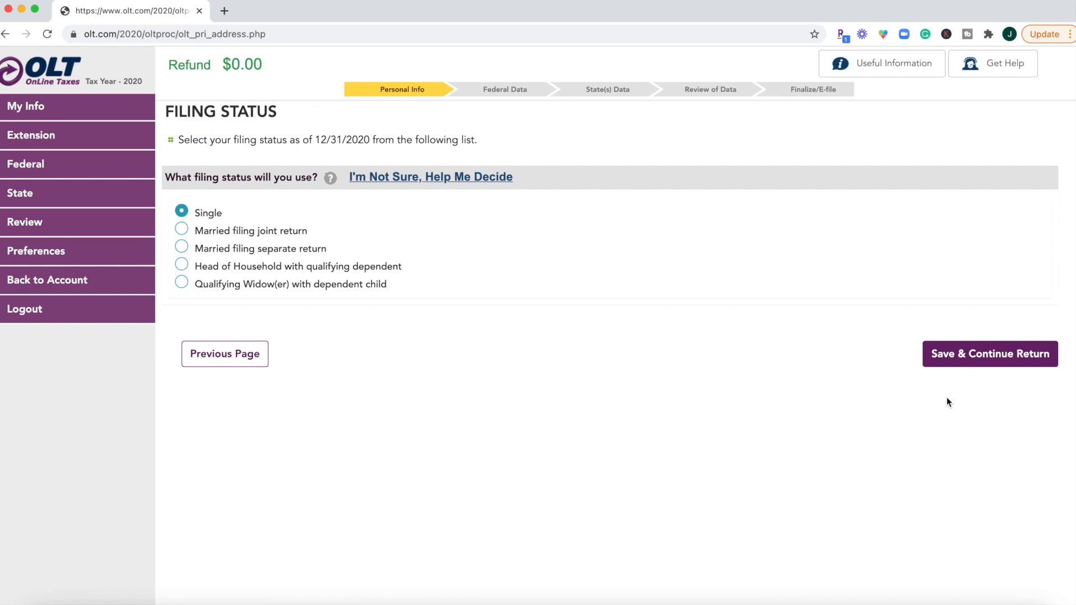
mouse_move(1017, 368)
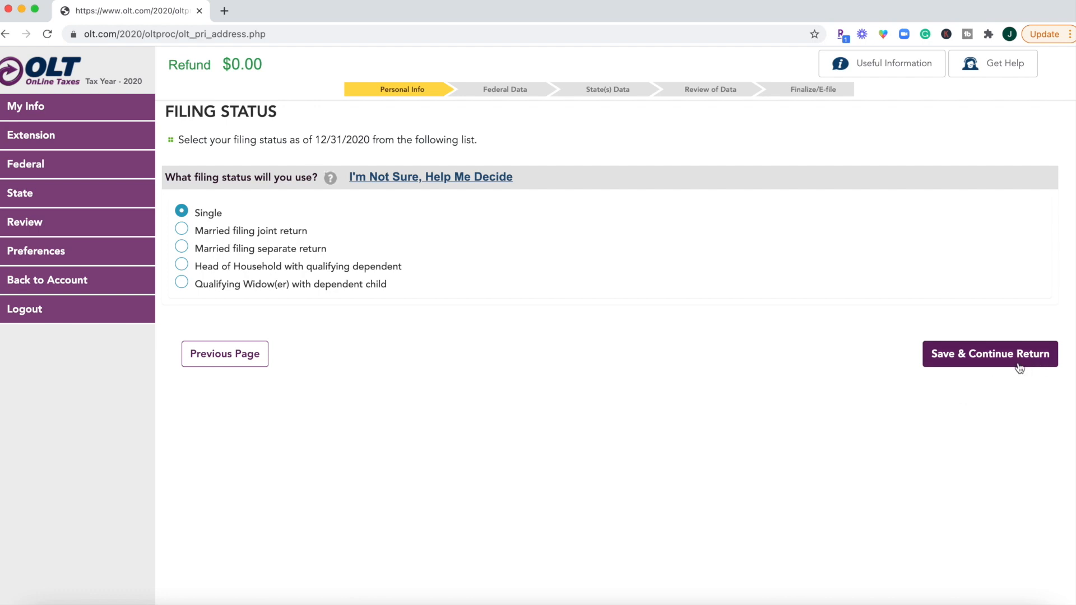
mouse_move(758, 421)
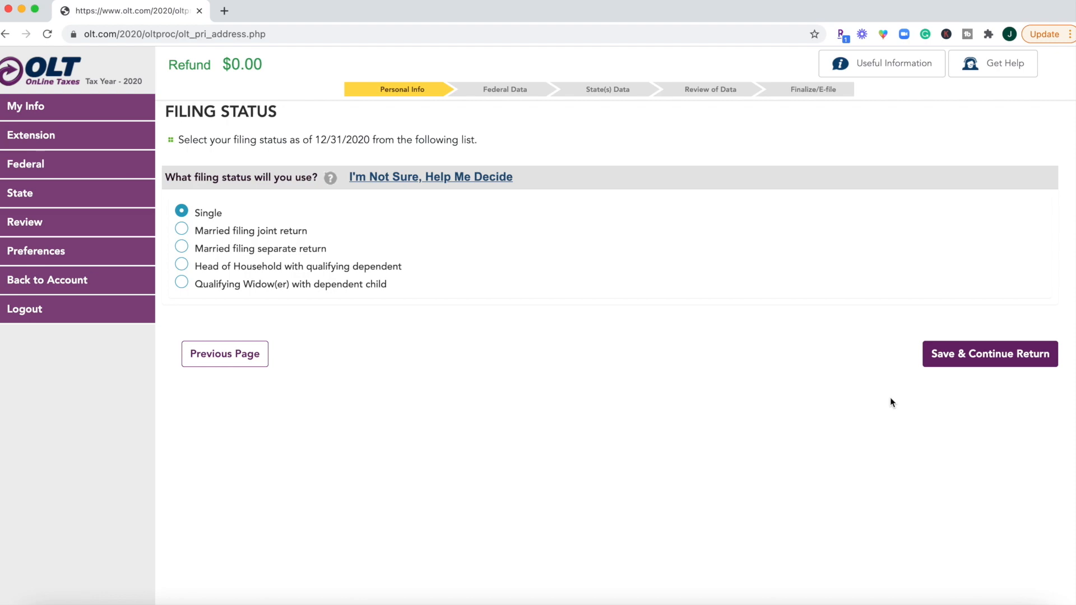
Save the Single filing status and request more information on the virtual currency question
click(988, 353)
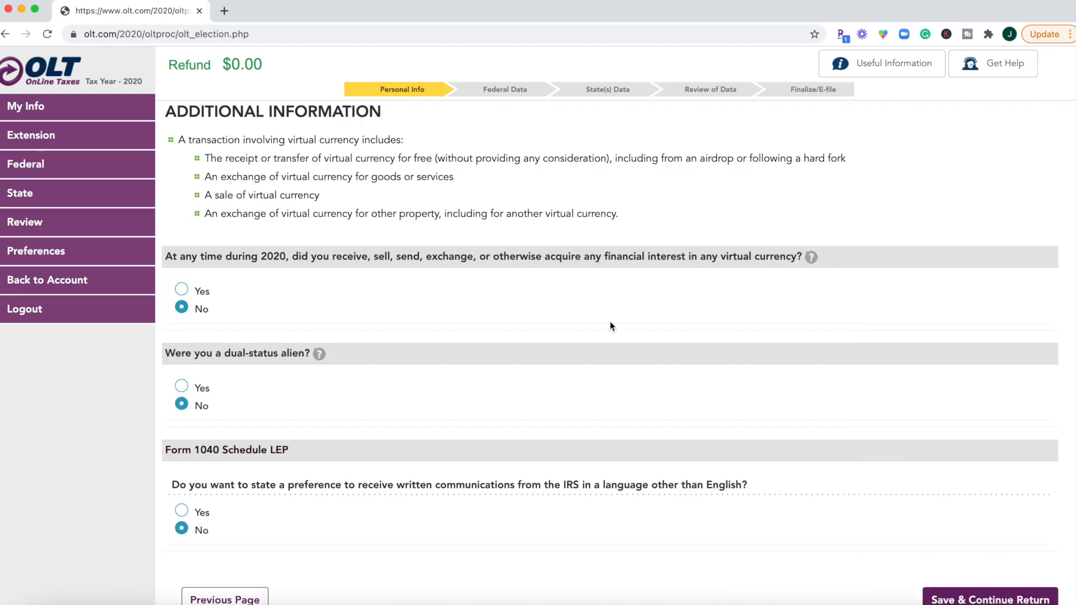
scroll(down, 3)
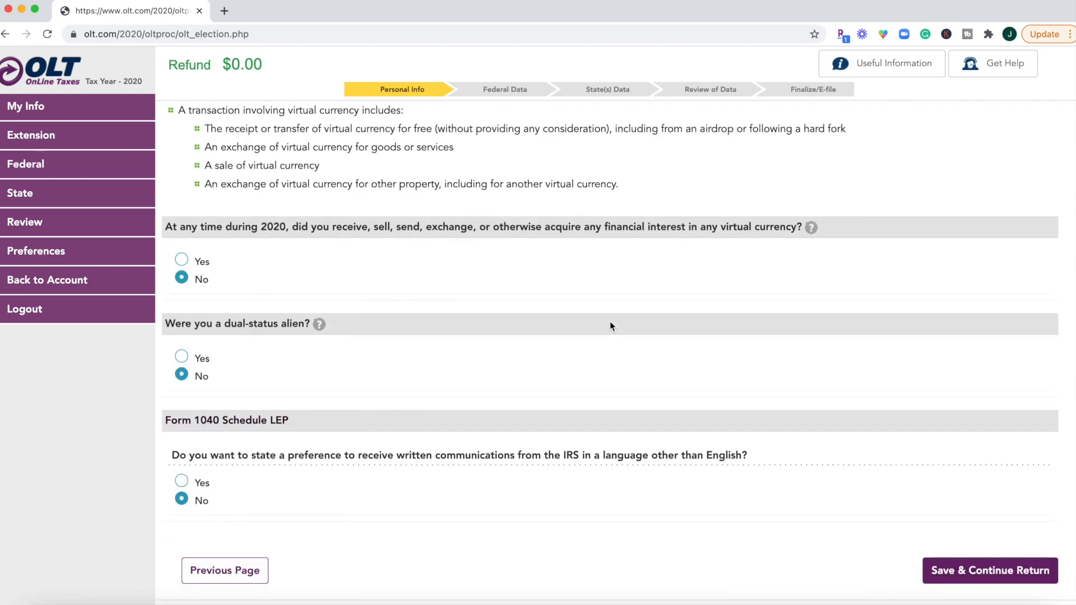
mouse_move(356, 209)
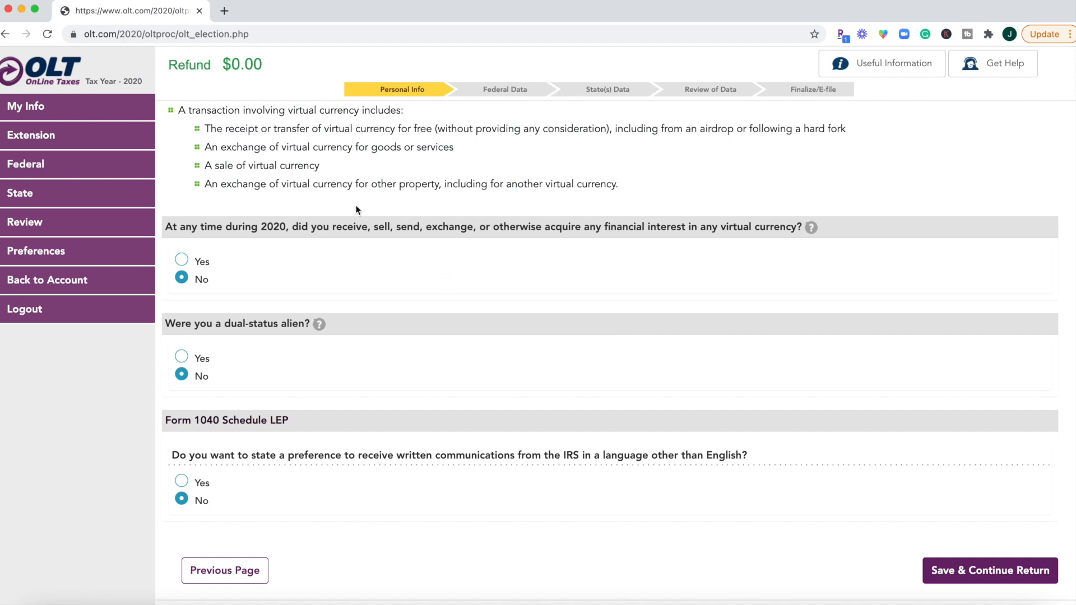
mouse_move(542, 241)
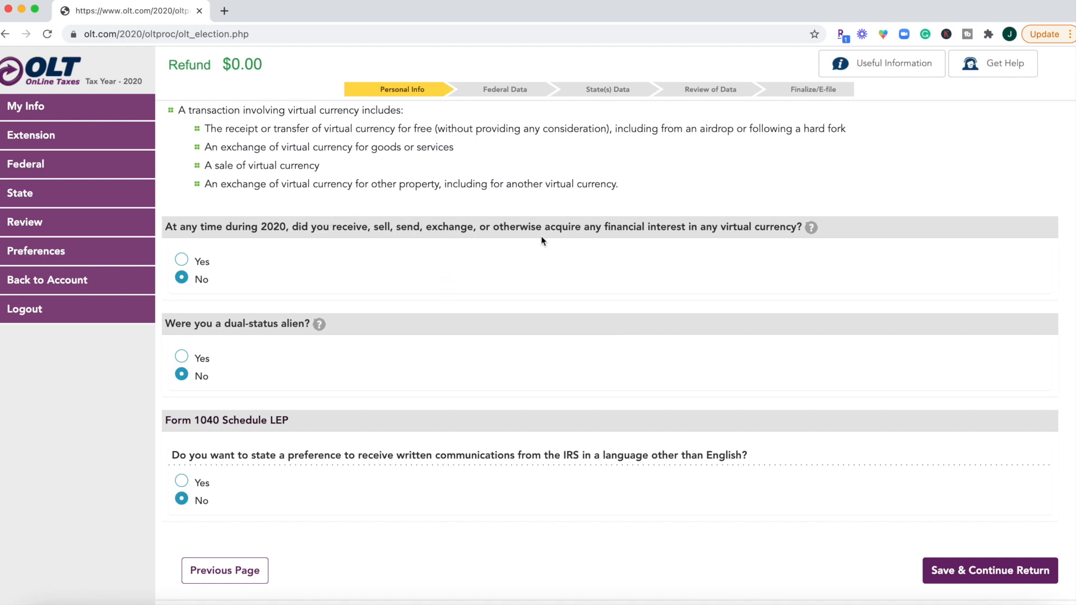
mouse_move(716, 217)
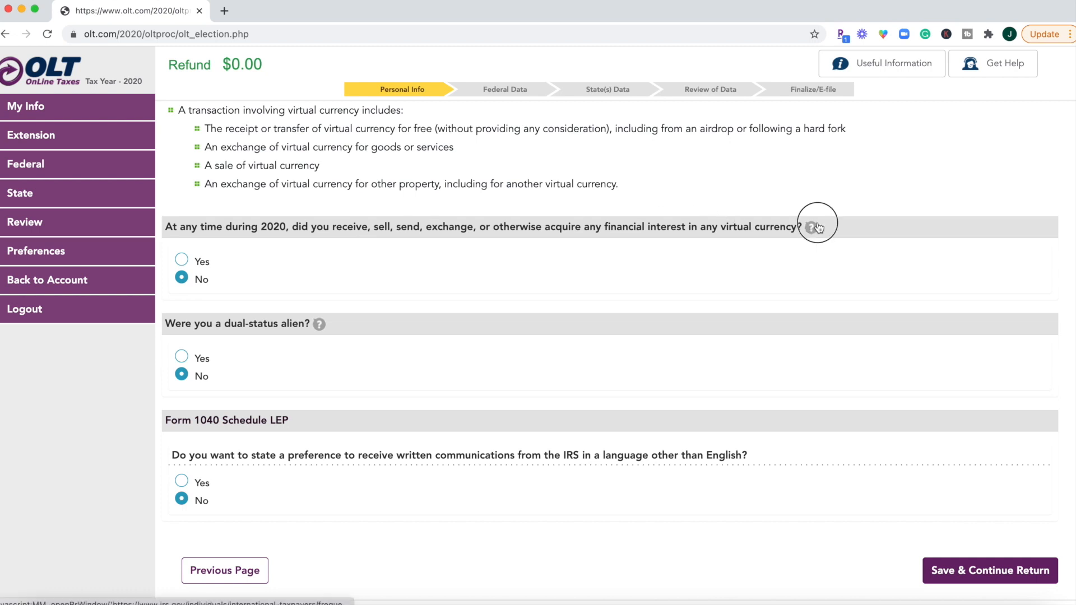
click(812, 227)
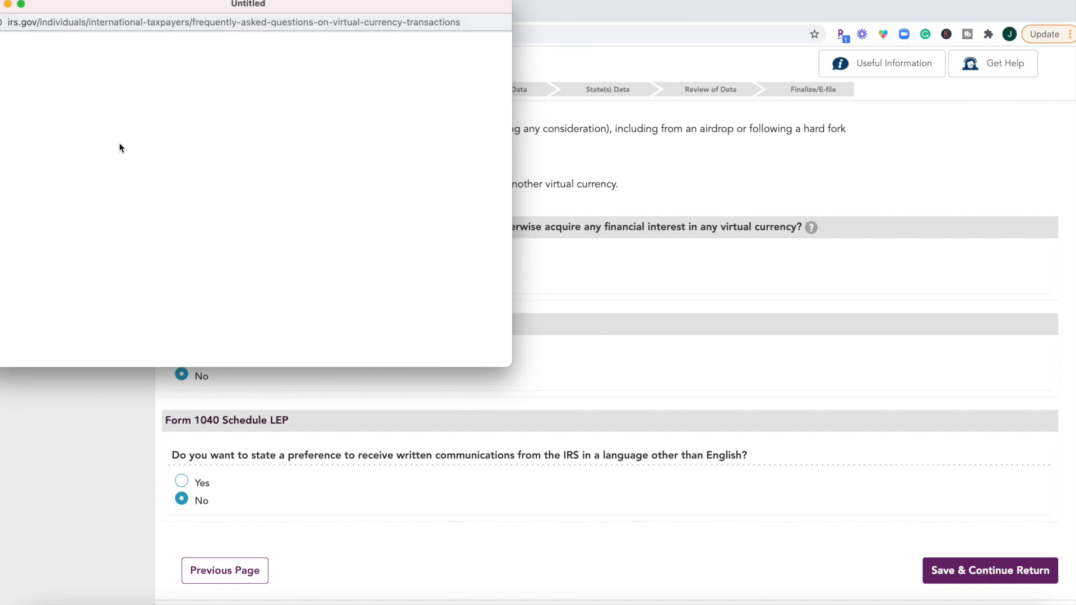
mouse_move(816, 236)
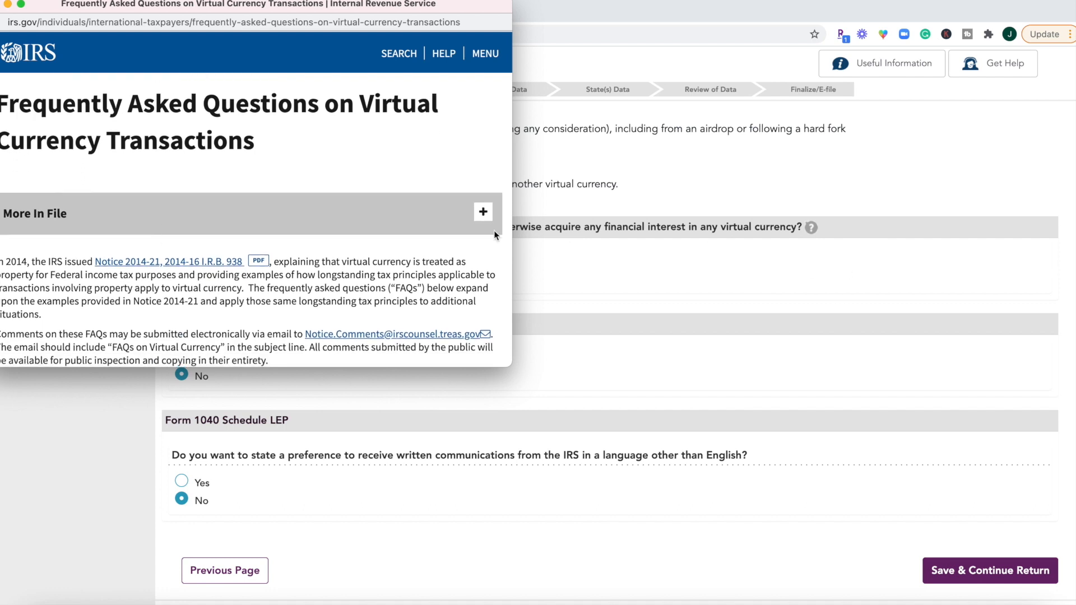
Expand and read the Q1 answer on what virtual currency is
scroll(down, 3)
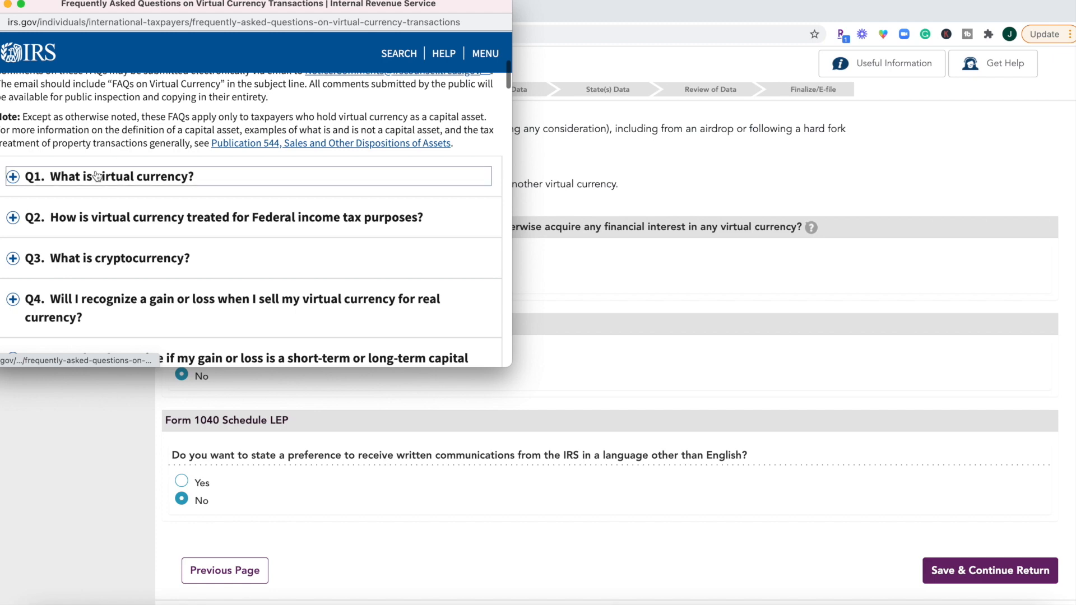
click(29, 176)
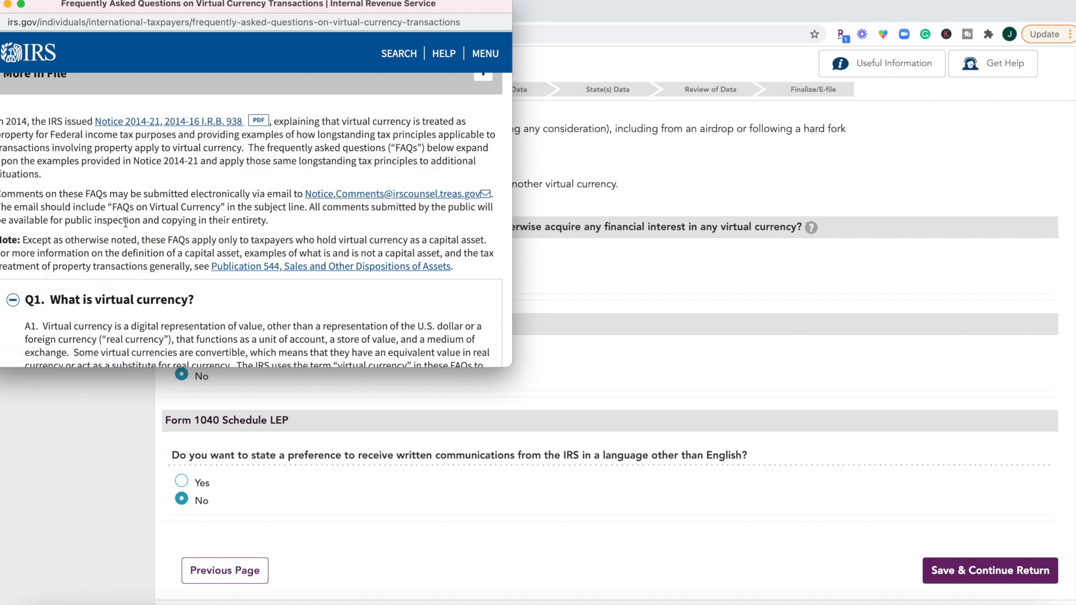
scroll(down, 3)
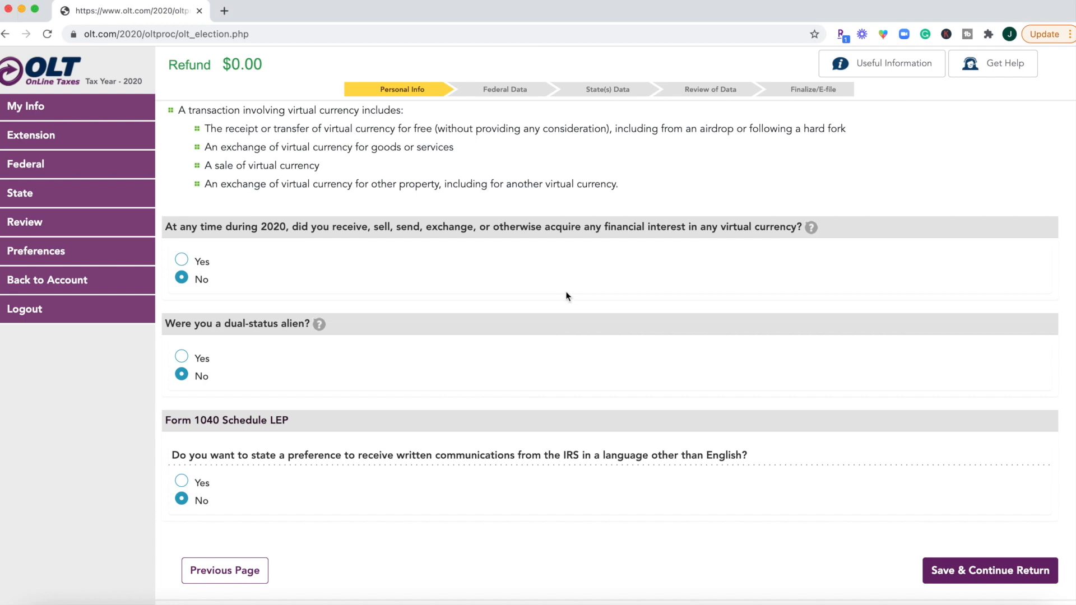
mouse_move(760, 350)
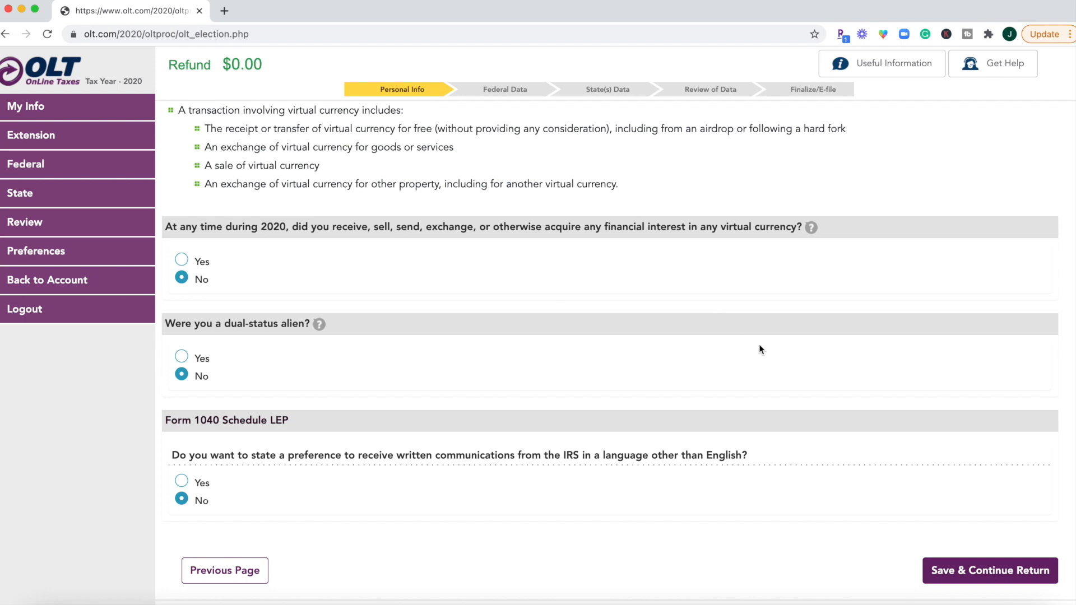
Save the Additional Information election answers, then submit the Dependent Summary with No dependents
click(990, 552)
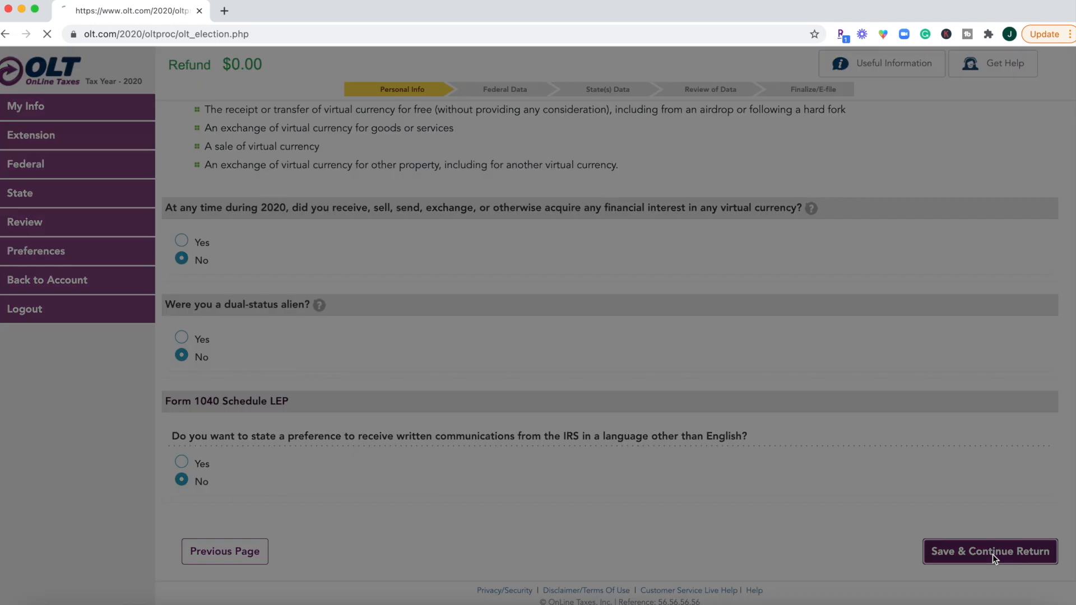
click(989, 551)
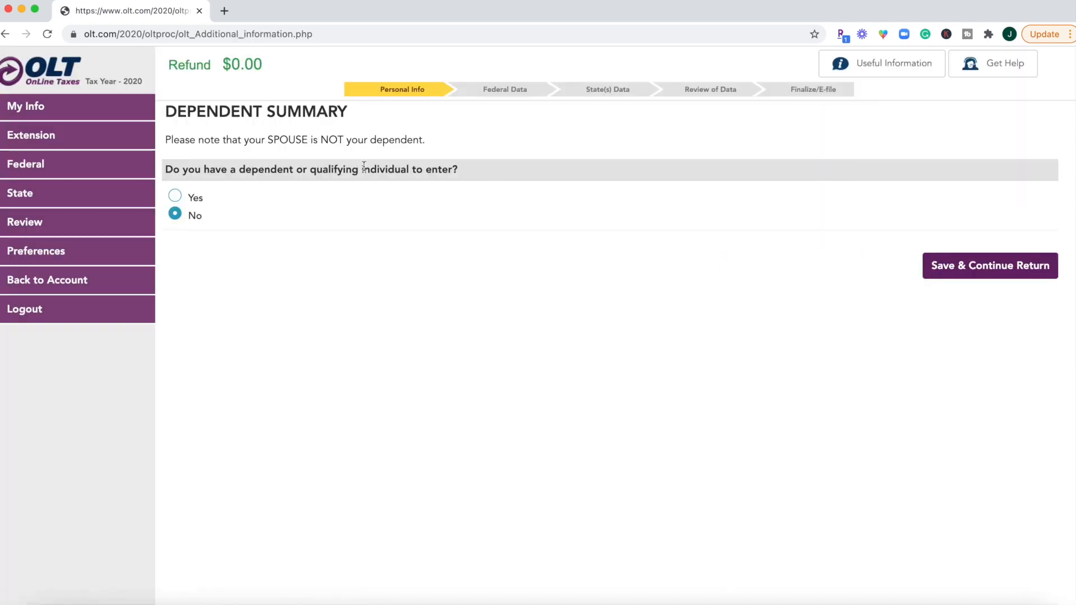
click(990, 265)
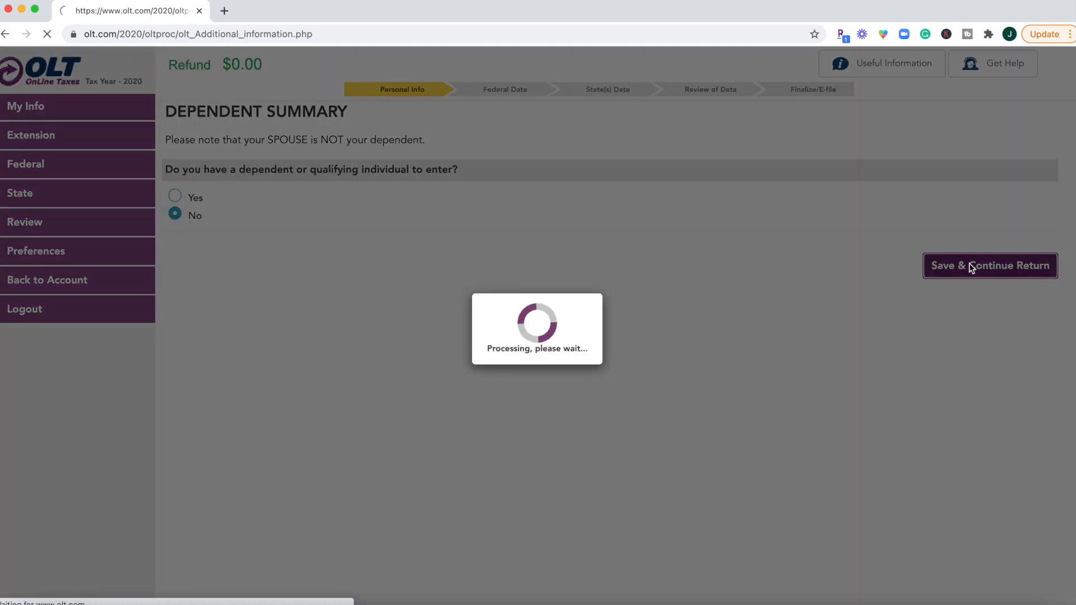
Continue from the Dependent Summary to the Driver's License and State ID page
click(990, 265)
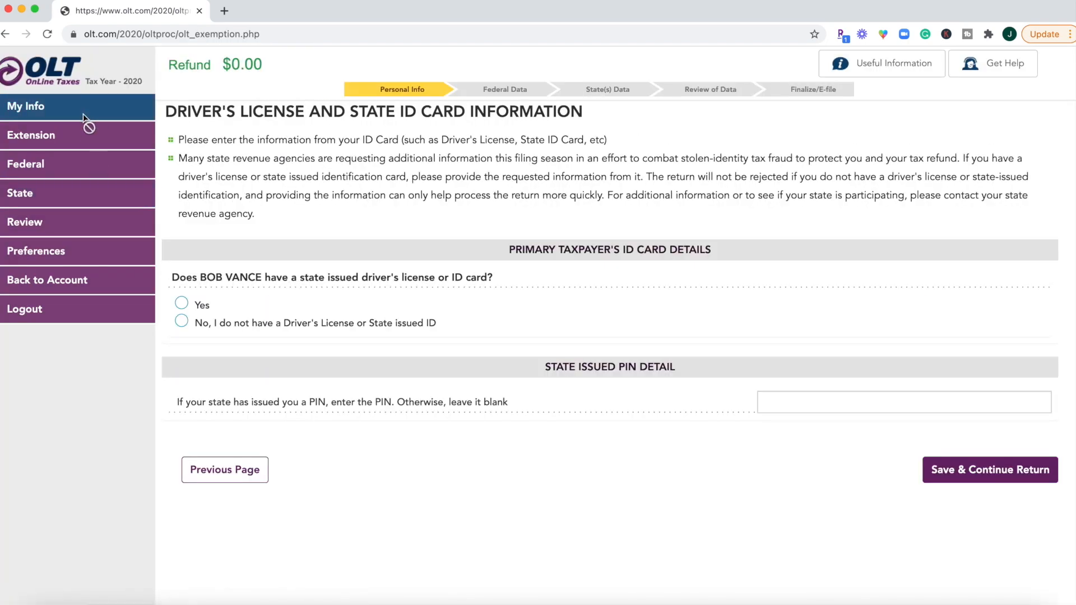
mouse_move(85, 195)
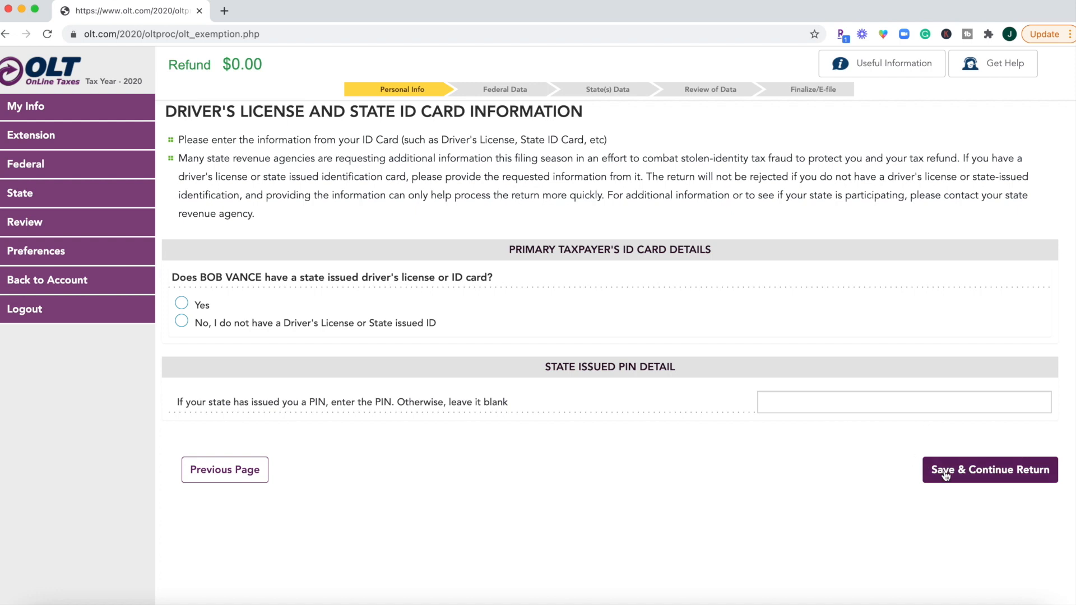
mouse_move(923, 519)
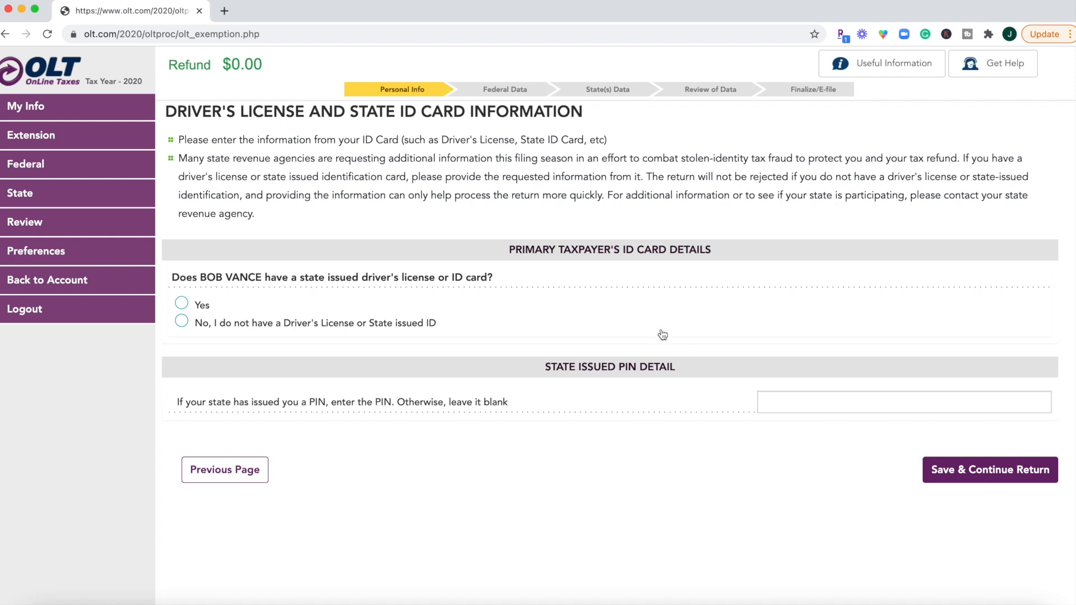
mouse_move(905, 240)
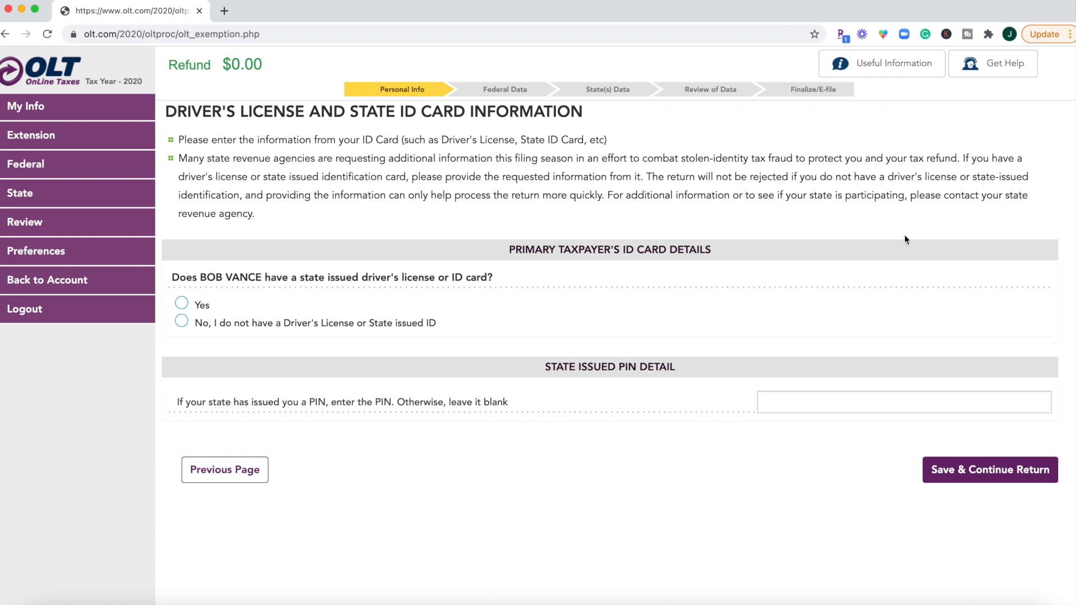
mouse_move(343, 133)
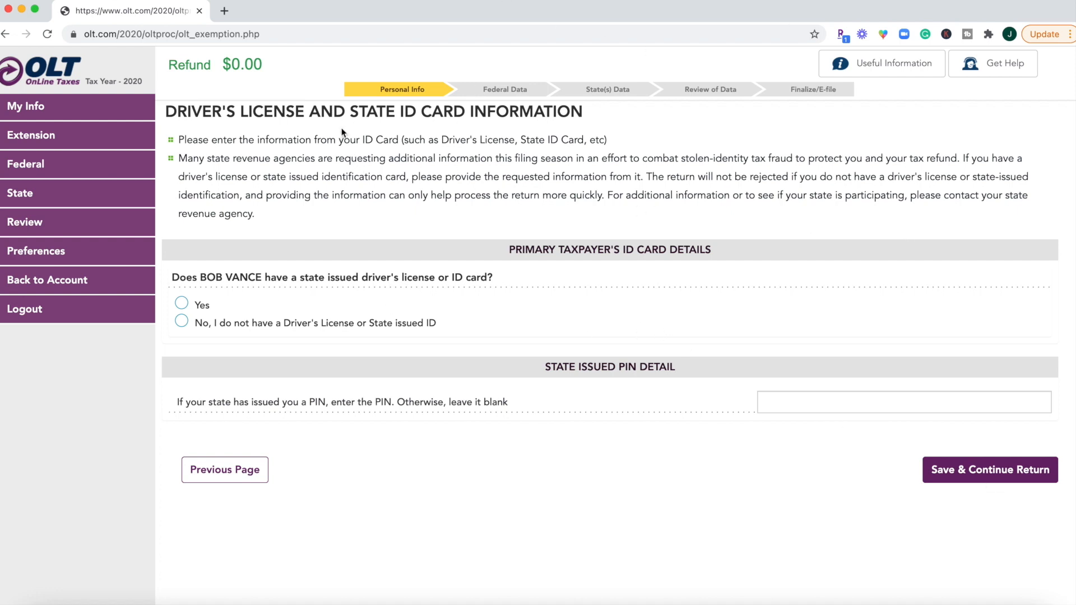
mouse_move(181, 270)
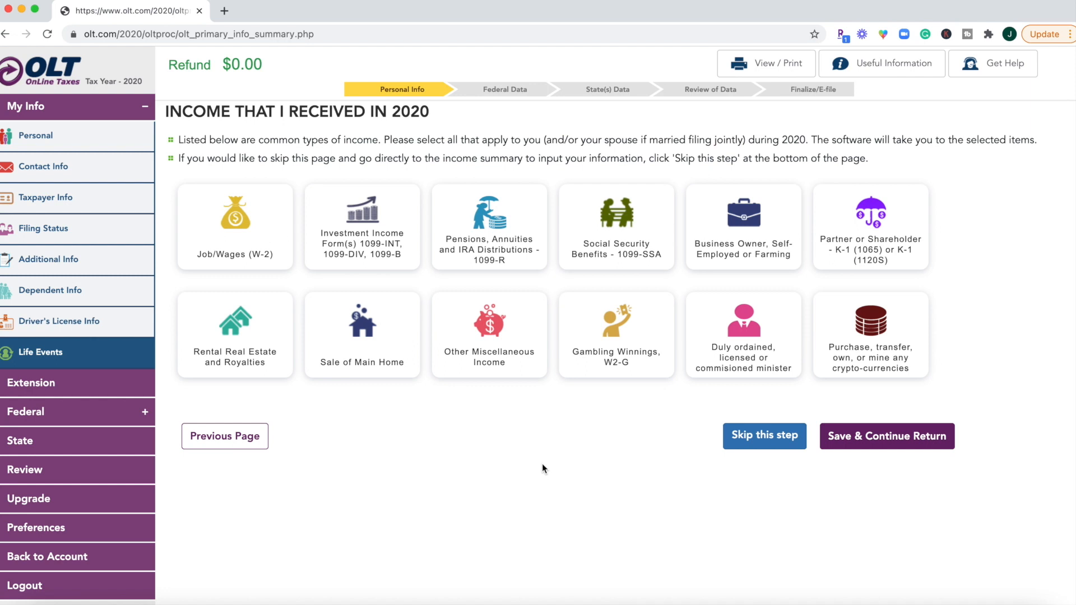
mouse_move(294, 228)
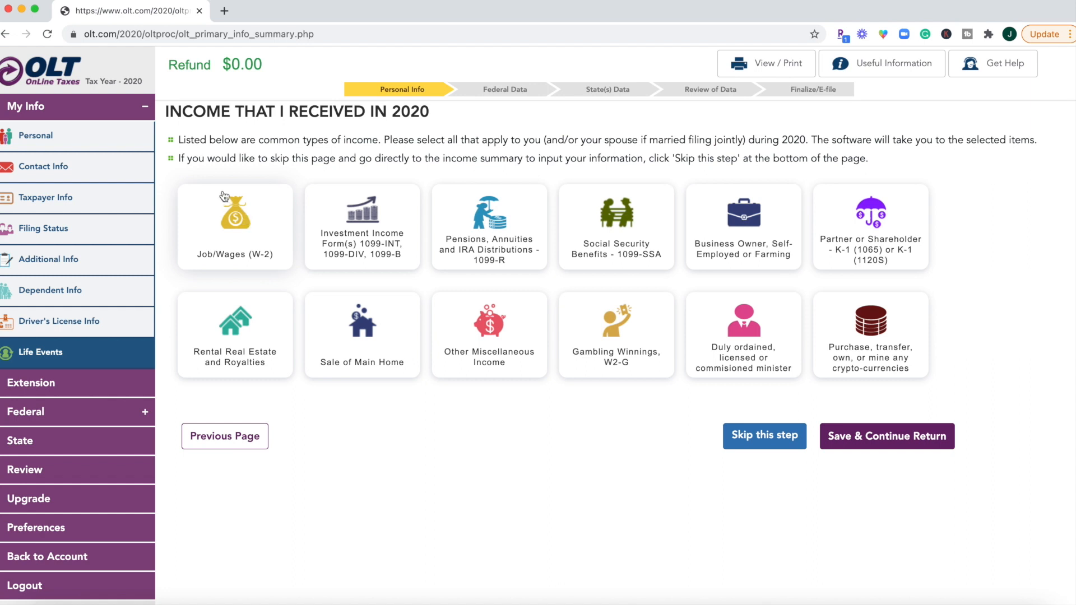
mouse_move(730, 195)
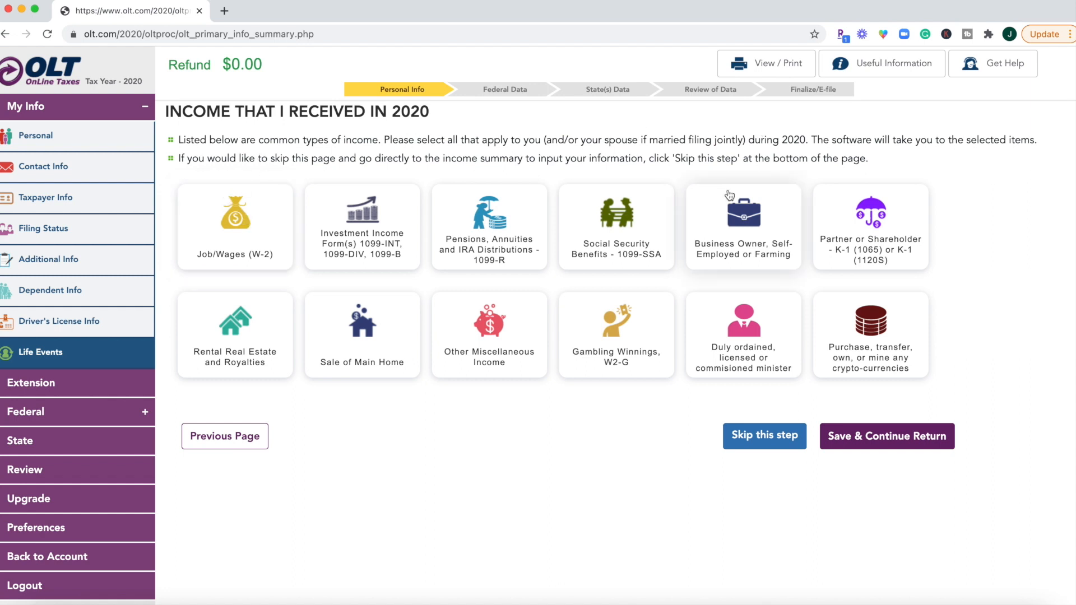
mouse_move(912, 157)
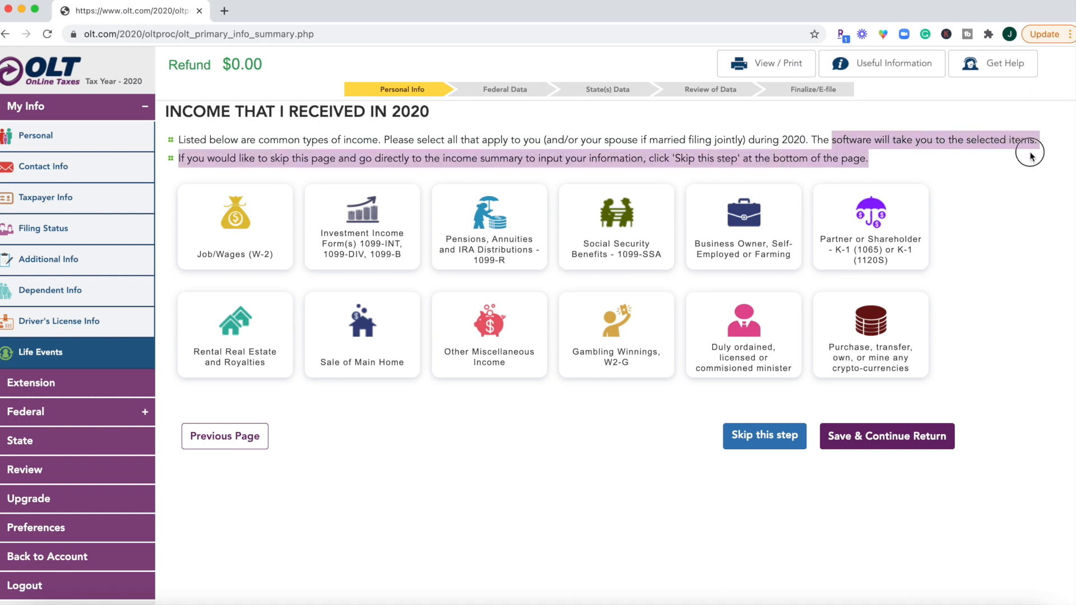
mouse_move(356, 176)
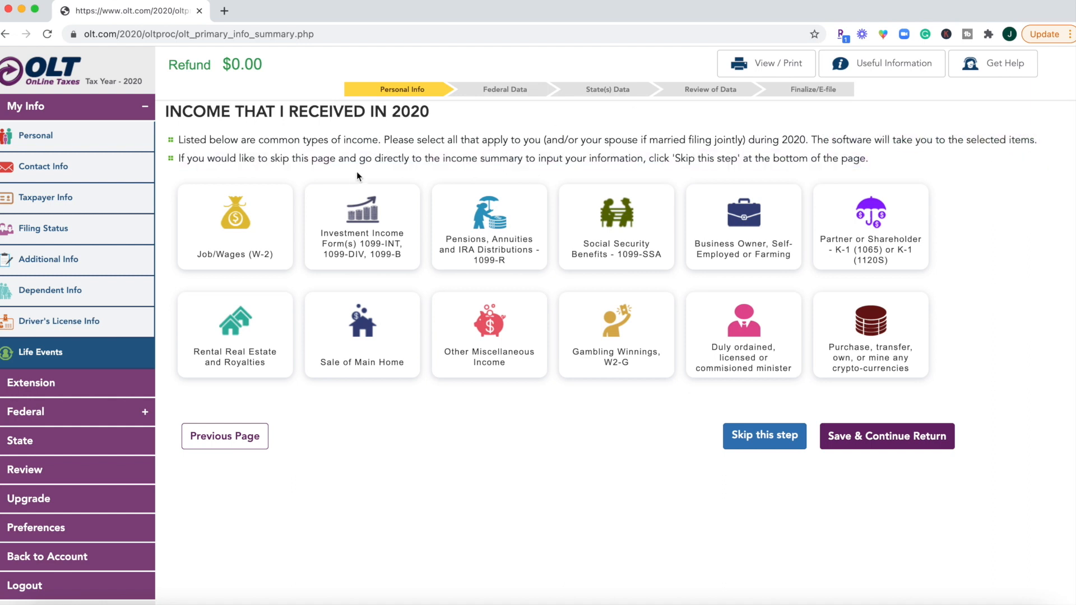
mouse_move(443, 171)
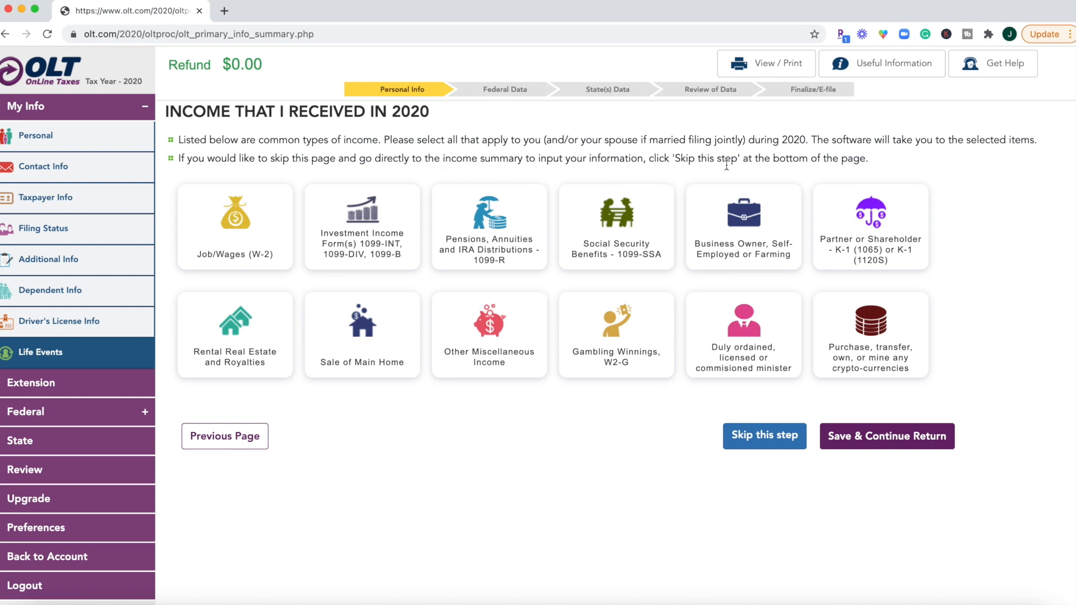
mouse_move(250, 219)
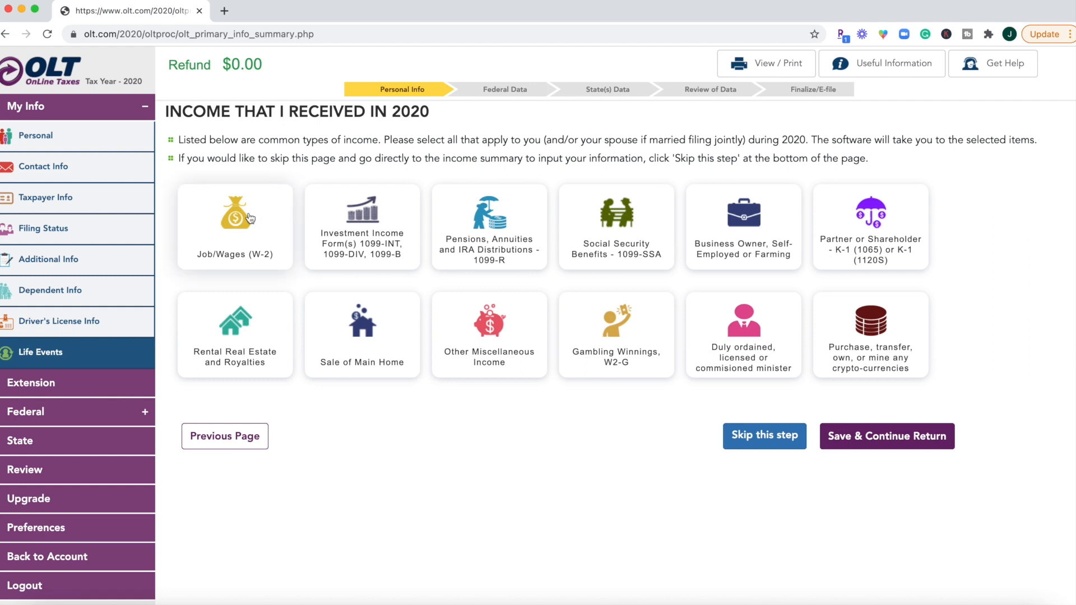
Select Job/Wages (W-2) as income received in 2020
click(234, 226)
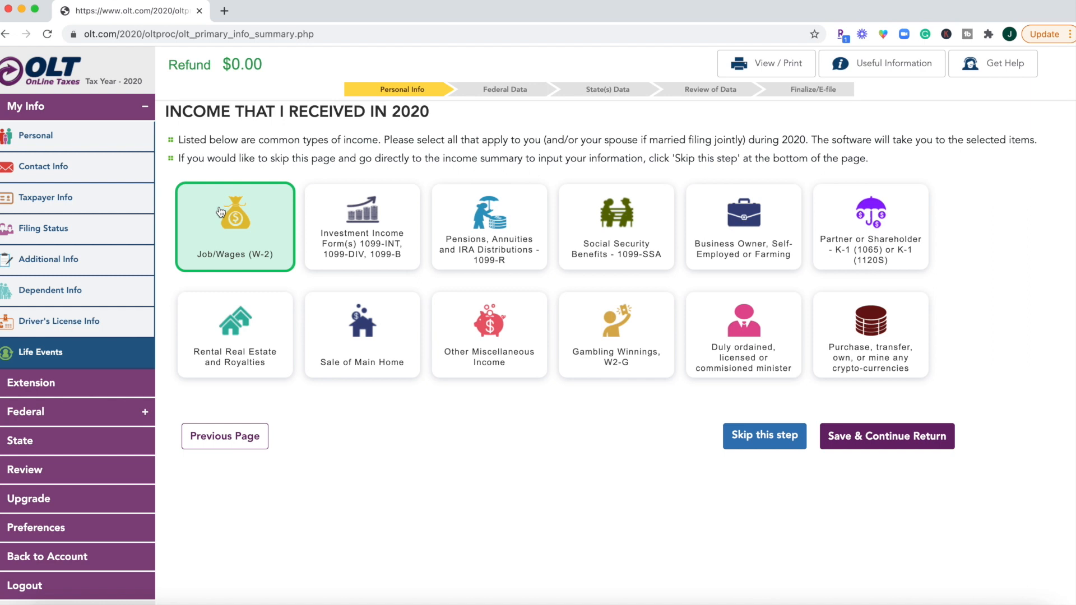
mouse_move(244, 226)
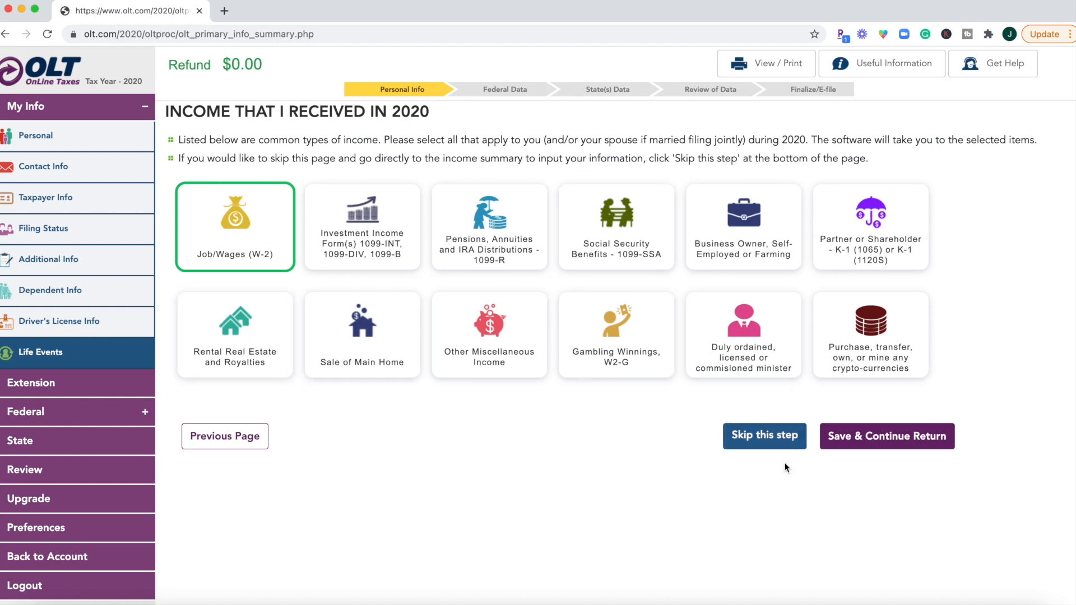
mouse_move(451, 409)
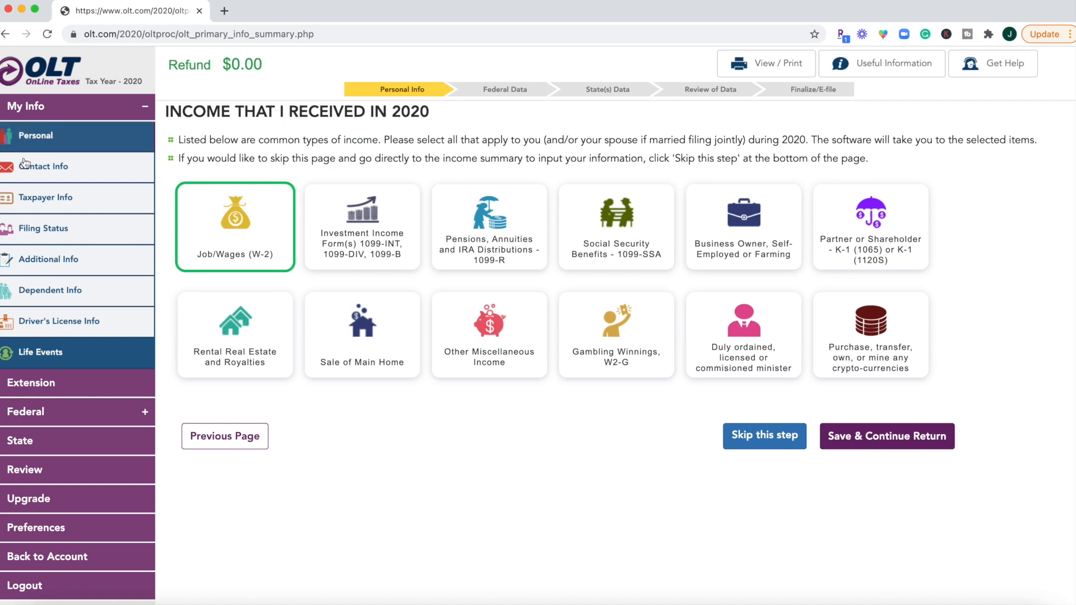
mouse_move(62, 478)
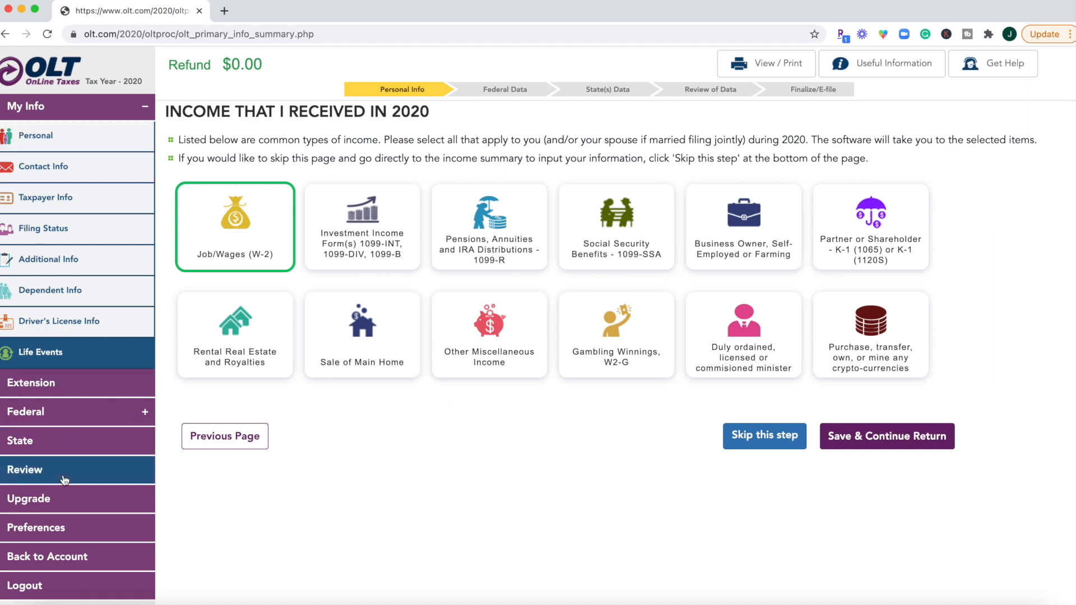
mouse_move(593, 549)
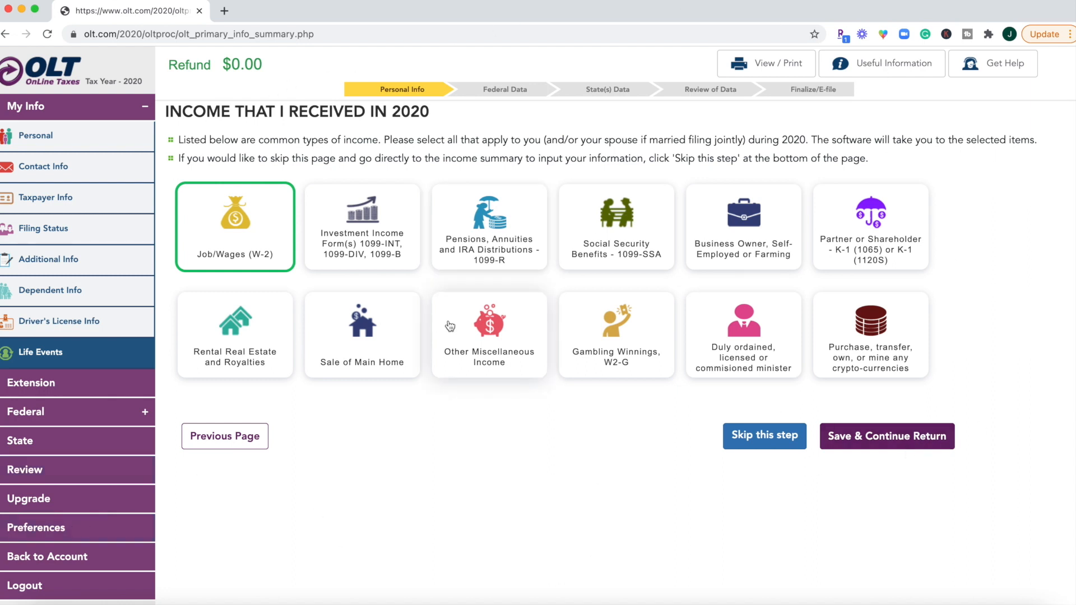
mouse_move(366, 236)
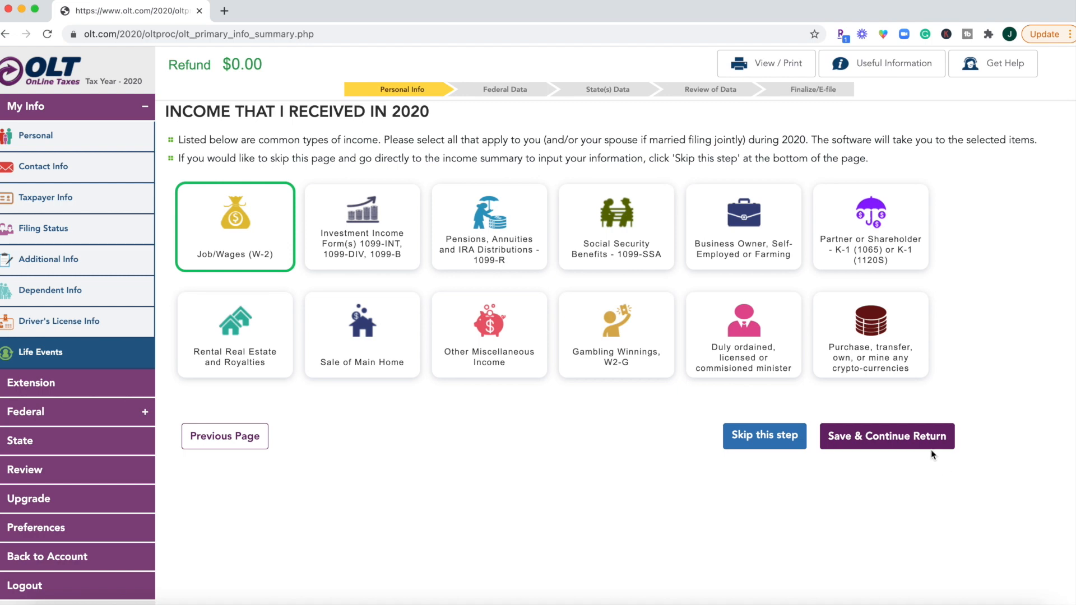
mouse_move(916, 444)
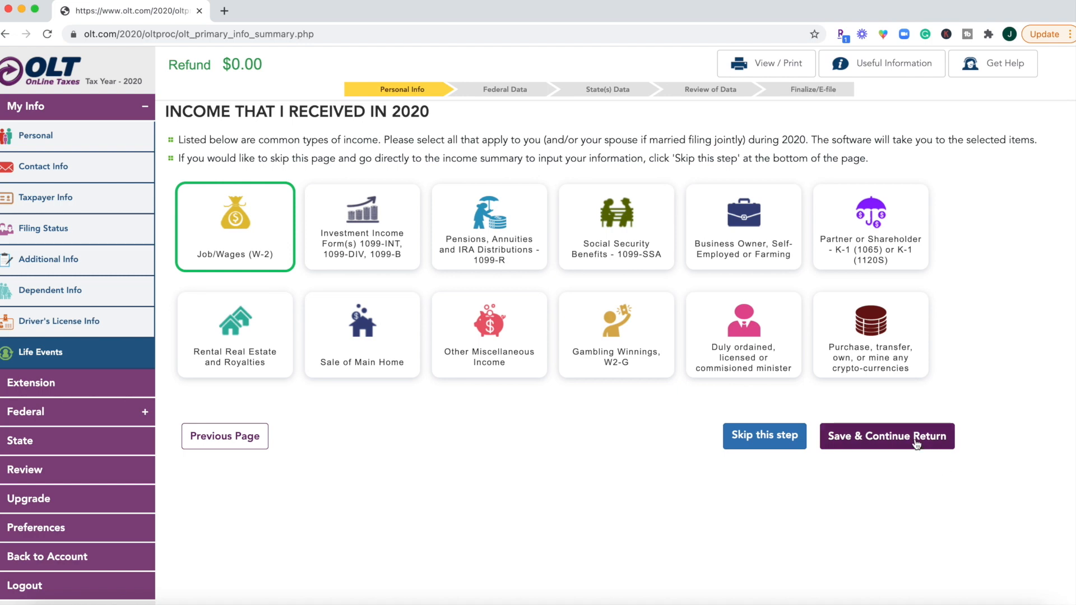
Save the income selection and scroll the blank W-2 Entry form from Boxes 1–14 to Box 15
click(885, 436)
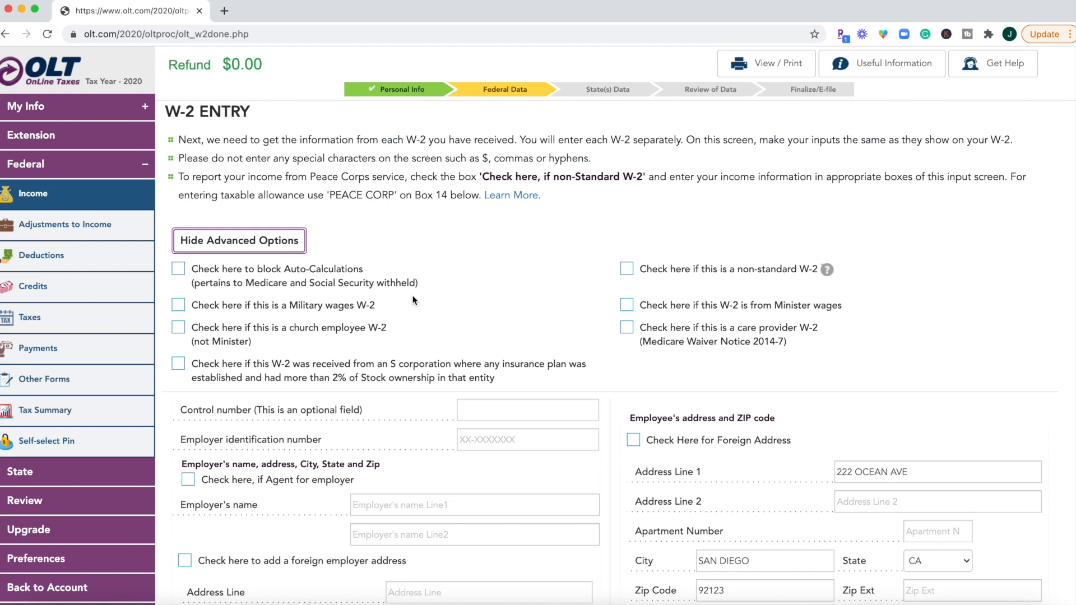
scroll(down, 3)
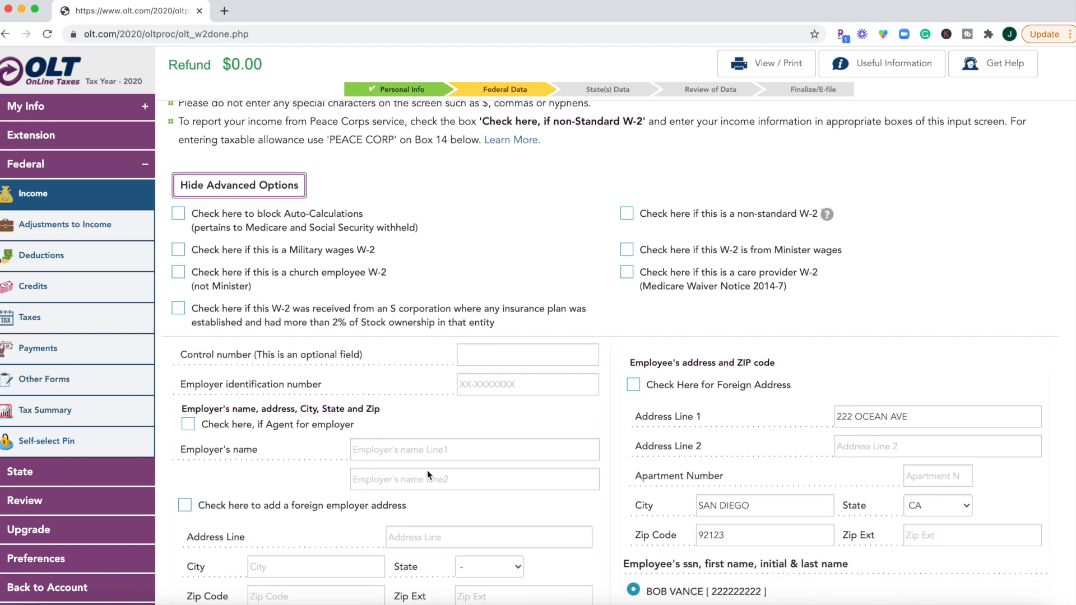
scroll(down, 3)
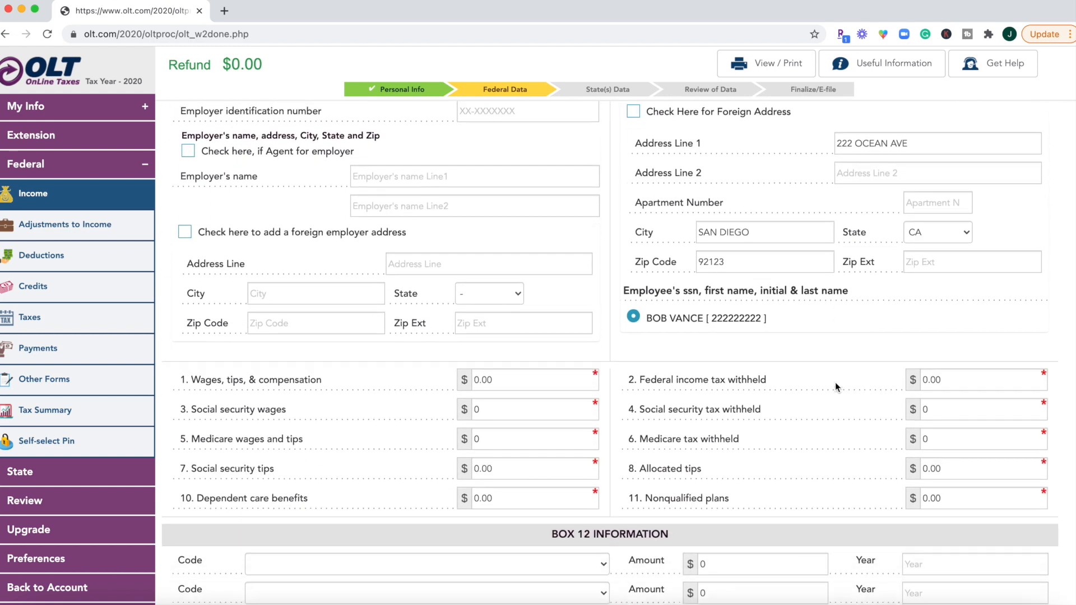
scroll(down, 3)
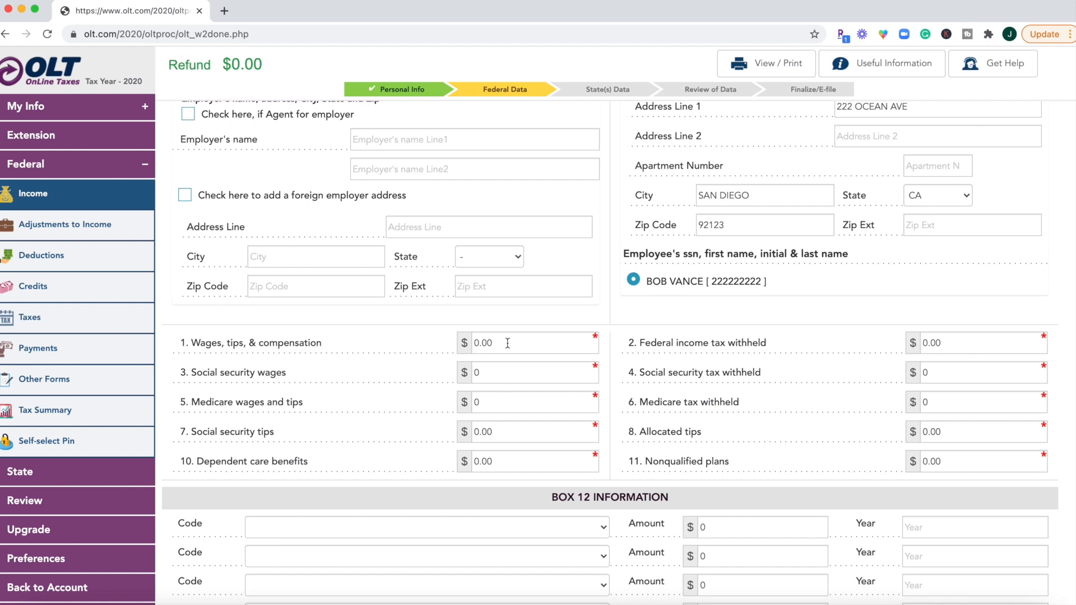
scroll(down, 3)
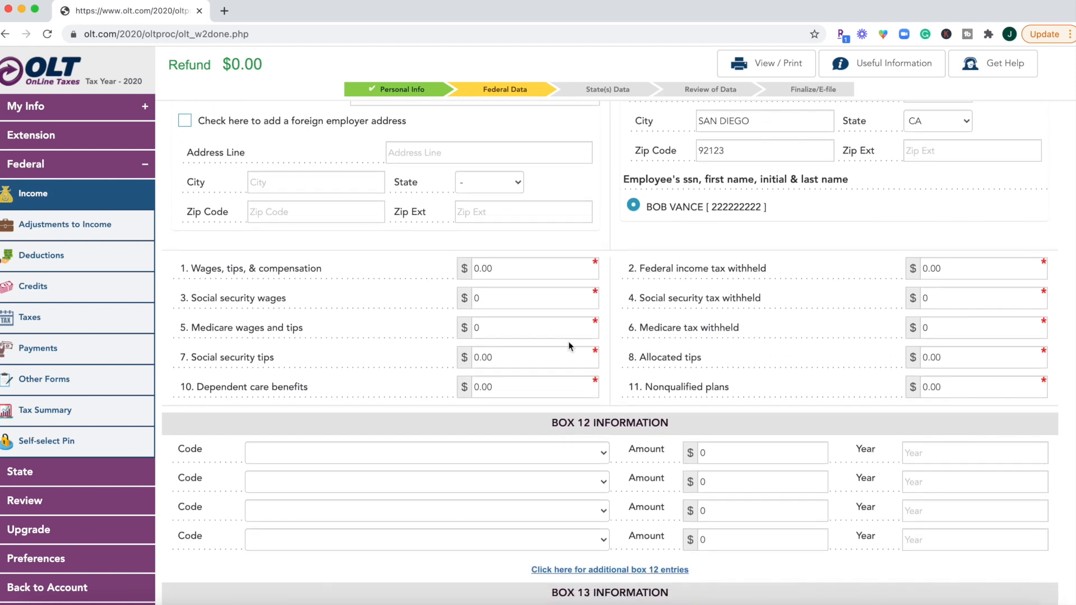
scroll(down, 3)
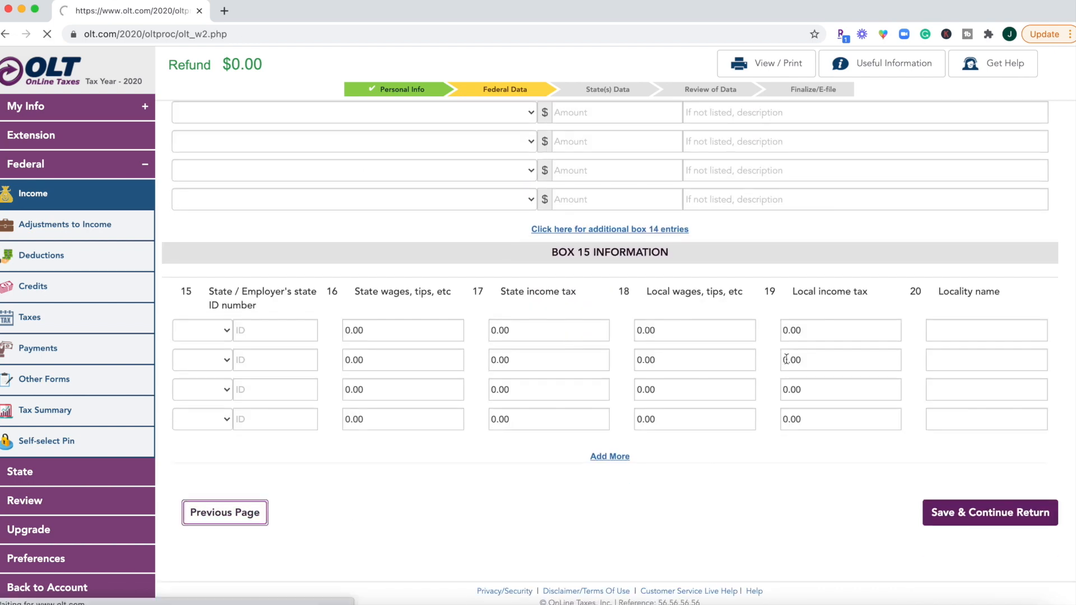
Save the W-2 and scroll the 2020 Income Summary from Wages to Other Income
click(988, 512)
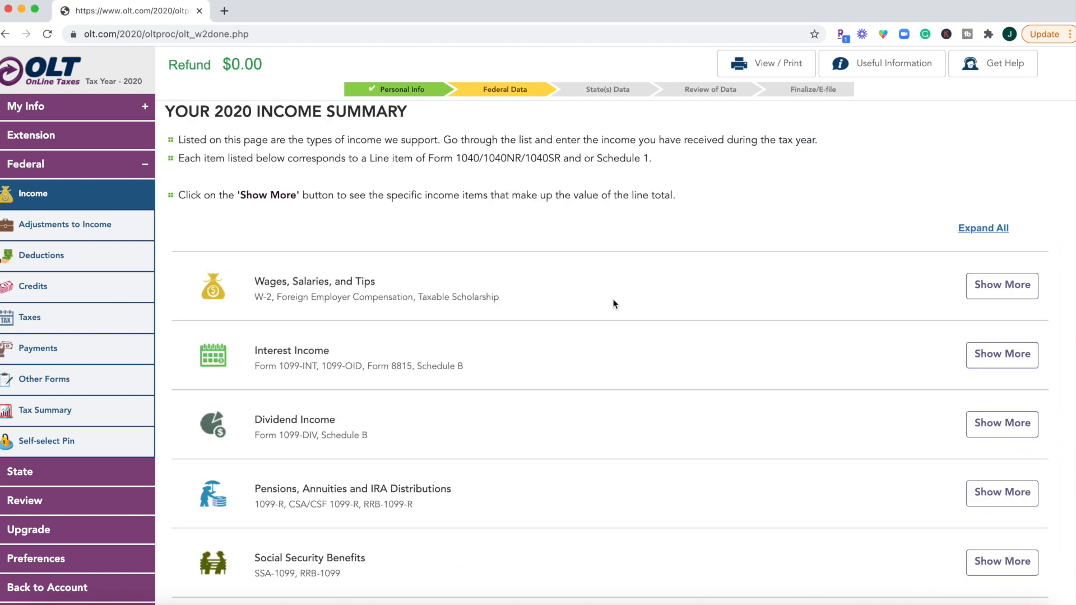
scroll(down, 3)
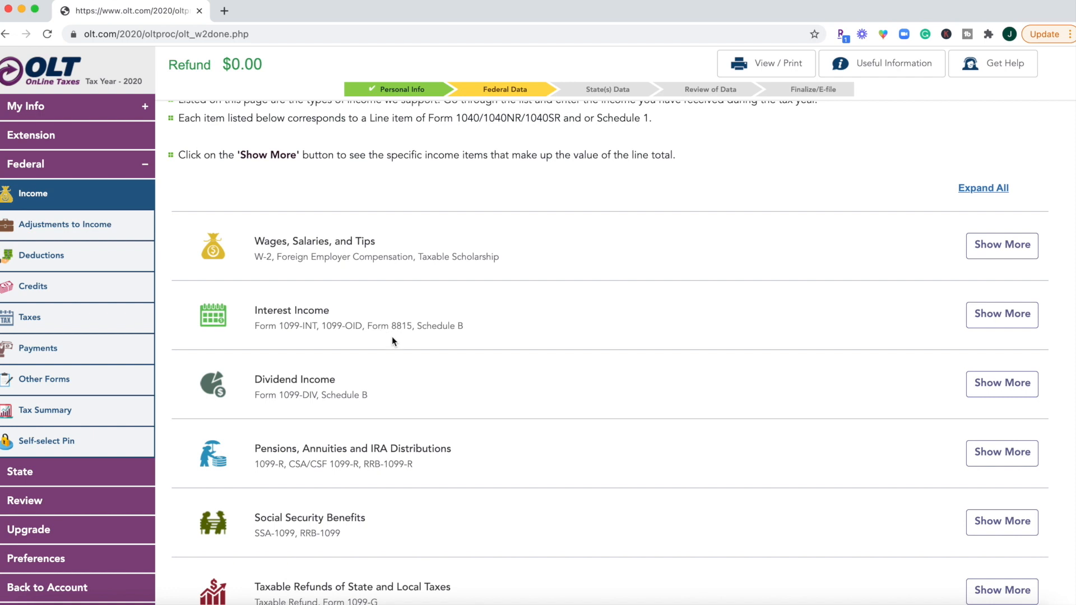
mouse_move(319, 313)
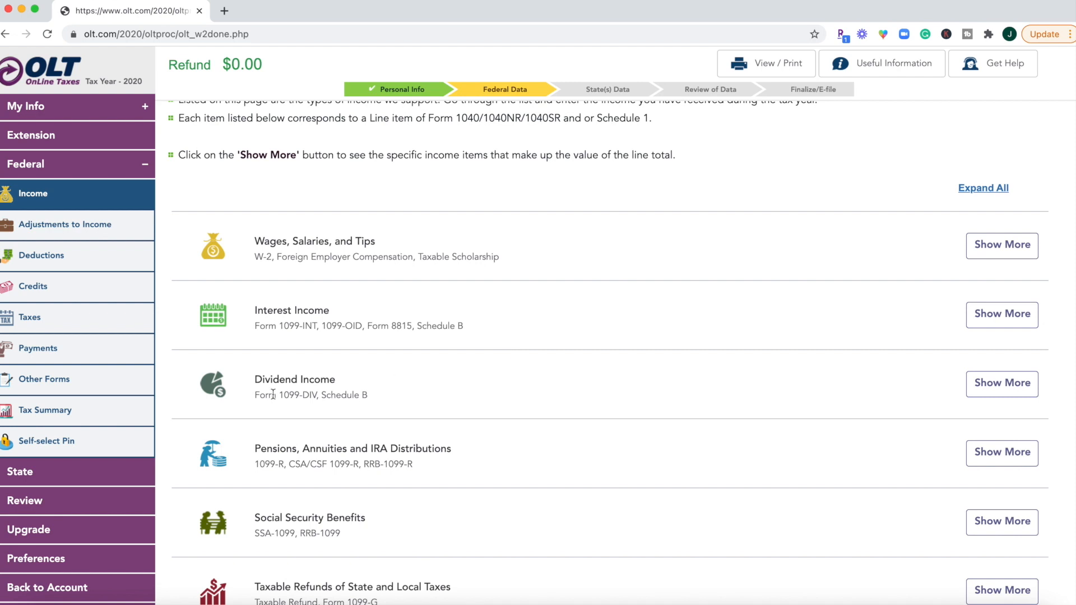
mouse_move(347, 394)
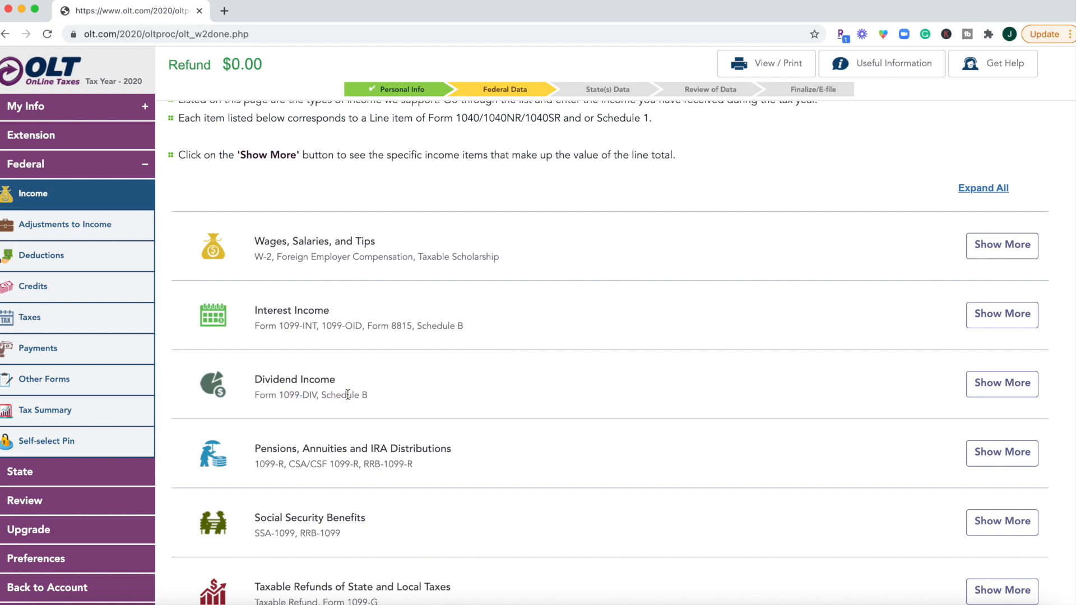
mouse_move(329, 342)
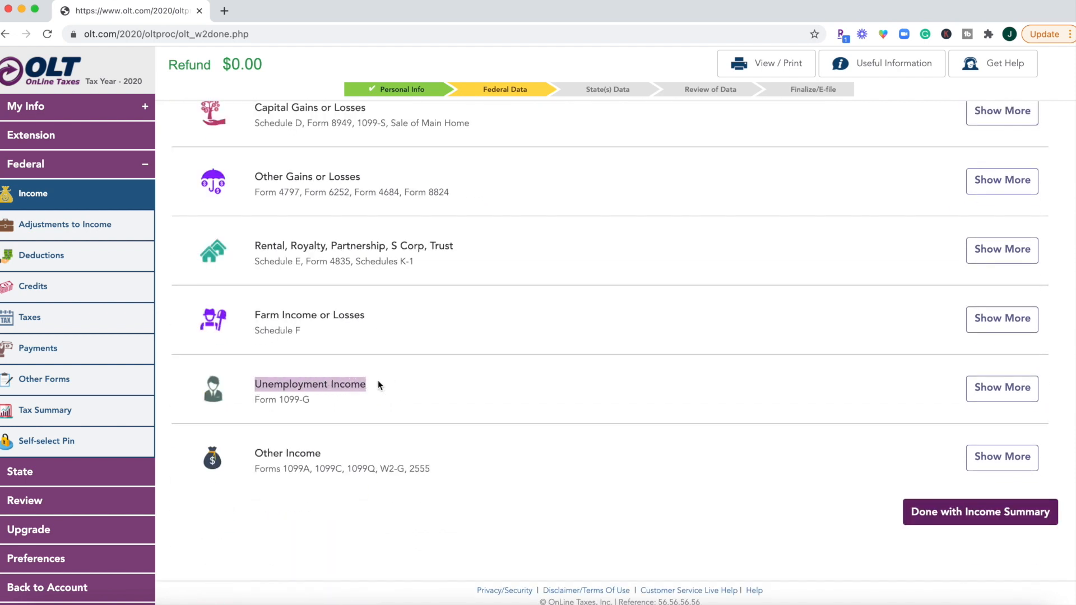
mouse_move(291, 399)
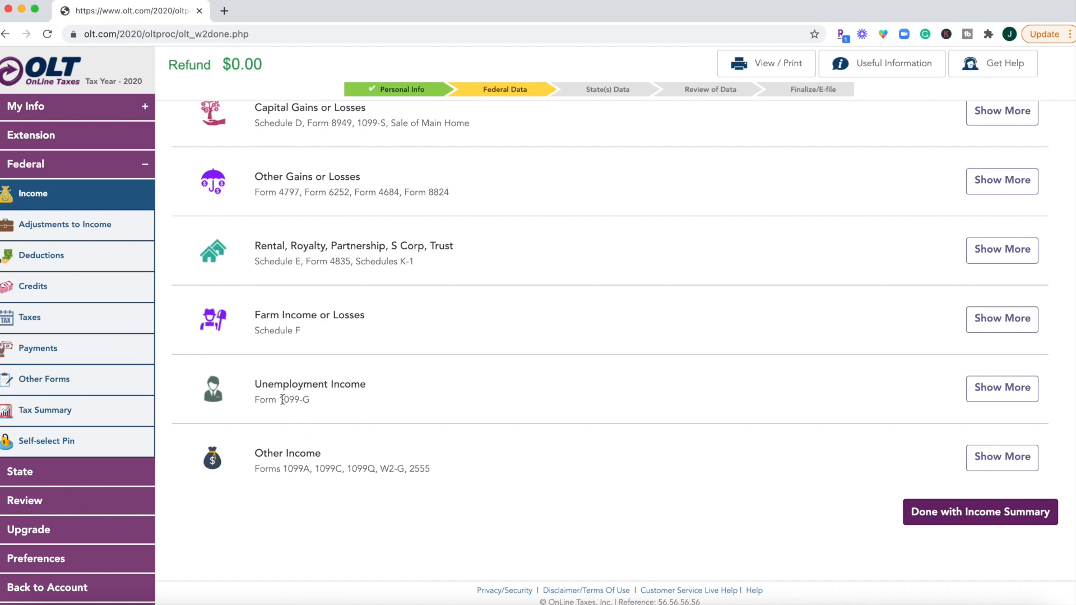
mouse_move(350, 411)
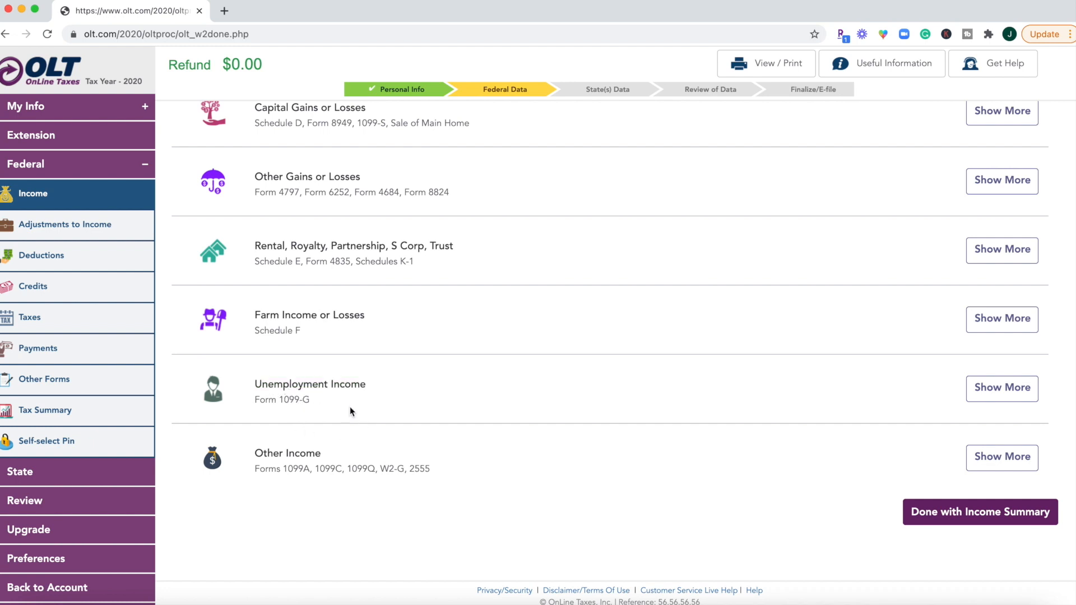
Finish the Income Summary and proceed to the 2020 adjustments to income question
click(65, 224)
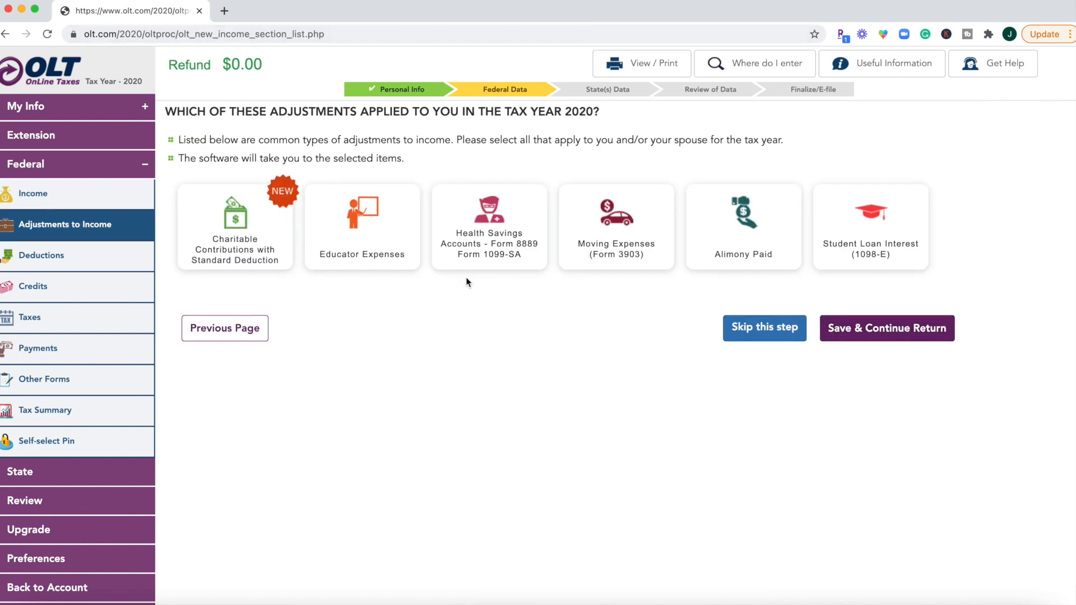
mouse_move(527, 261)
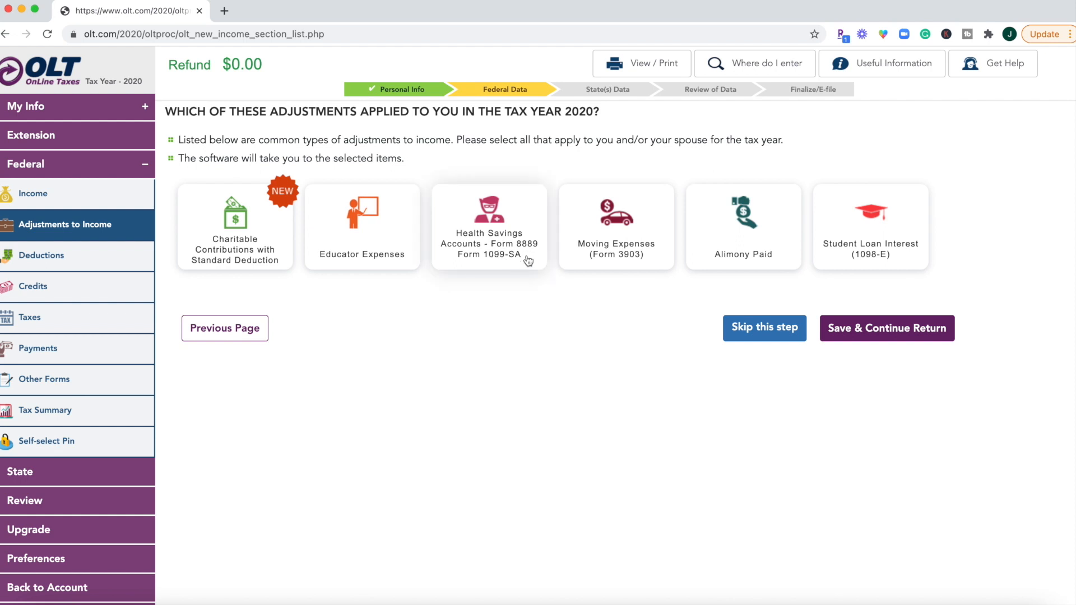
mouse_move(502, 245)
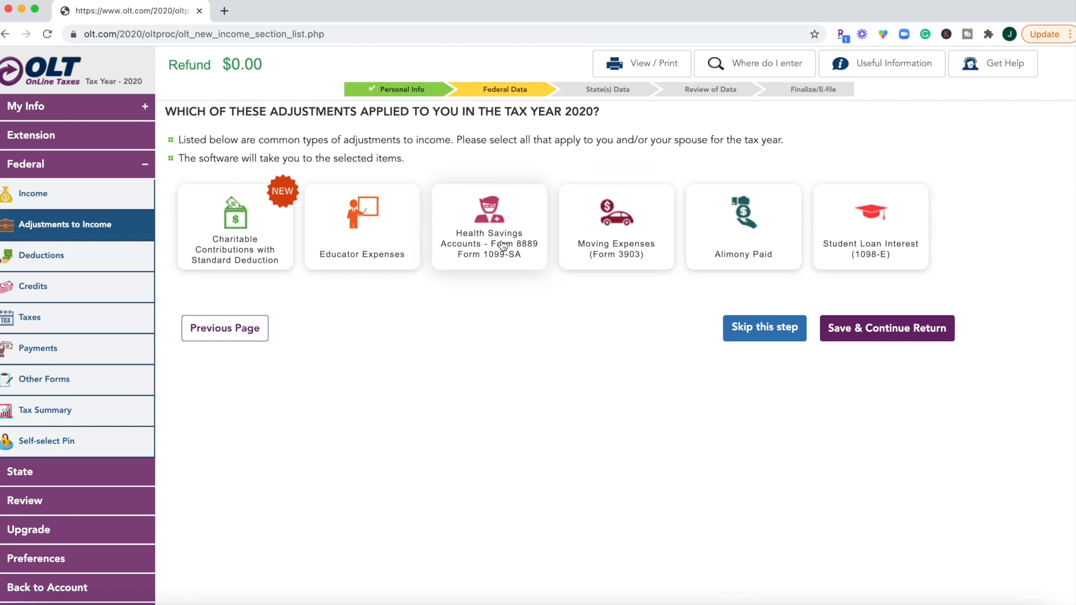
mouse_move(862, 250)
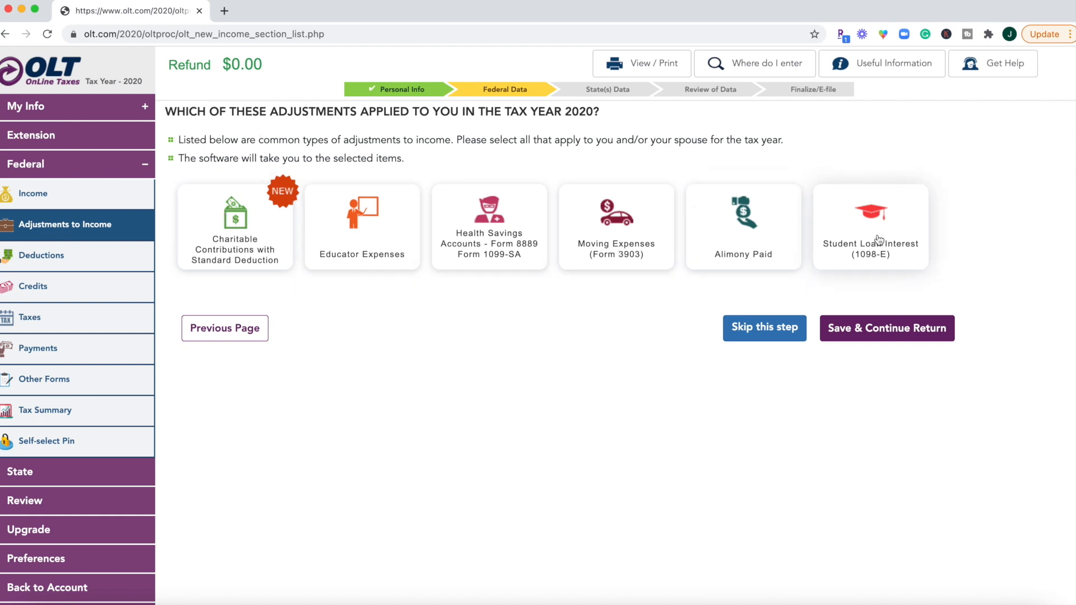
mouse_move(922, 191)
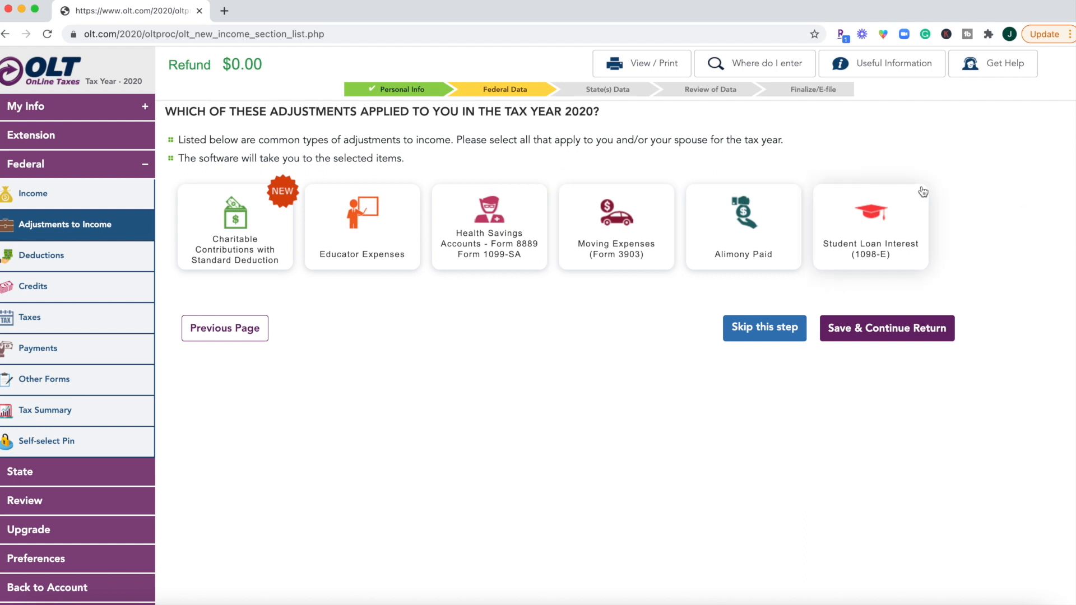
mouse_move(855, 289)
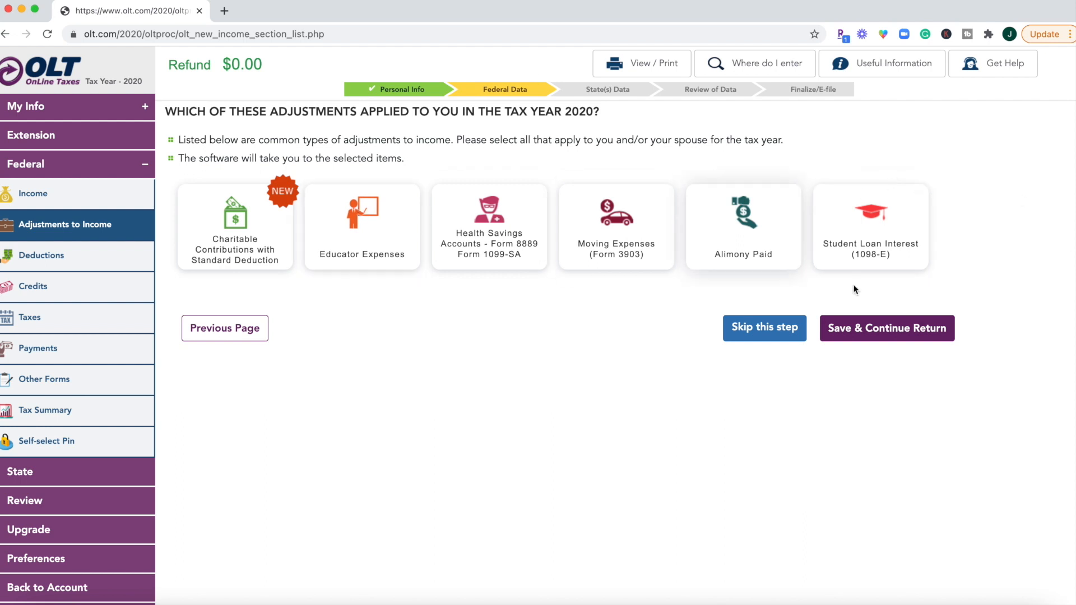
mouse_move(473, 349)
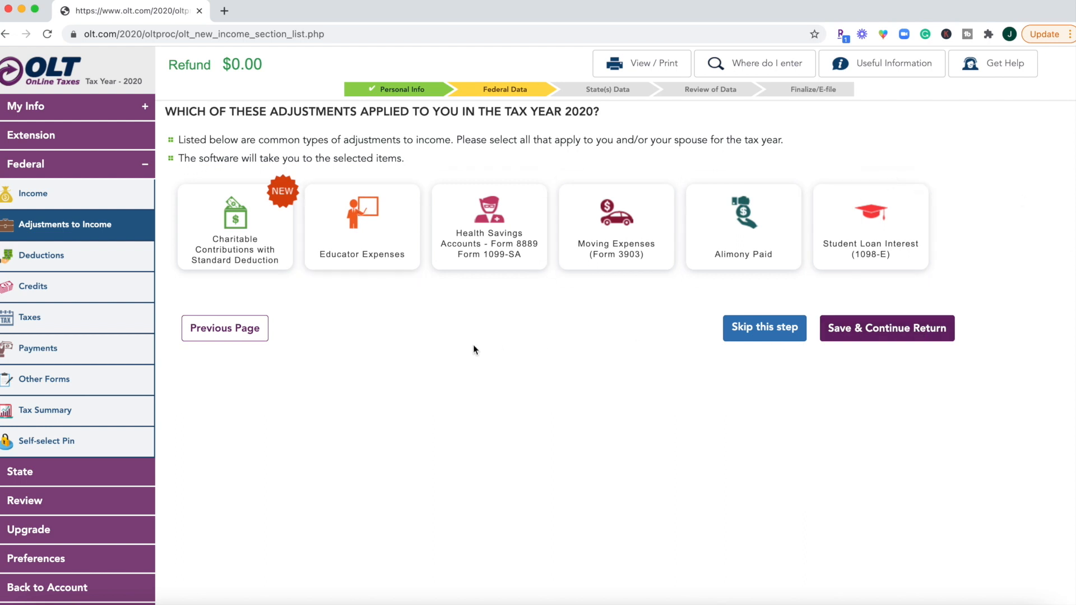
mouse_move(463, 347)
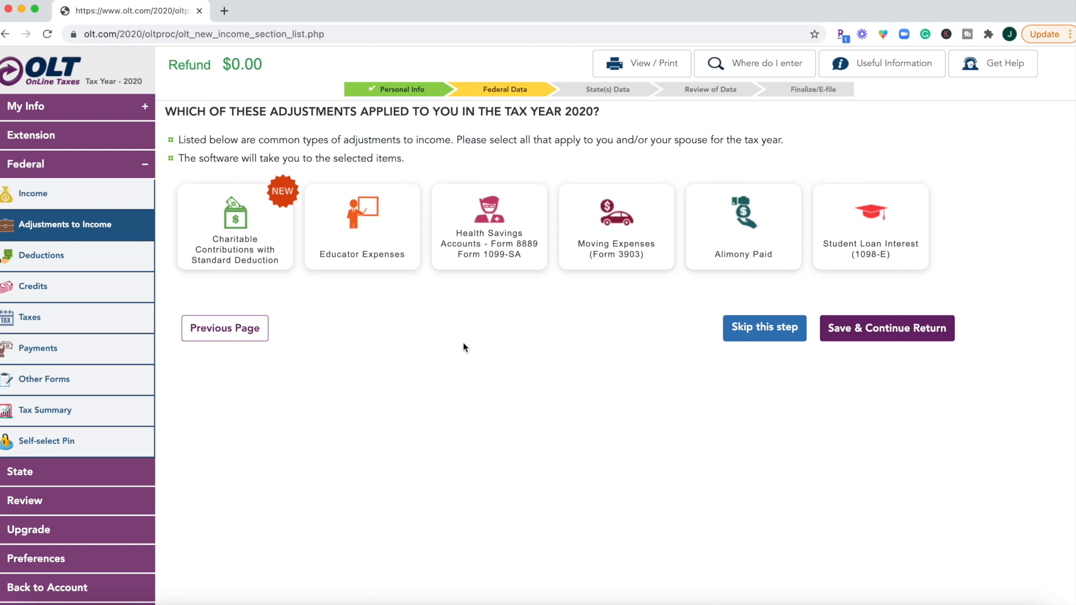
mouse_move(496, 344)
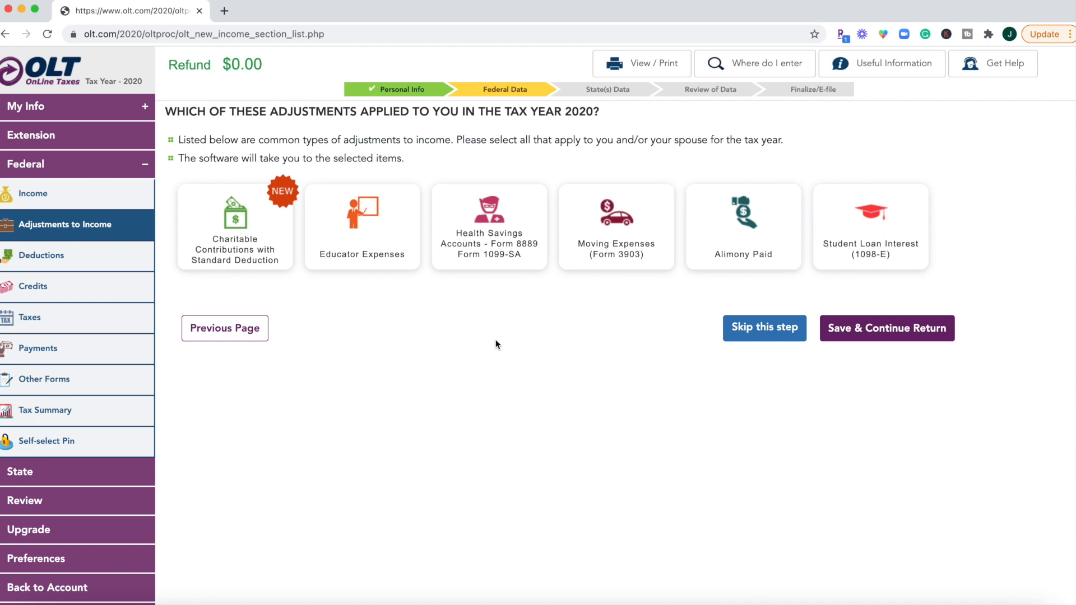
mouse_move(516, 323)
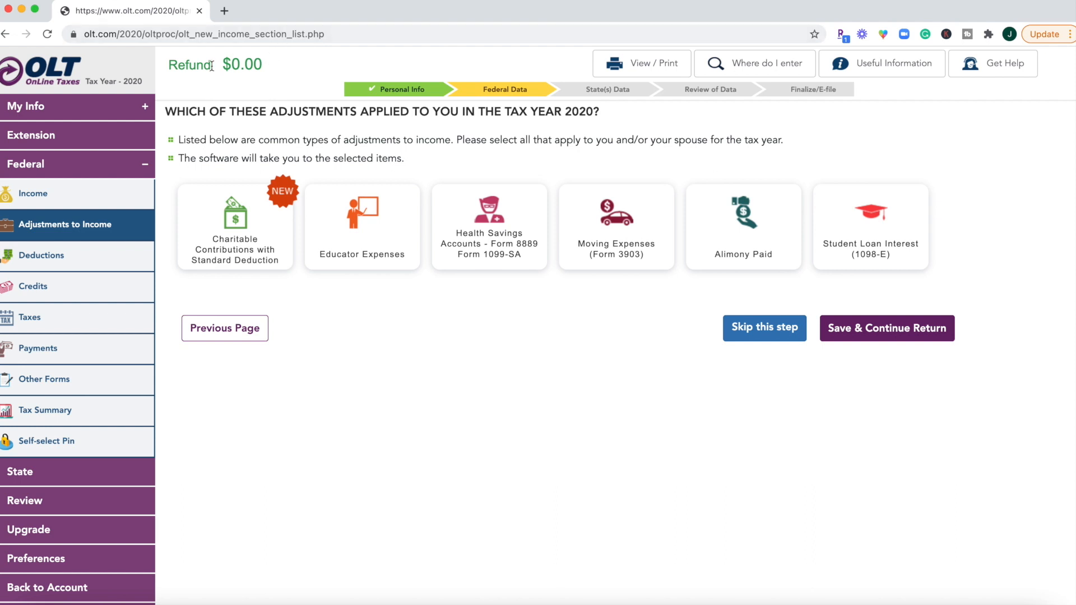
mouse_move(277, 71)
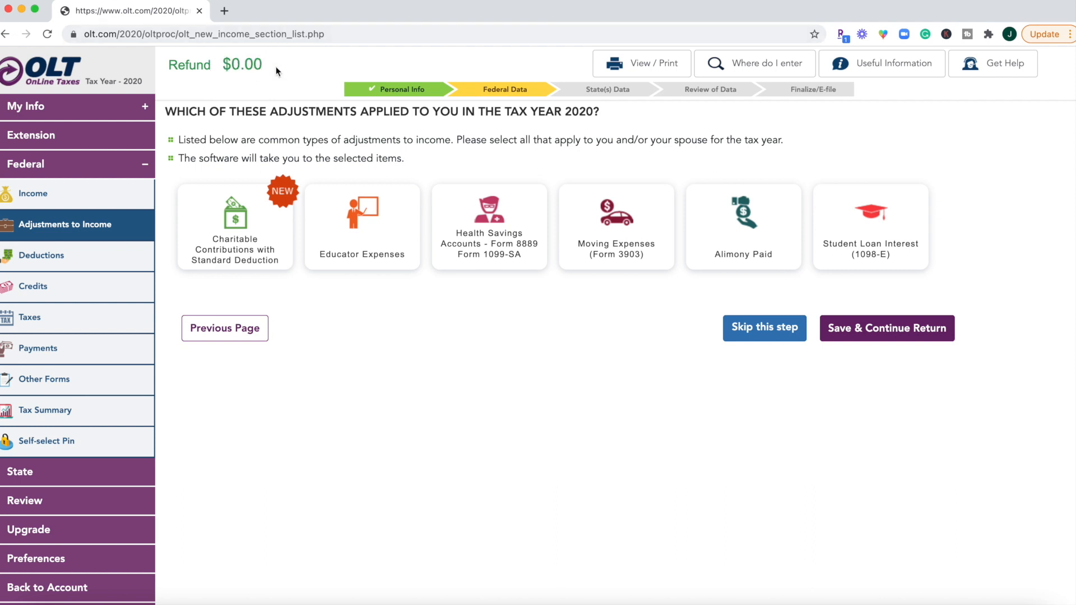
mouse_move(165, 68)
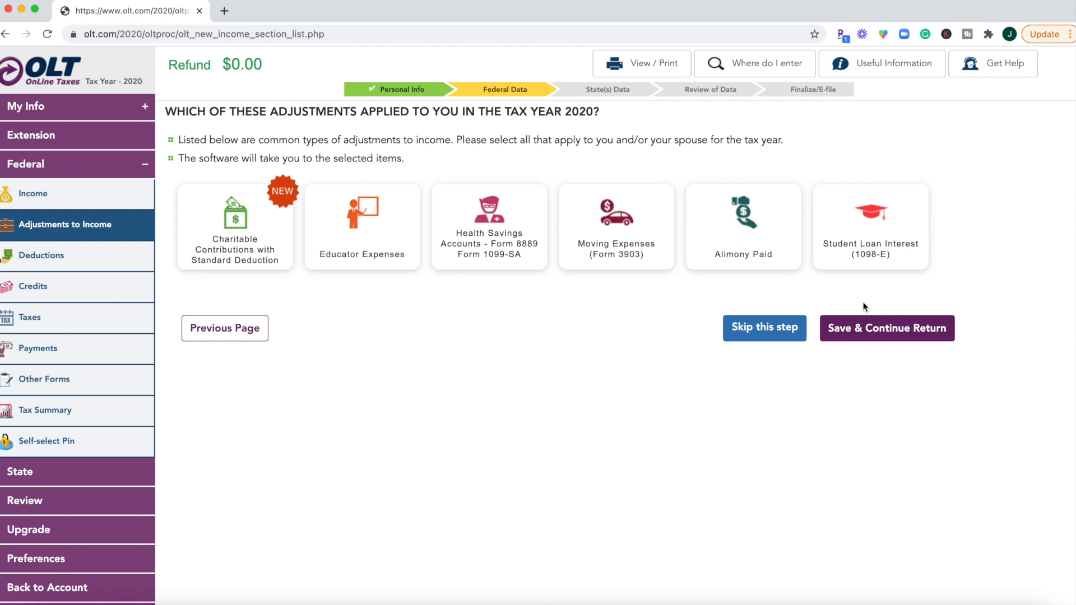
mouse_move(423, 185)
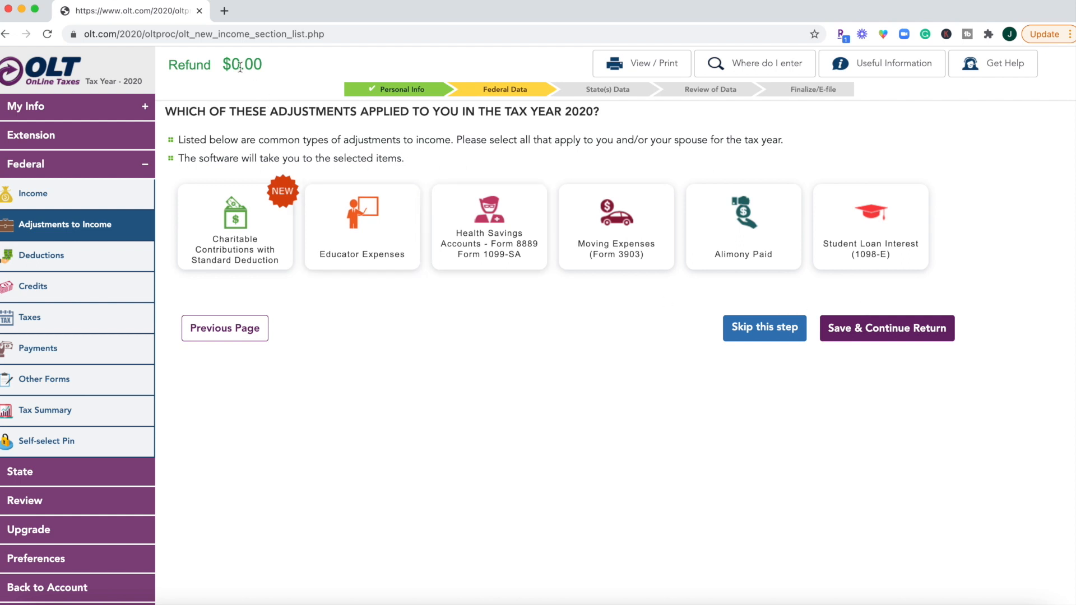
mouse_move(743, 227)
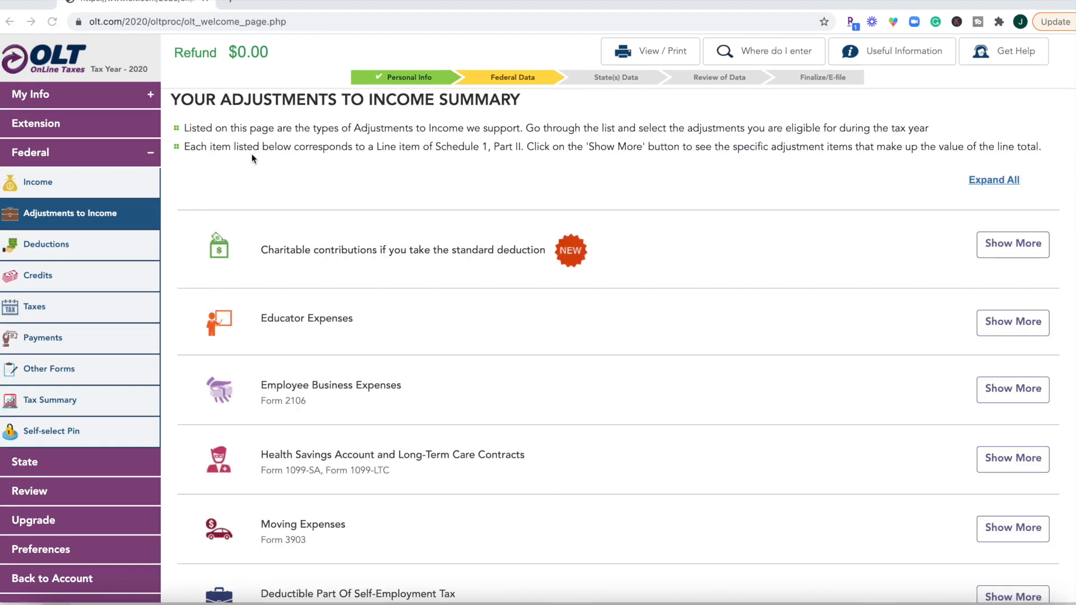
Scroll the Adjustments Summary and expand Health Savings Account and Long-Term Care Contracts
scroll(down, 3)
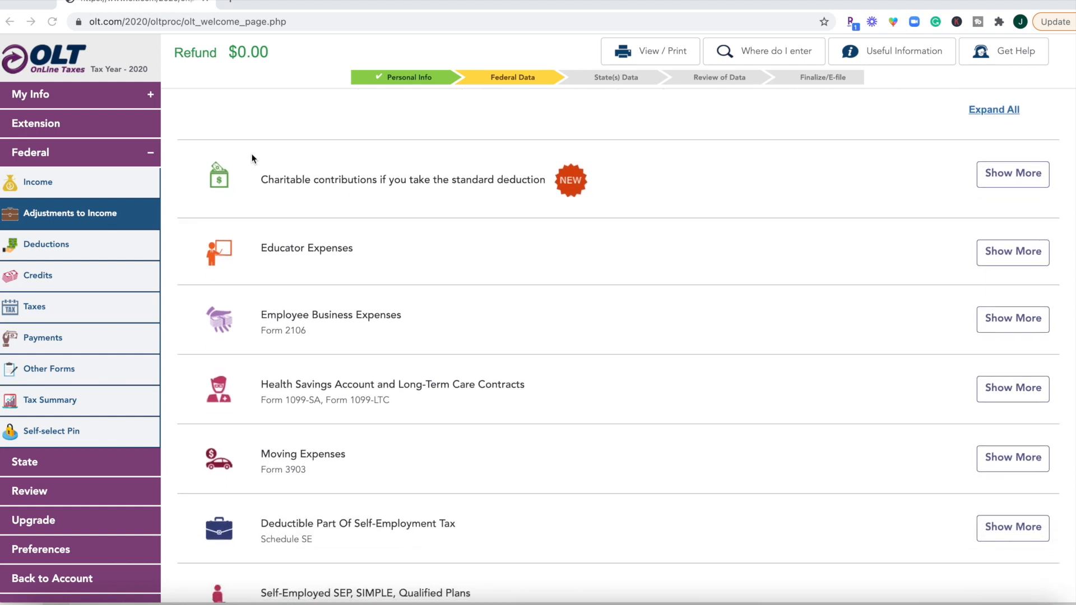
scroll(down, 3)
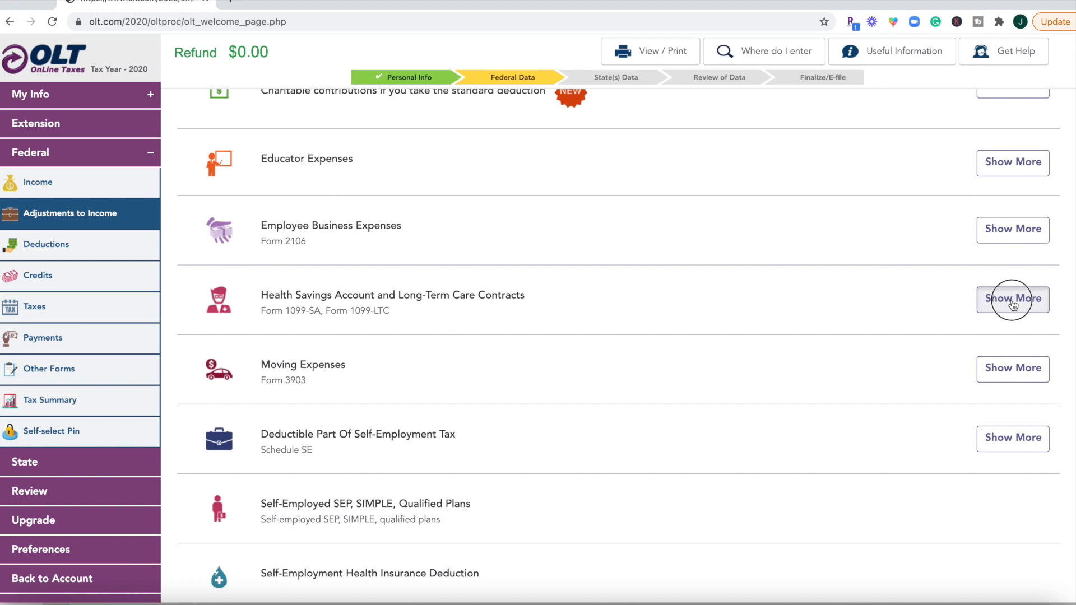
click(1013, 300)
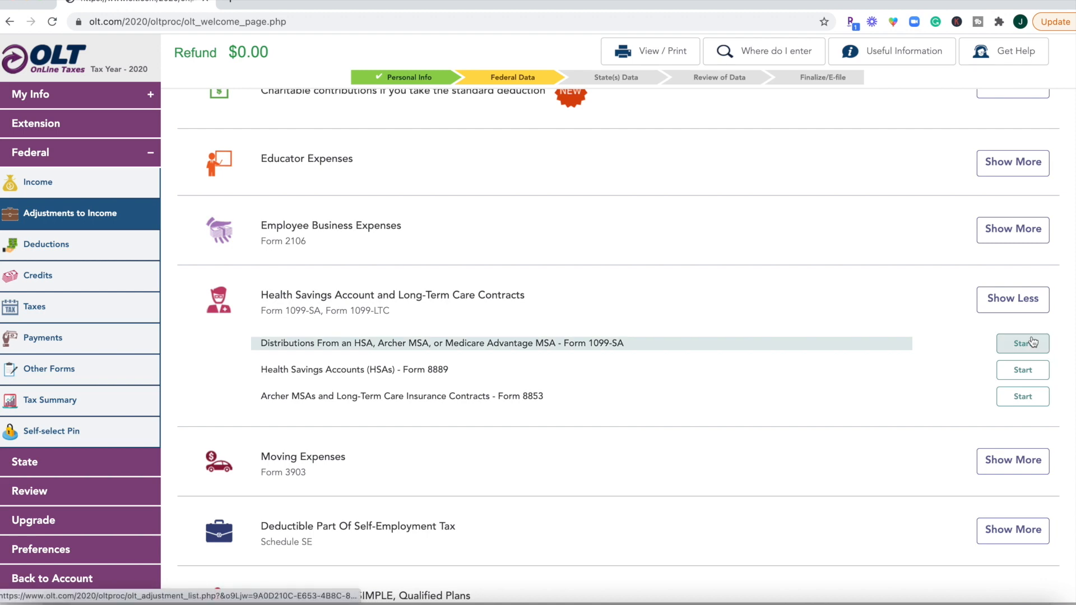
scroll(down, 3)
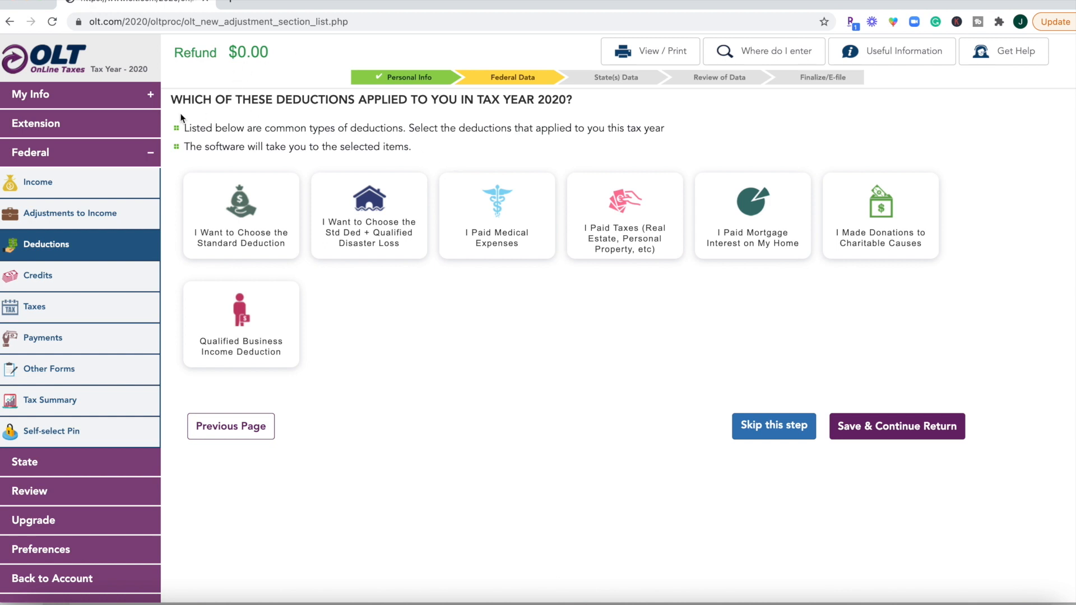
mouse_move(234, 219)
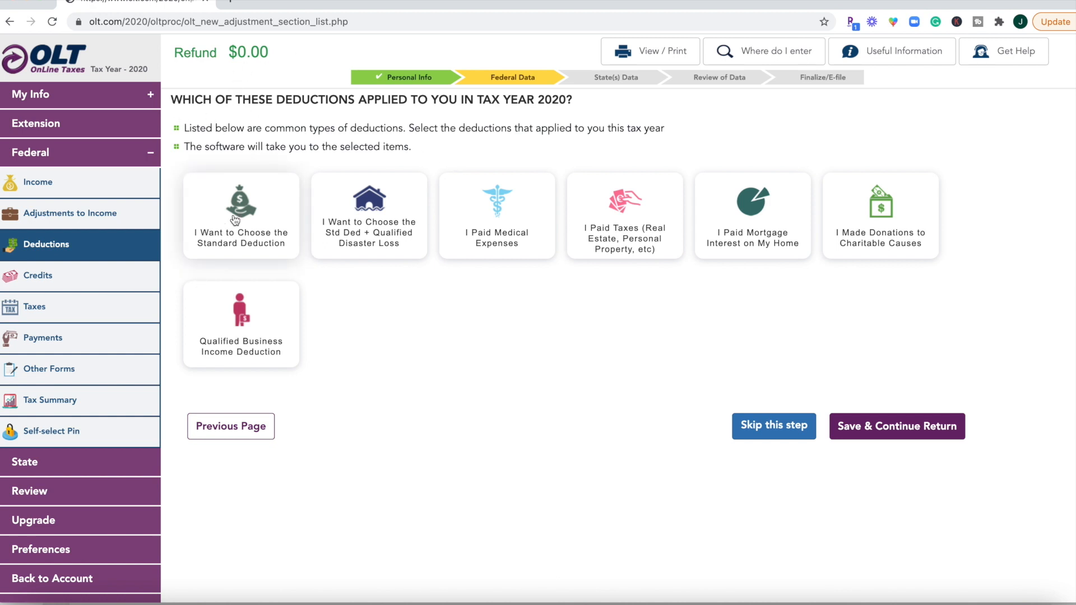
Choose 'I Want to Choose the Standard Deduction' on the Deductions page
click(241, 215)
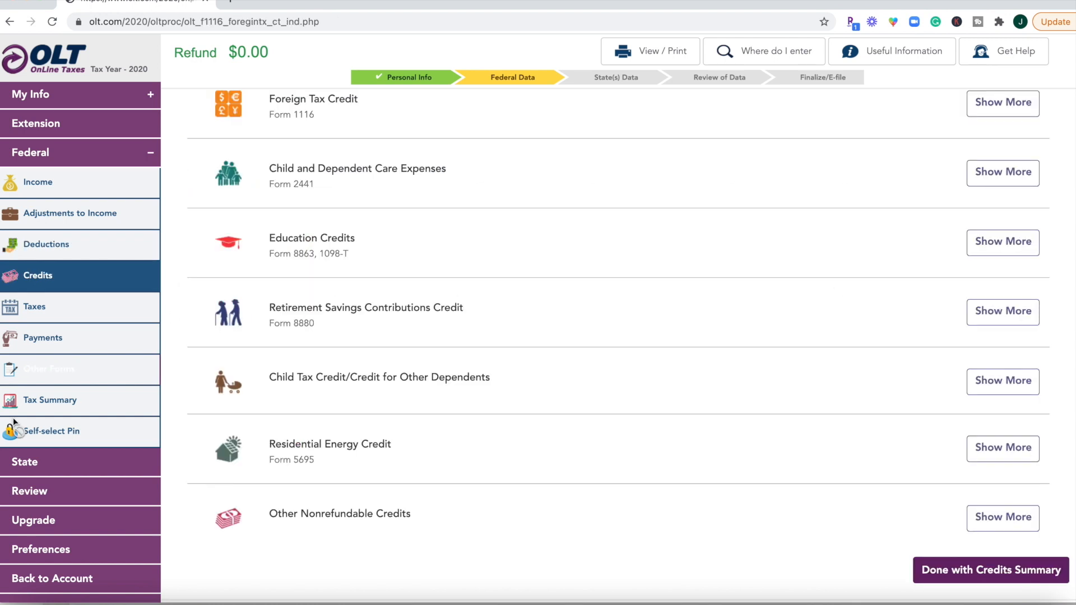
mouse_move(350, 169)
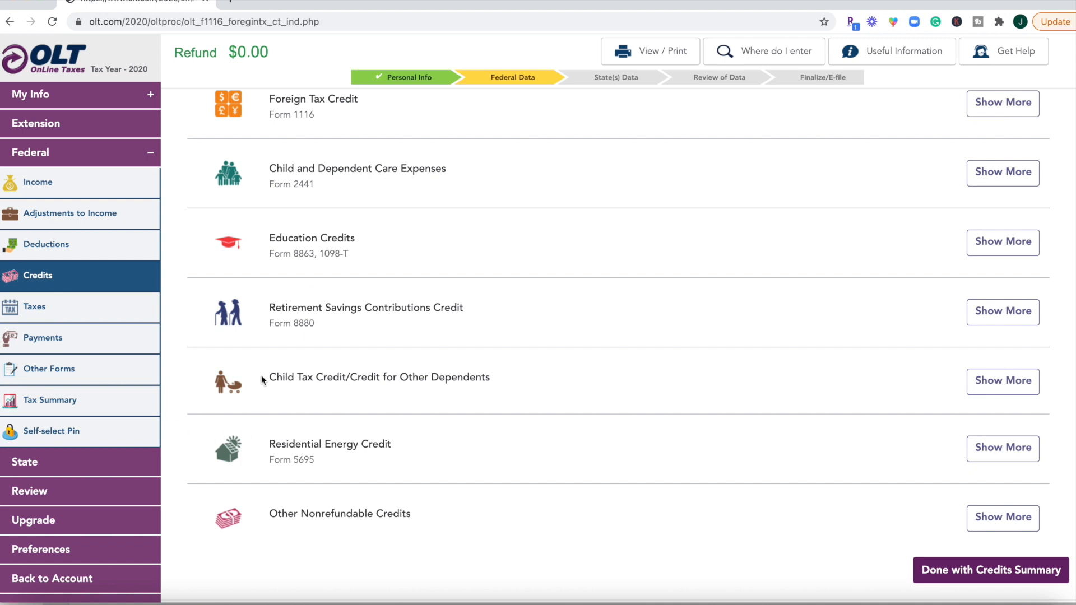
mouse_move(843, 314)
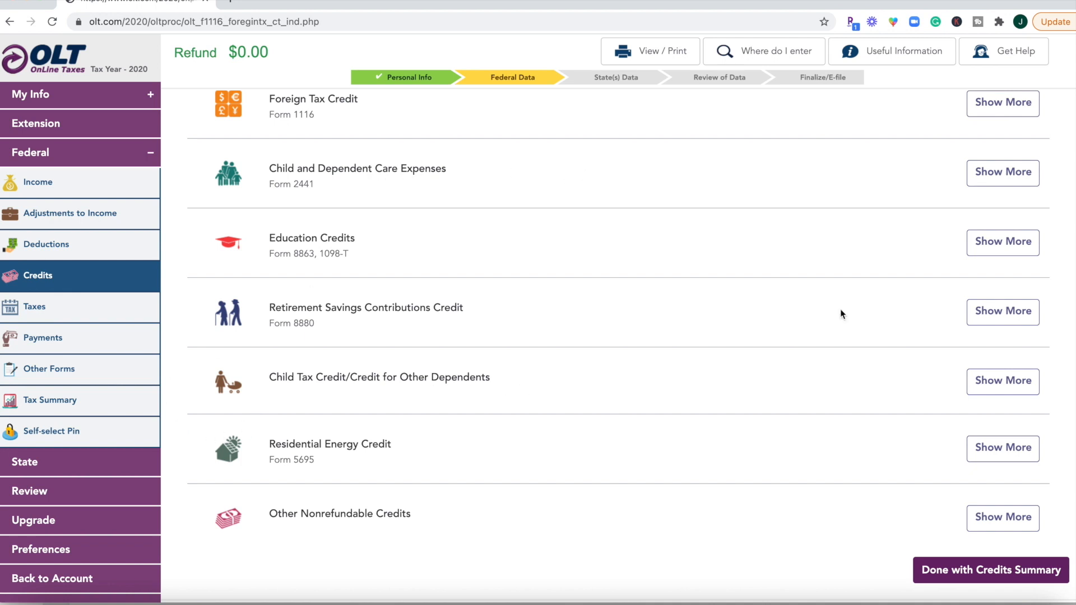
Review the Child Tax Credit note (no qualifying child), continue, and finish the Credits Summary
click(1001, 381)
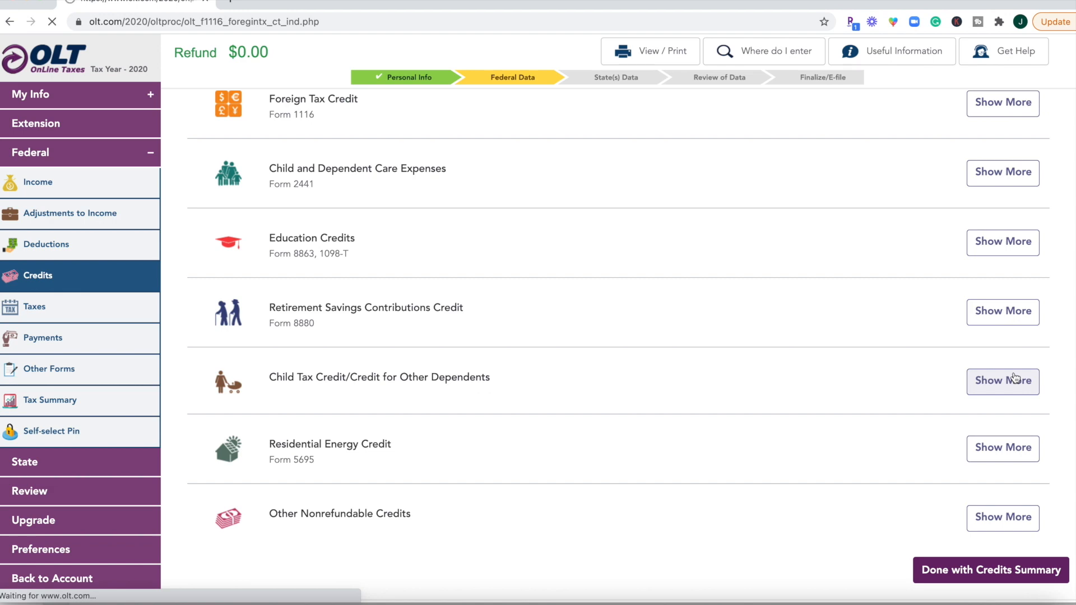
click(1001, 381)
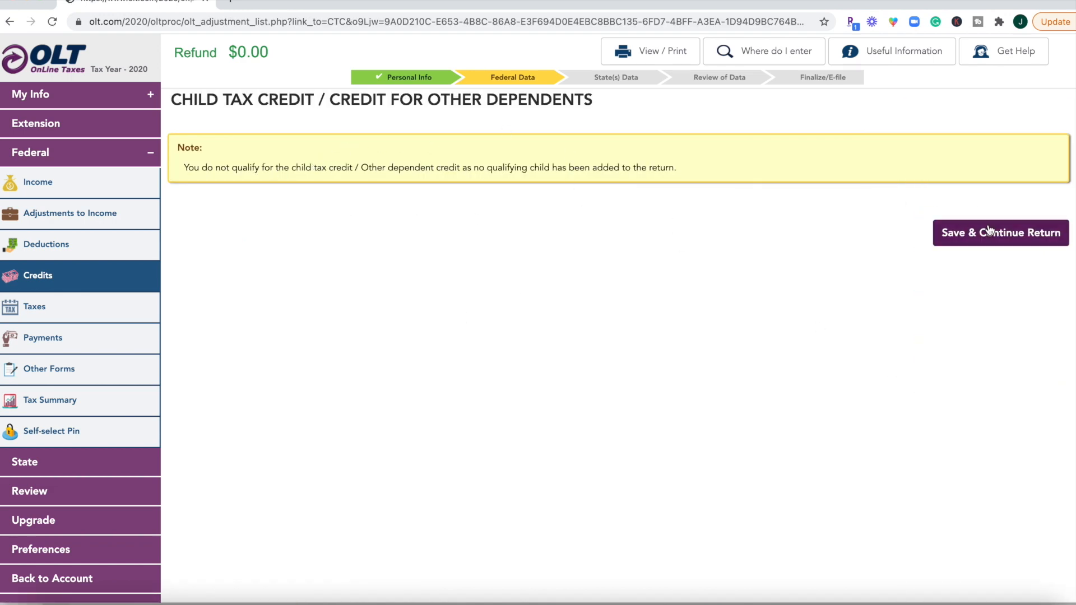
click(999, 233)
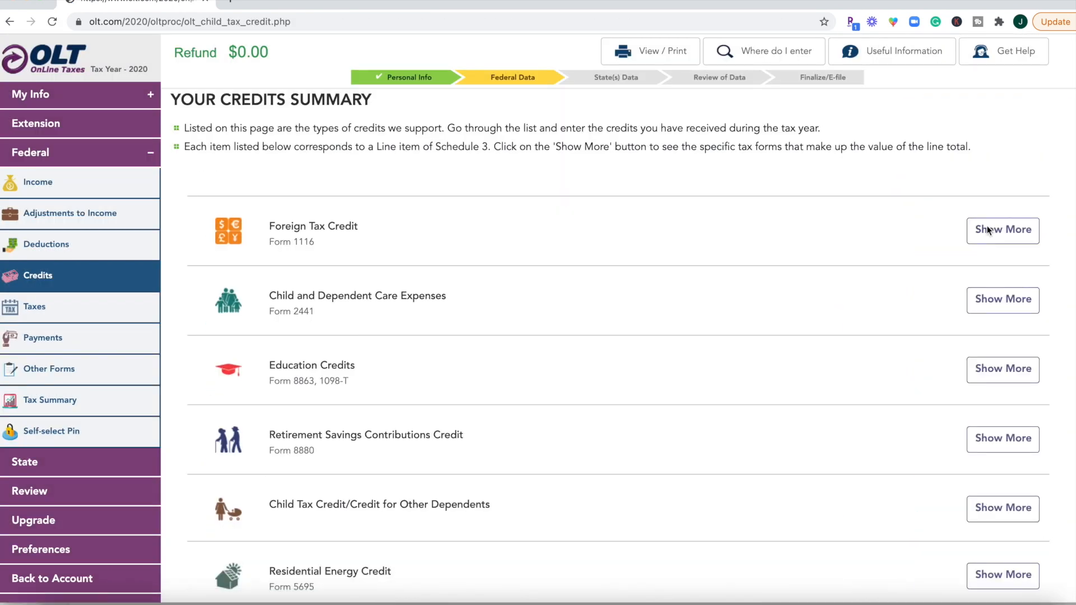
scroll(down, 3)
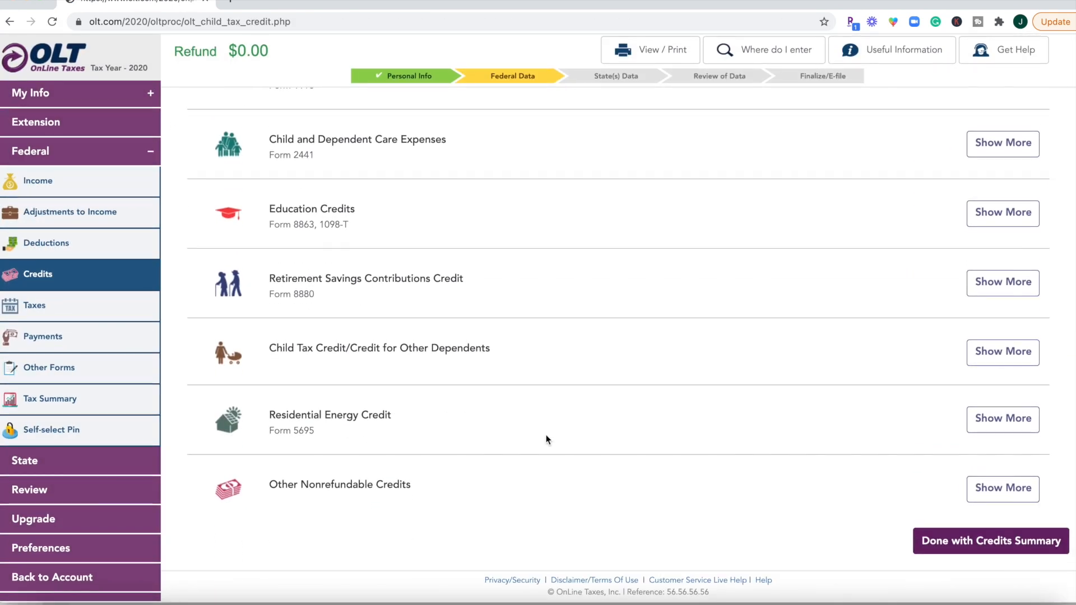
click(989, 541)
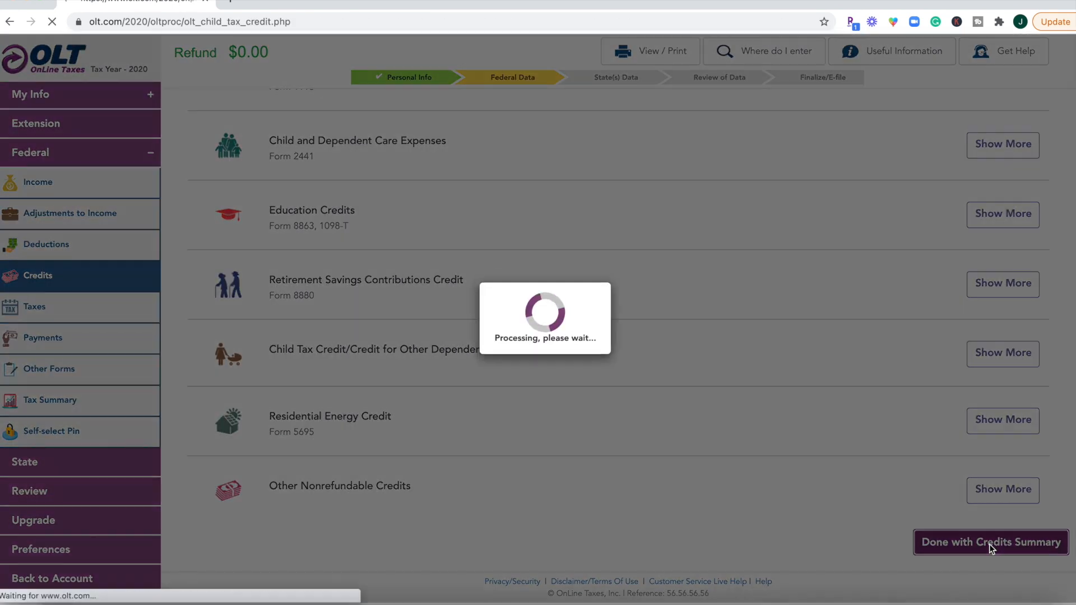
Scroll through the 2020 Taxes Summary list of other taxes and finish it to reach payments
click(990, 543)
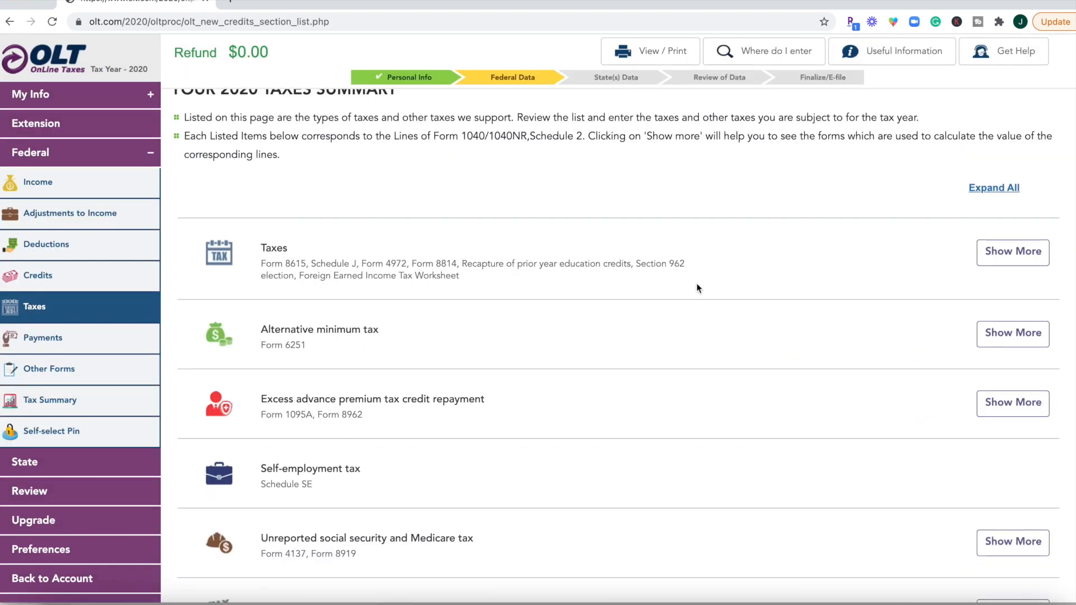
scroll(down, 3)
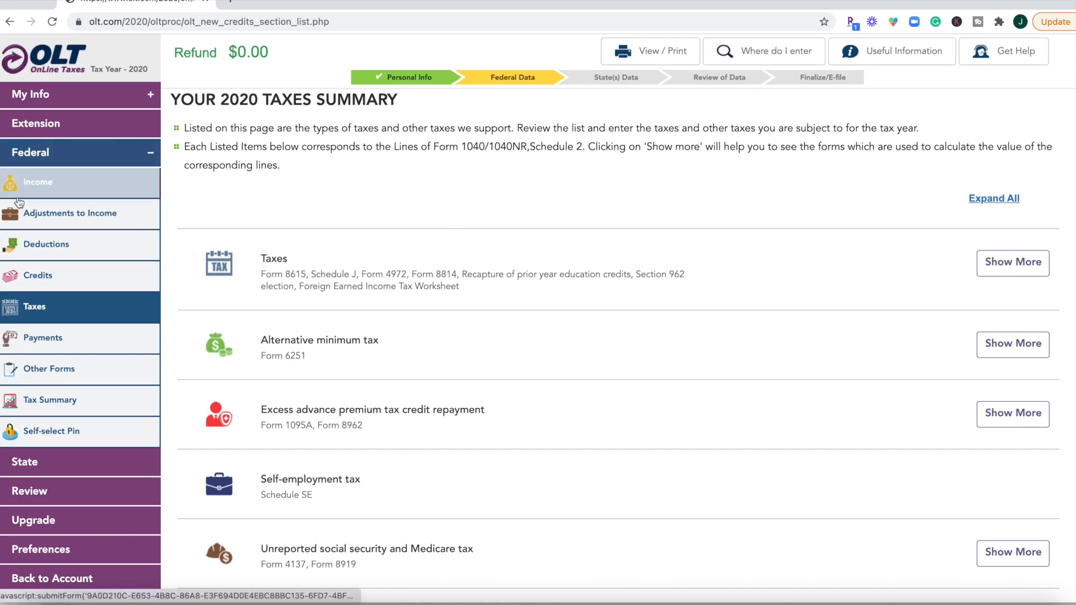
scroll(down, 3)
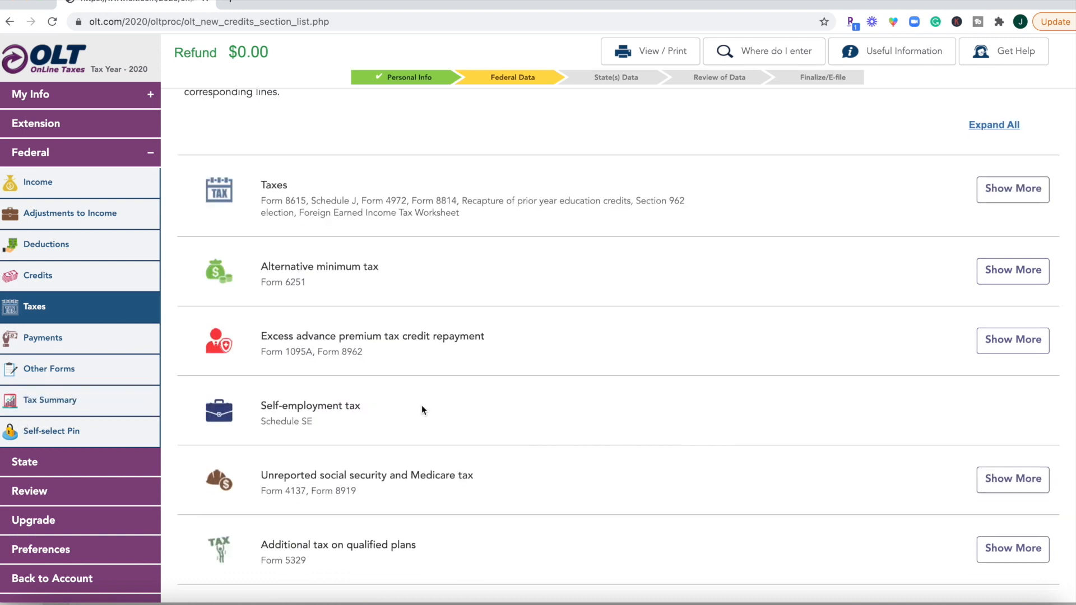
scroll(down, 3)
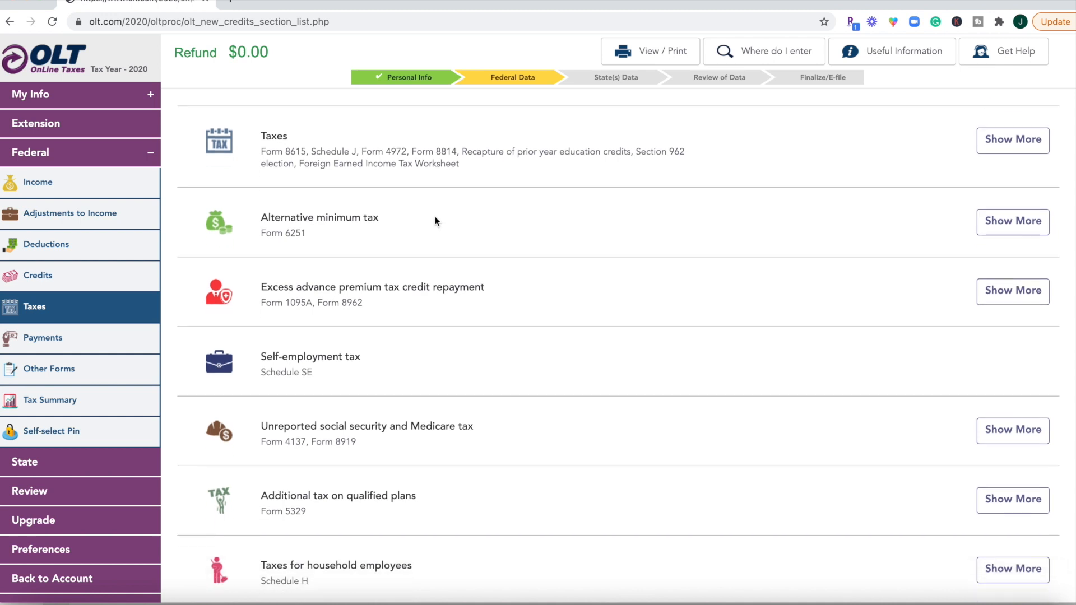
scroll(down, 3)
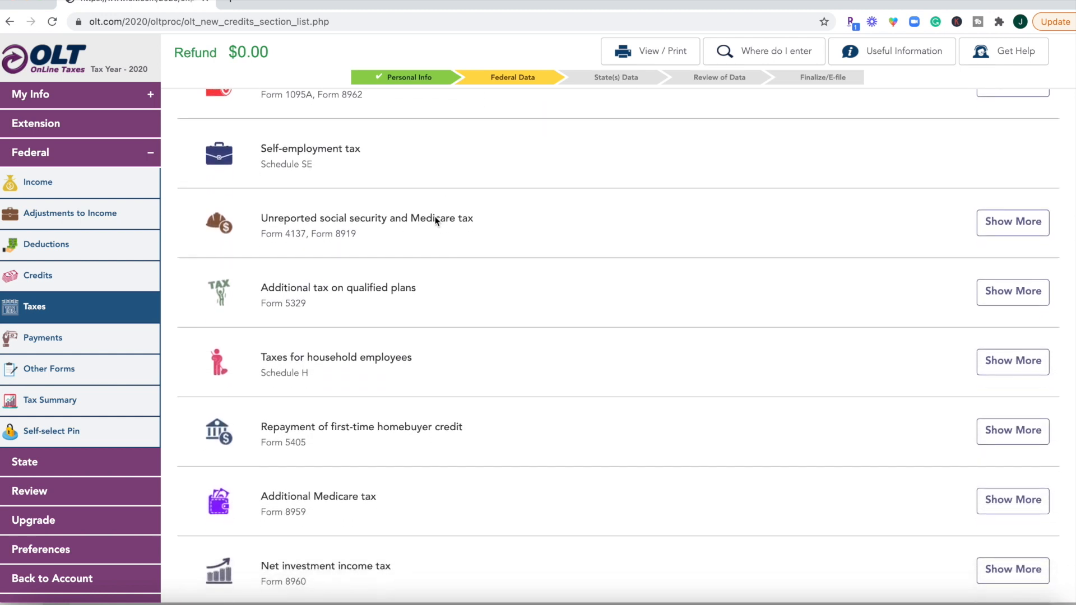
scroll(down, 3)
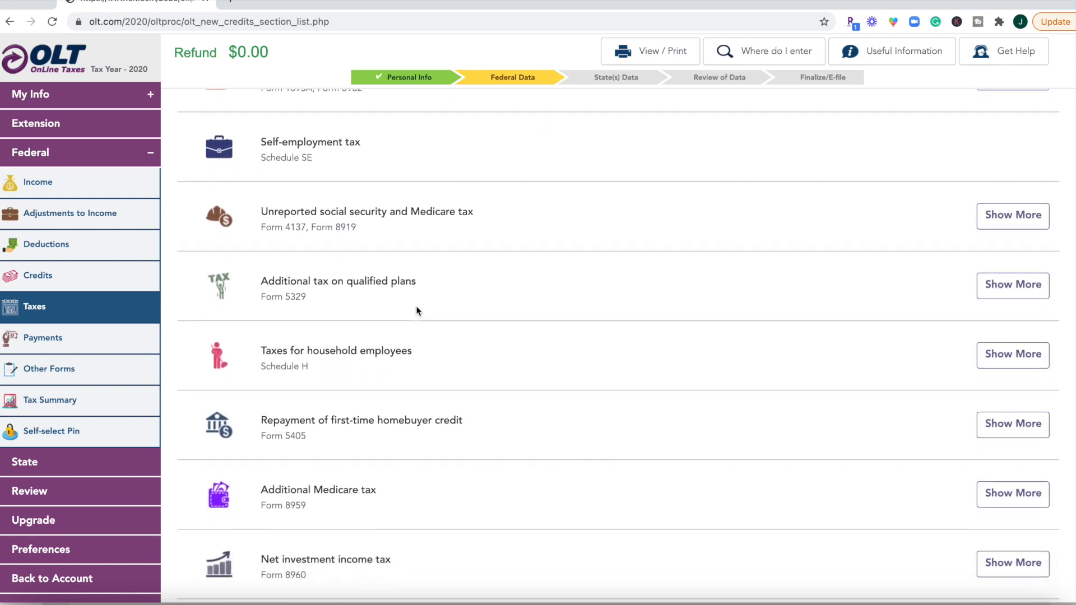
scroll(down, 3)
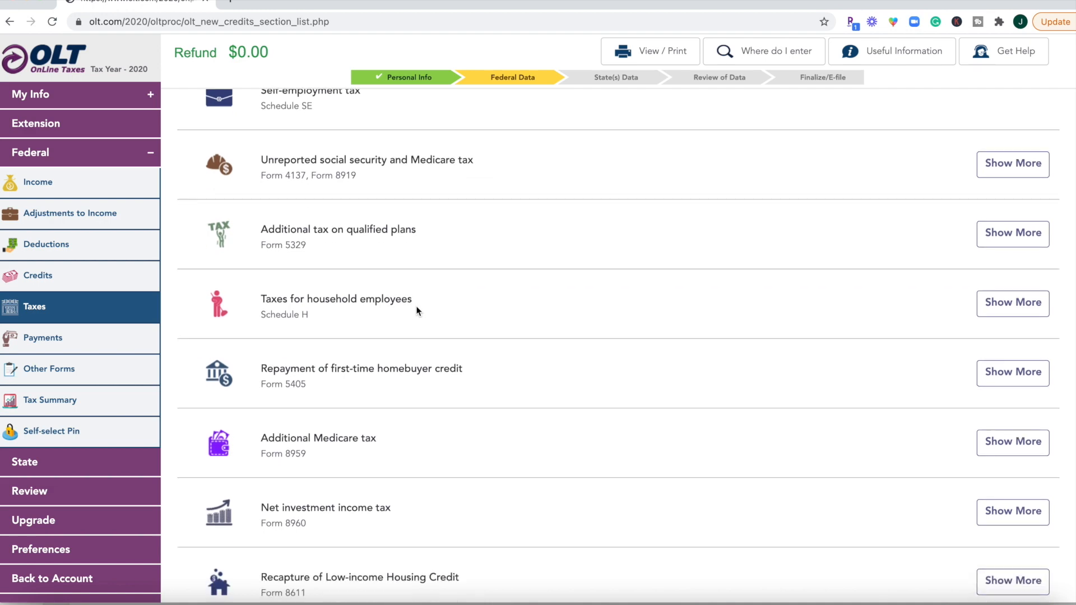
scroll(down, 3)
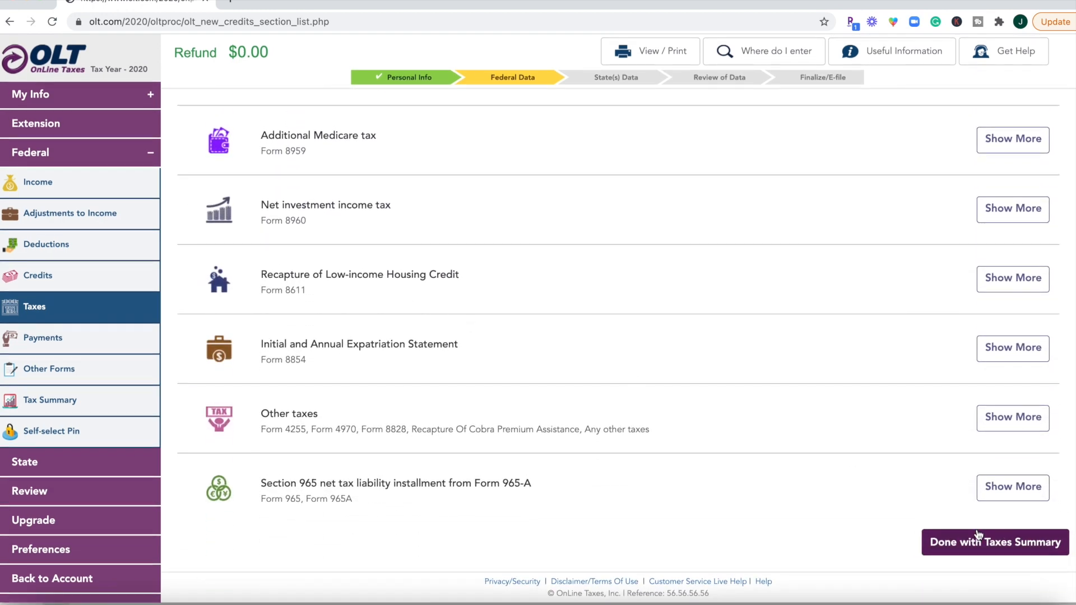
click(992, 542)
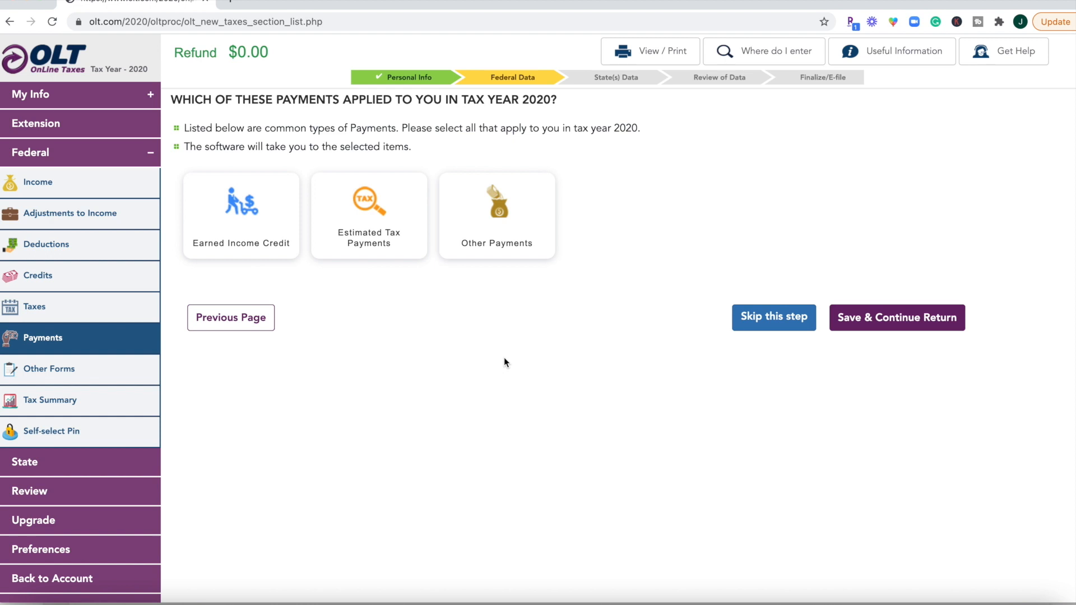
mouse_move(311, 316)
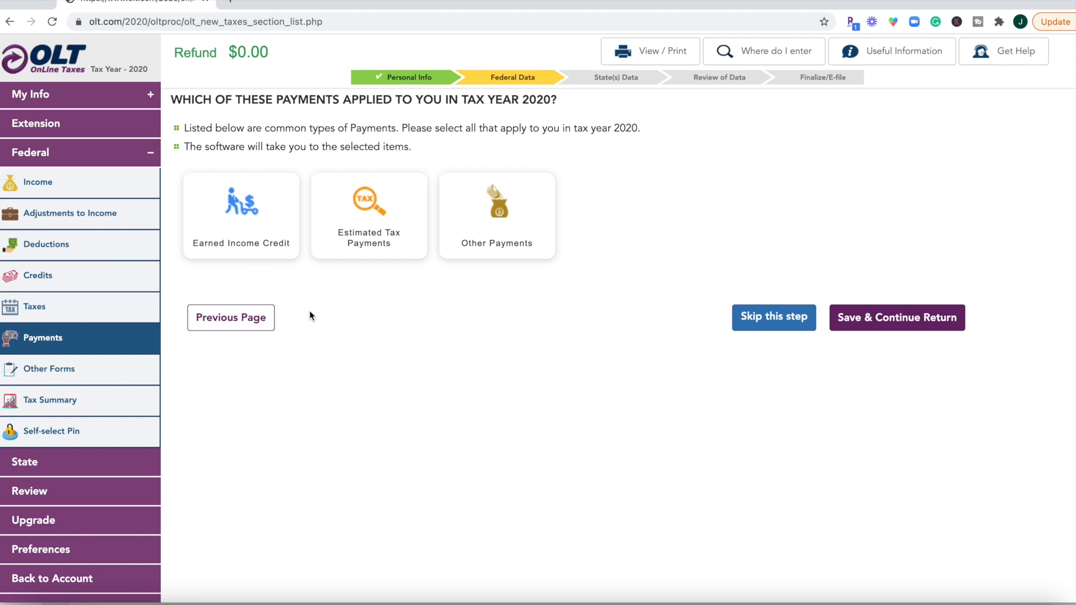
mouse_move(508, 147)
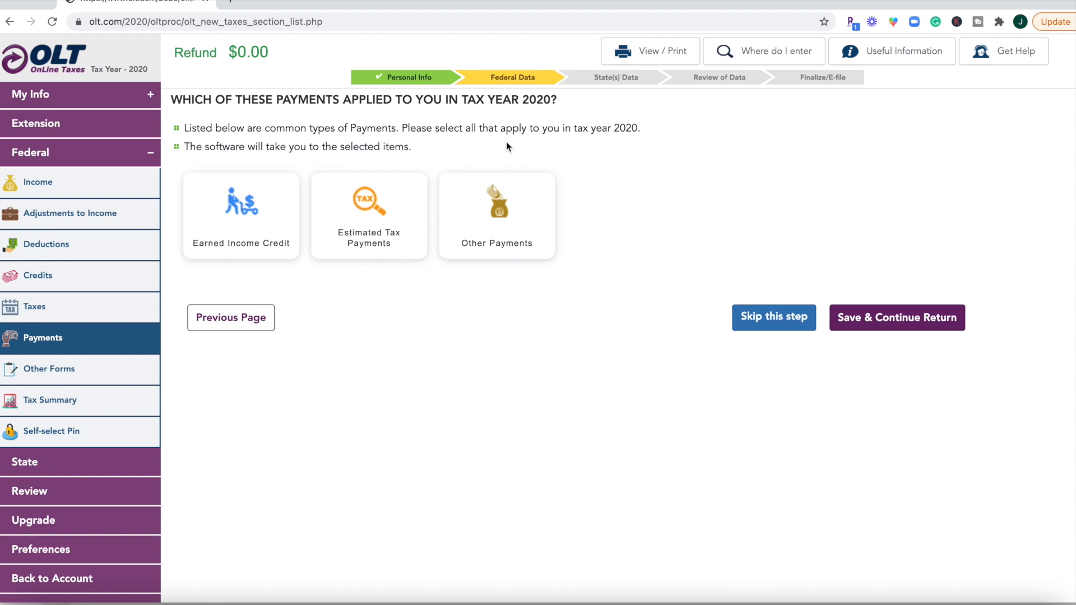
mouse_move(316, 454)
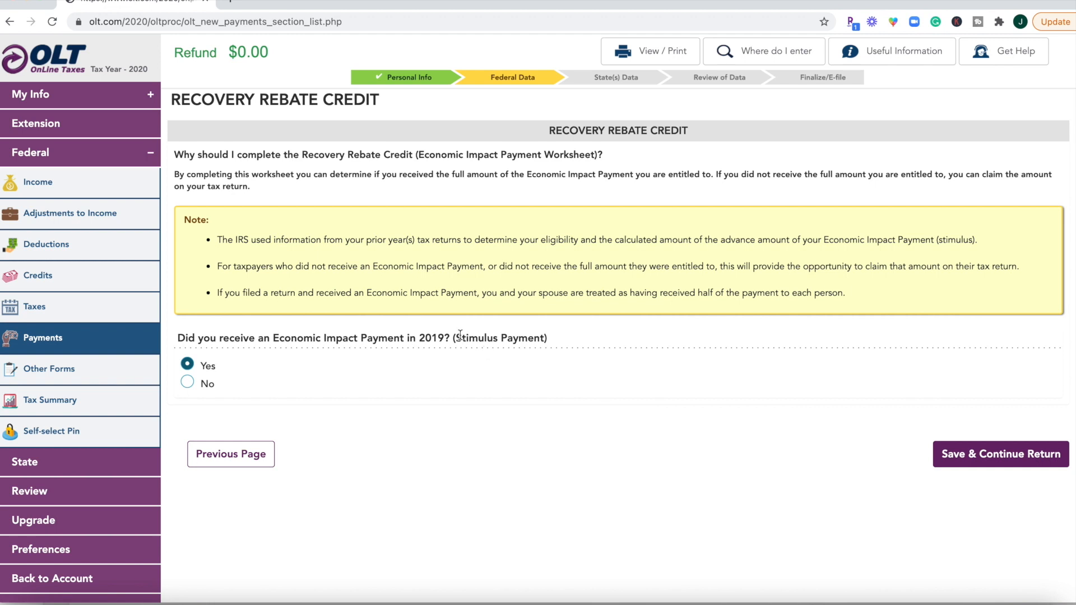
mouse_move(527, 368)
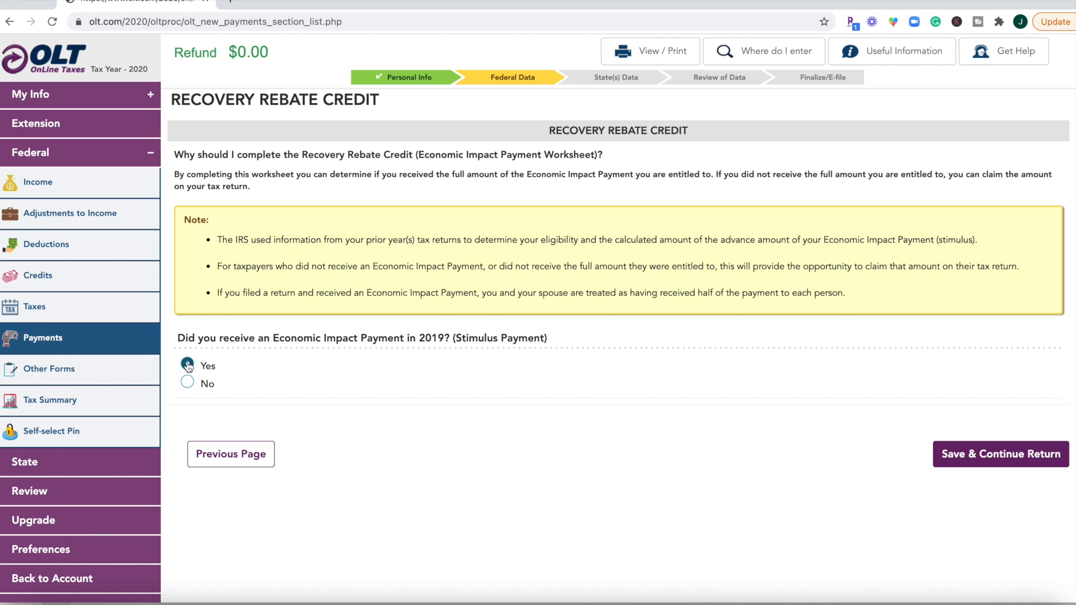
Answer Yes to receiving an Economic Impact Payment and enter $1,200 as the amount
click(187, 365)
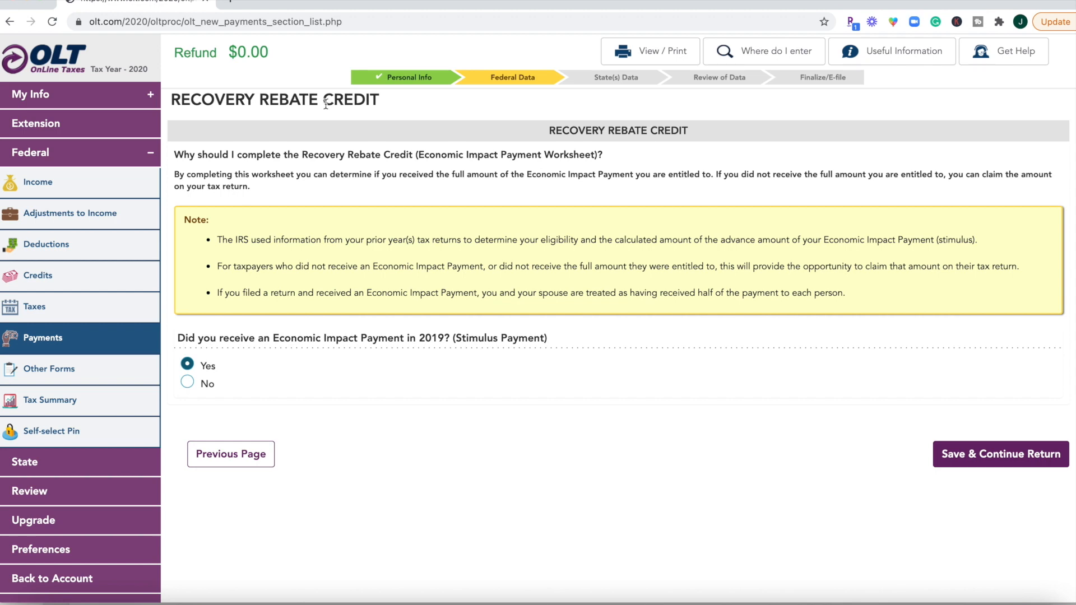
click(998, 454)
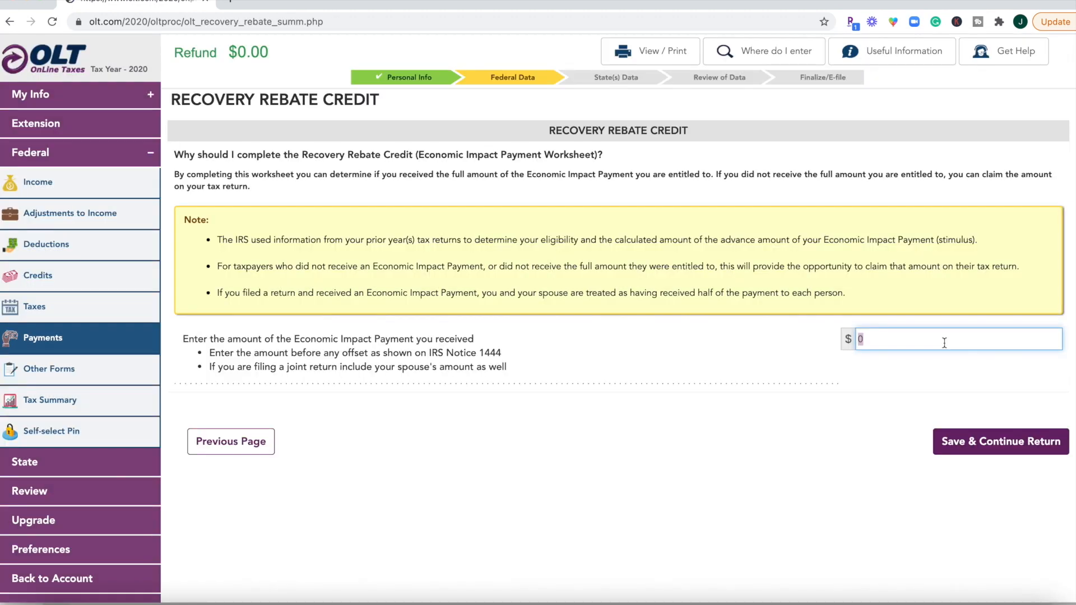
text(1200)
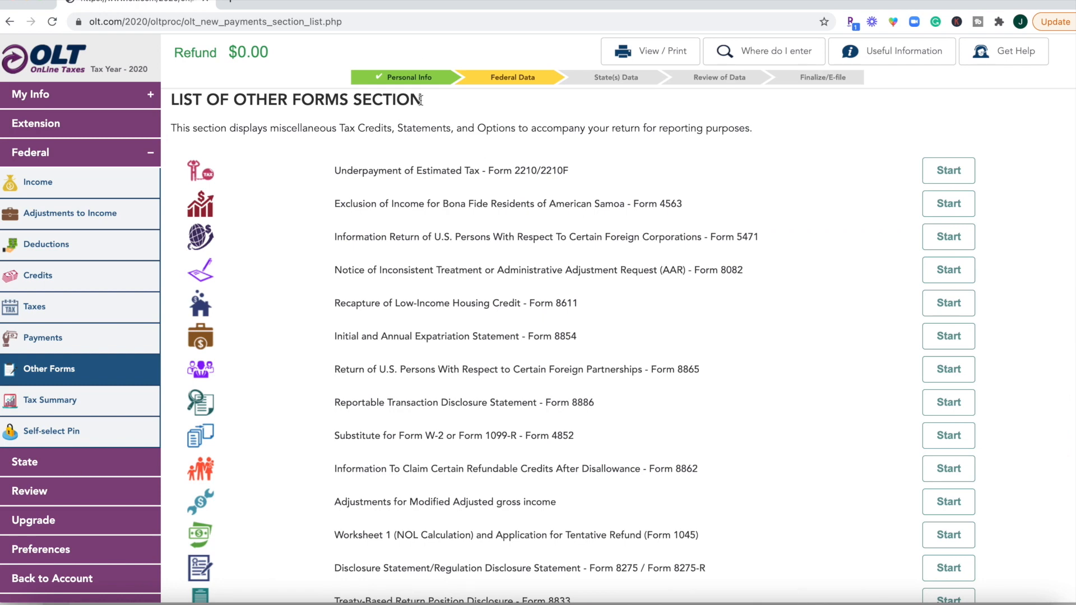
mouse_move(451, 109)
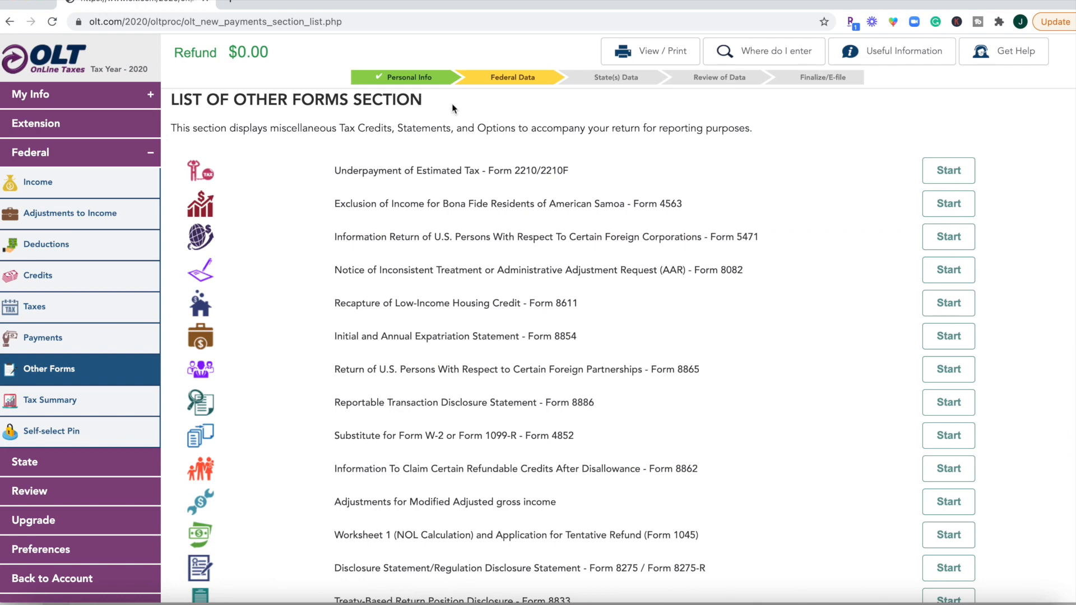
Leave every form on the Other Forms list unstarted and save to reach the W-2 Summary
scroll(down, 3)
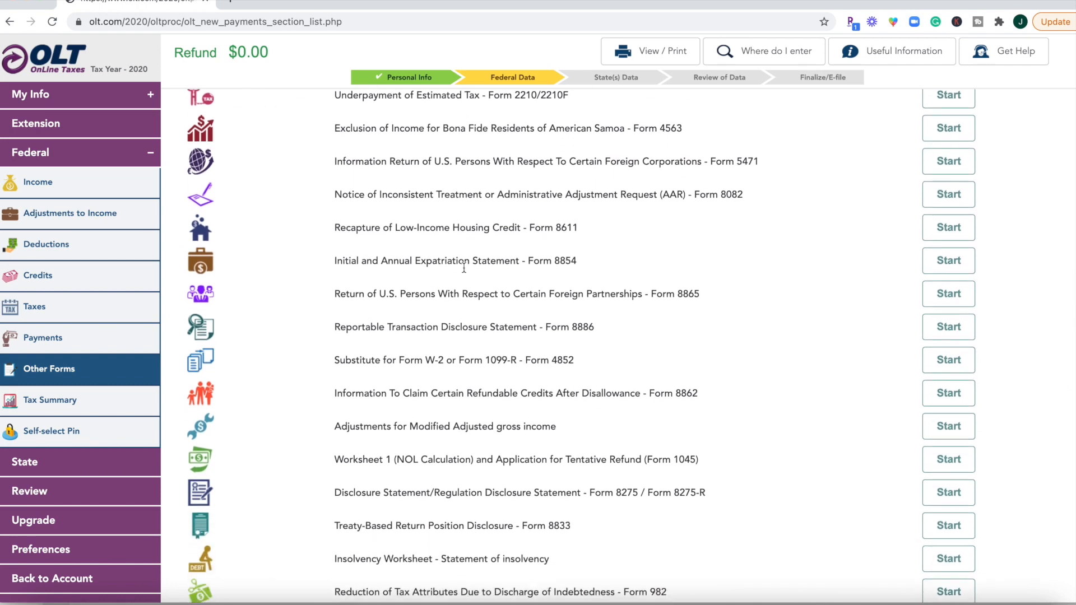
scroll(down, 3)
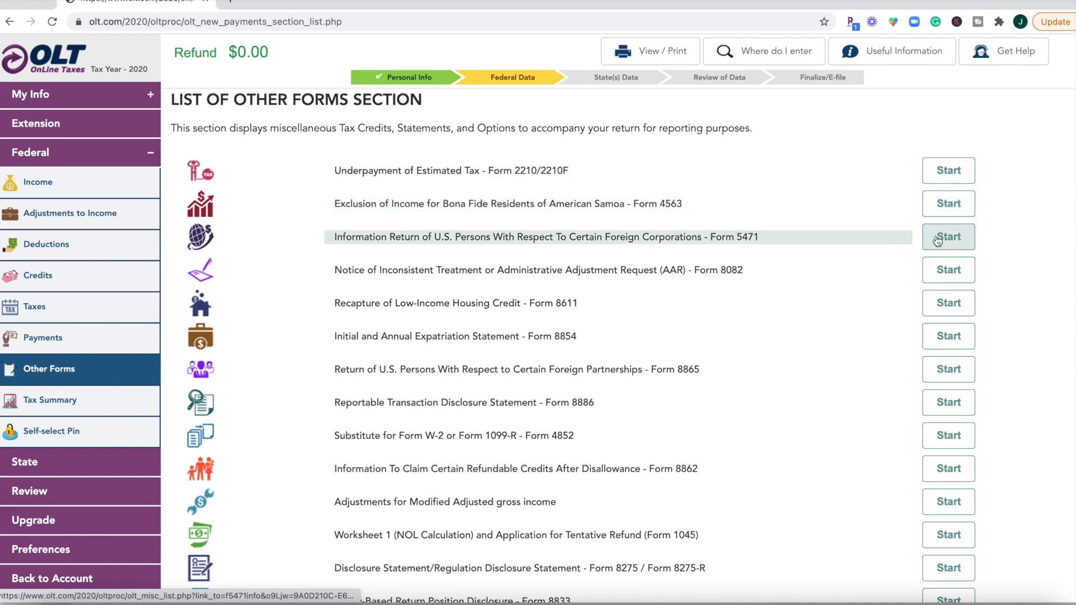
scroll(down, 3)
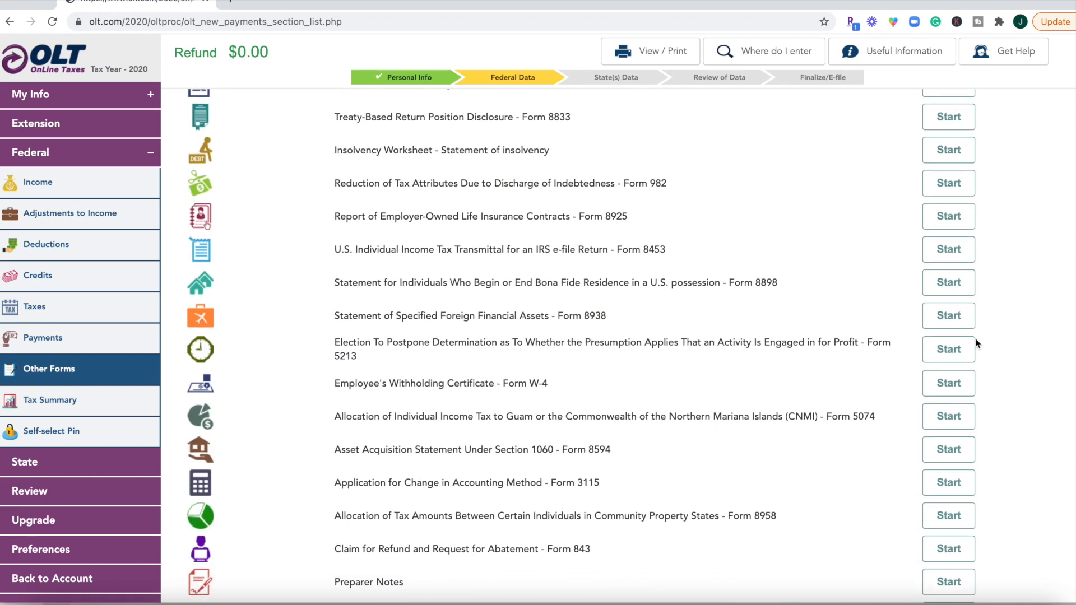
scroll(down, 3)
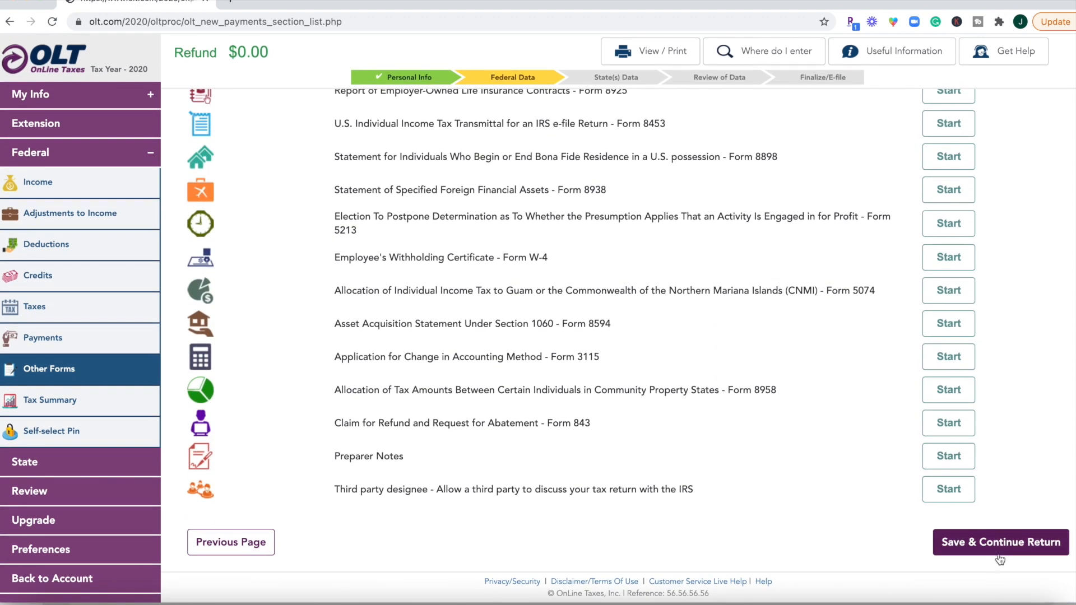
mouse_move(495, 127)
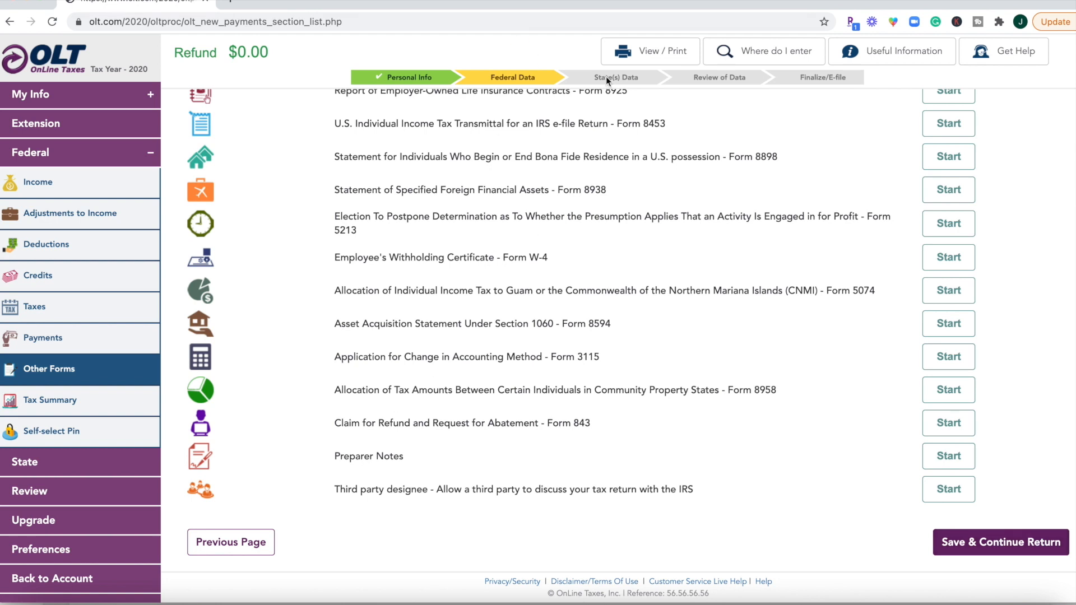
mouse_move(175, 597)
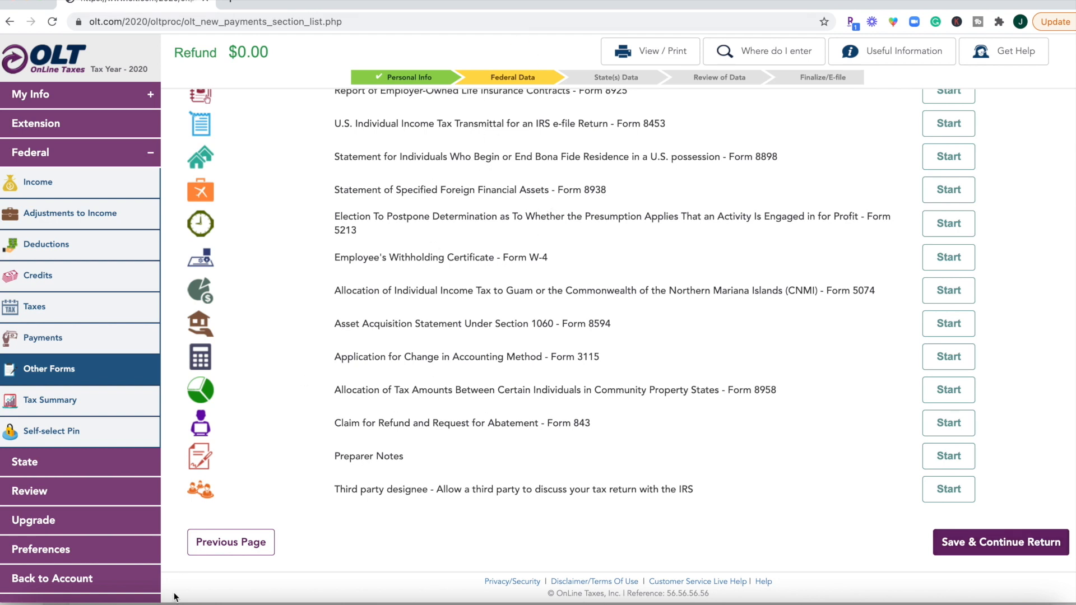
mouse_move(652, 286)
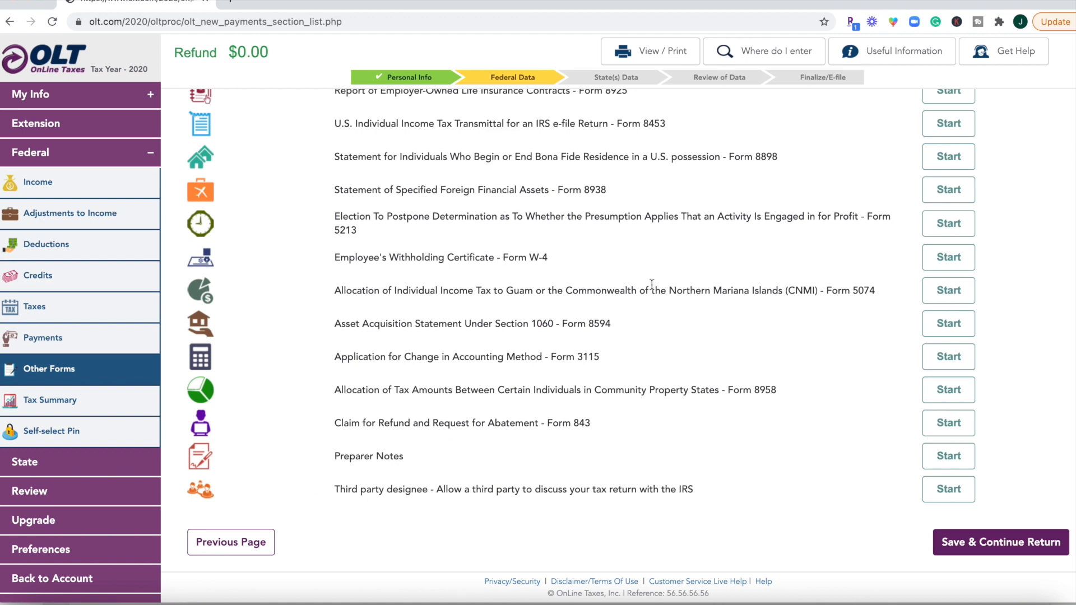
mouse_move(838, 482)
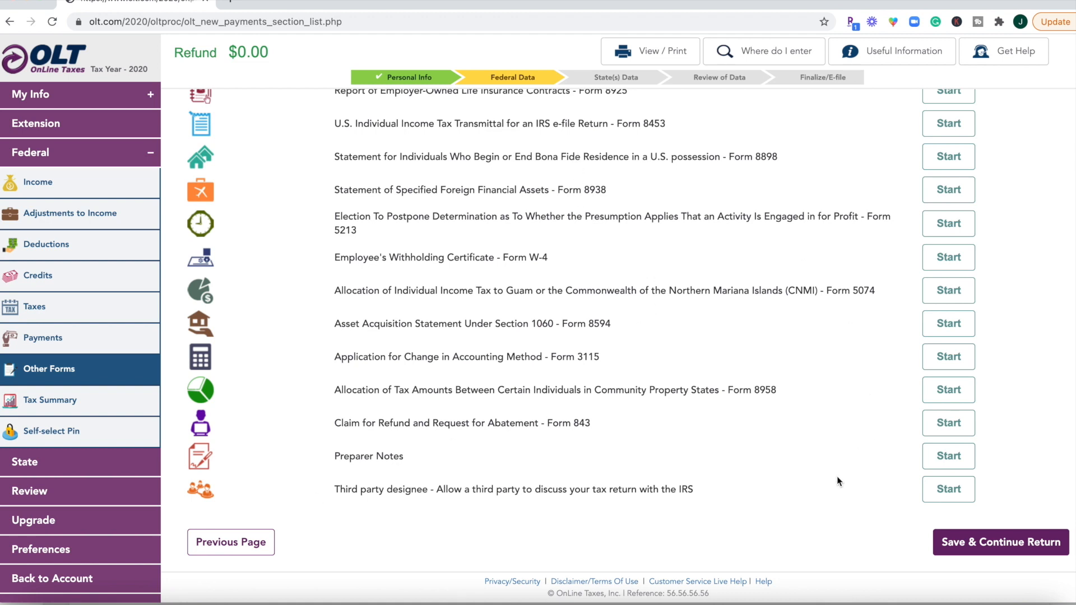
mouse_move(727, 160)
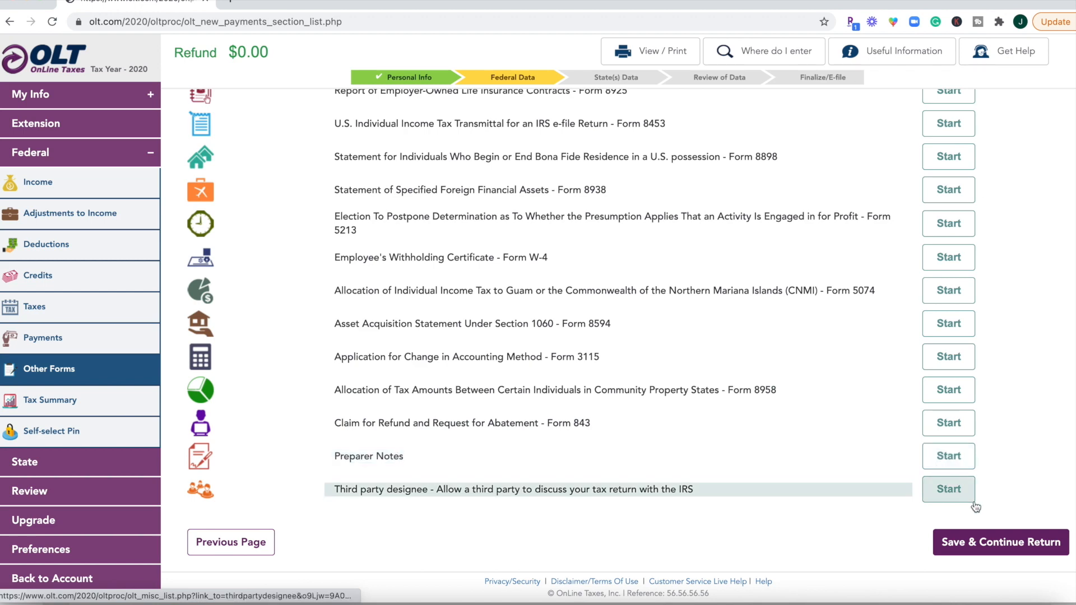
click(999, 542)
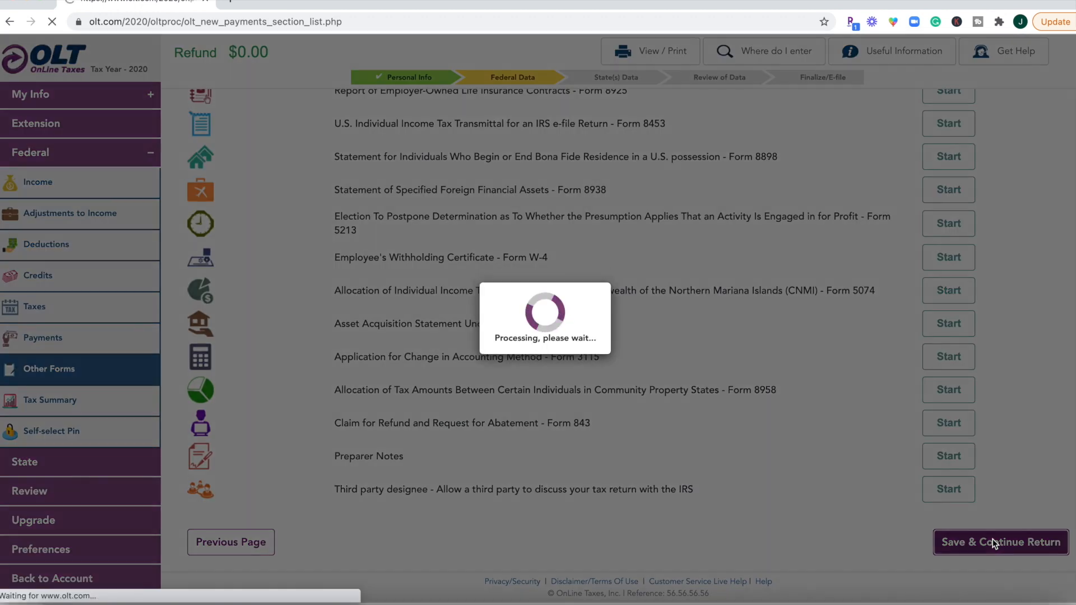
click(998, 543)
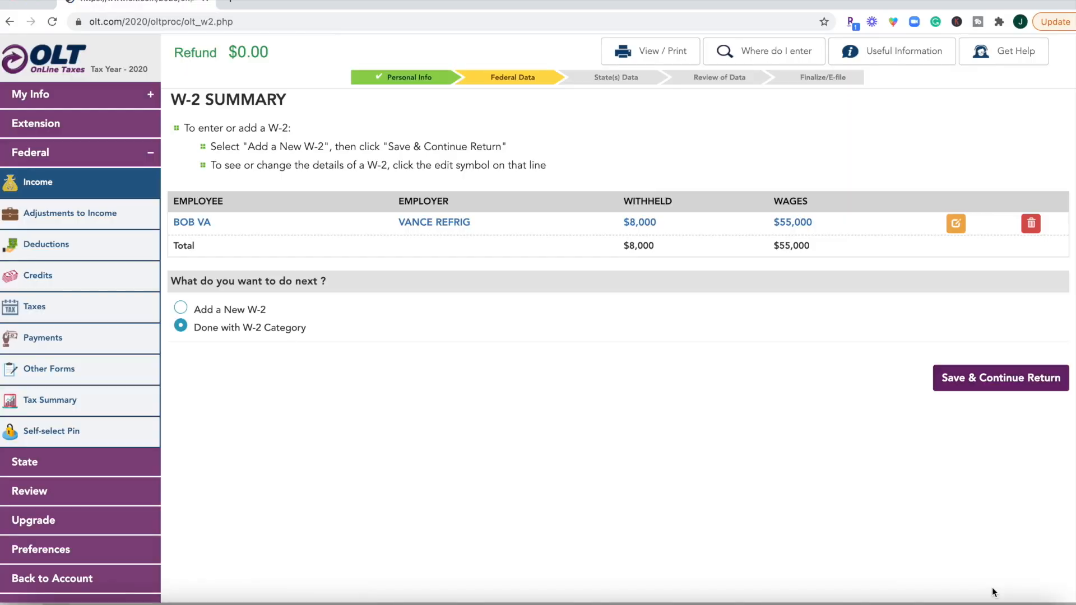
Mark the W-2 category done and finish the Income Summary showing $55,000 wages and a $2,832 refund
click(1000, 377)
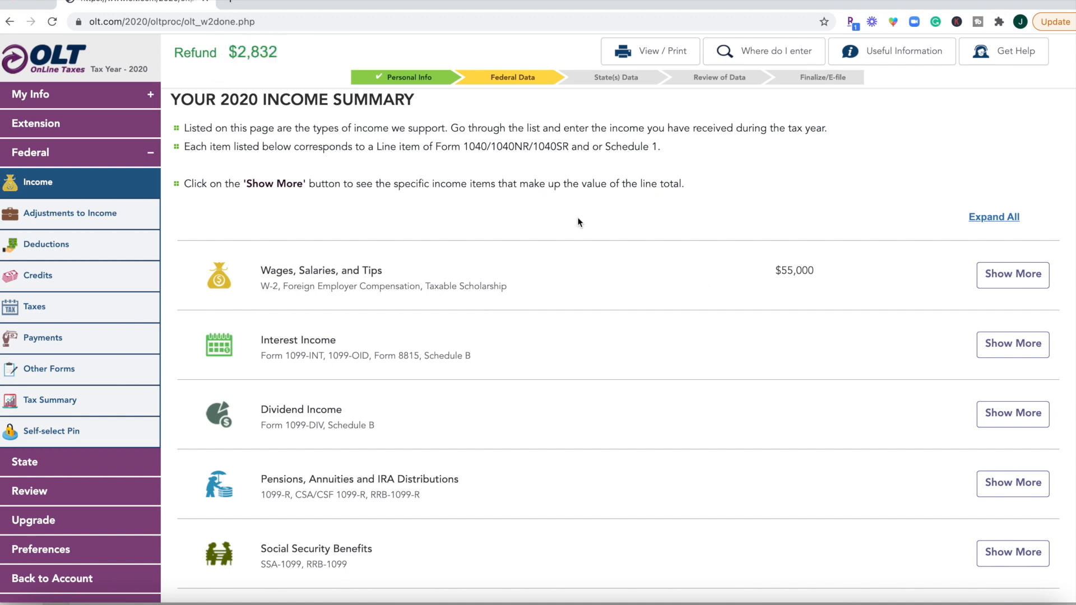
scroll(down, 3)
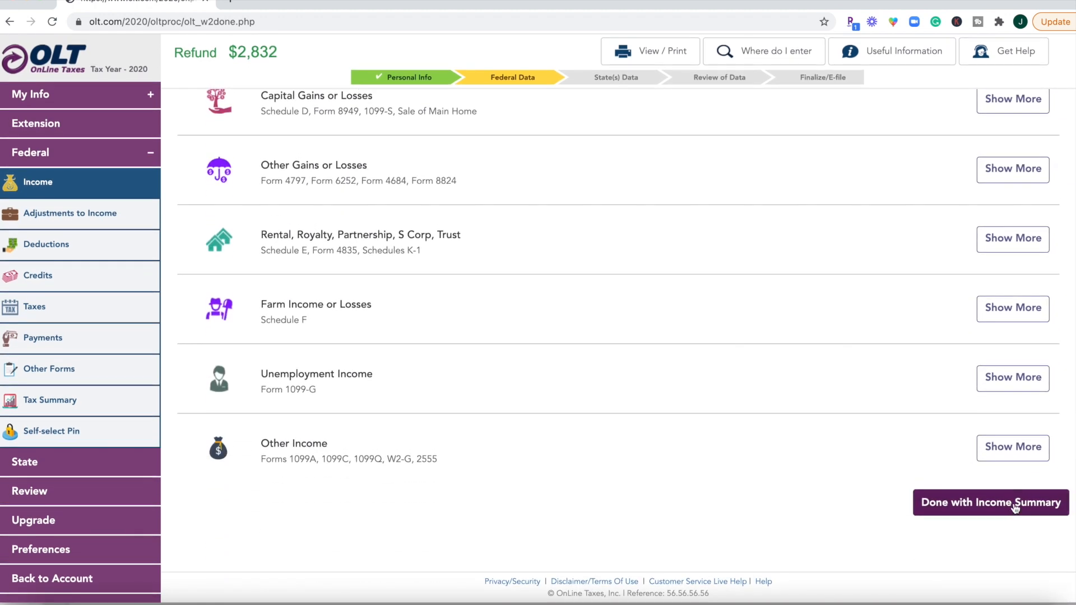
click(990, 502)
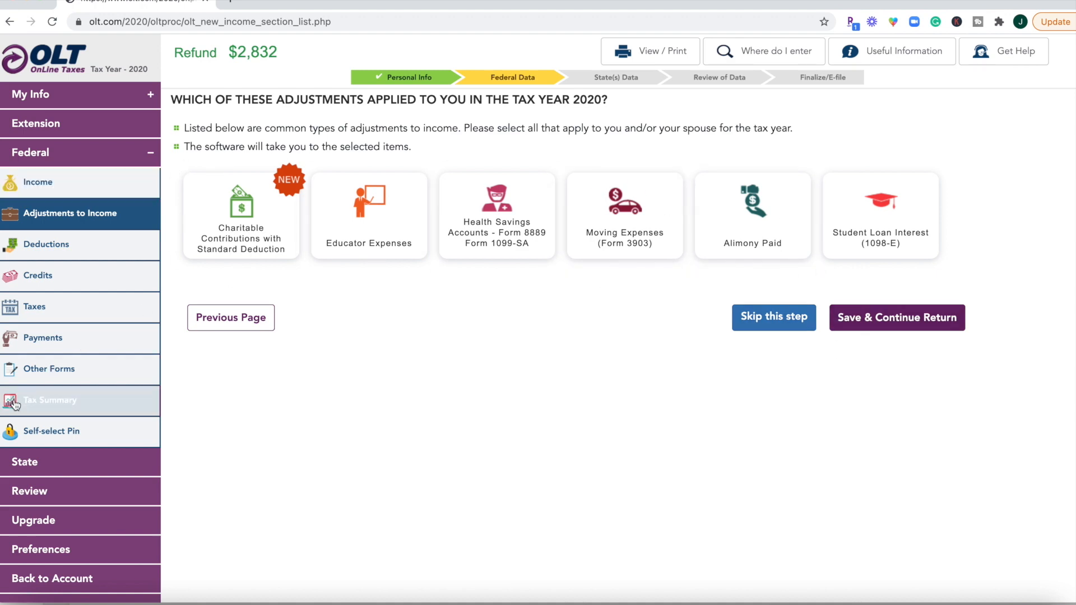
View the federal Tax Summary and the Credits section from the sidebar
click(50, 400)
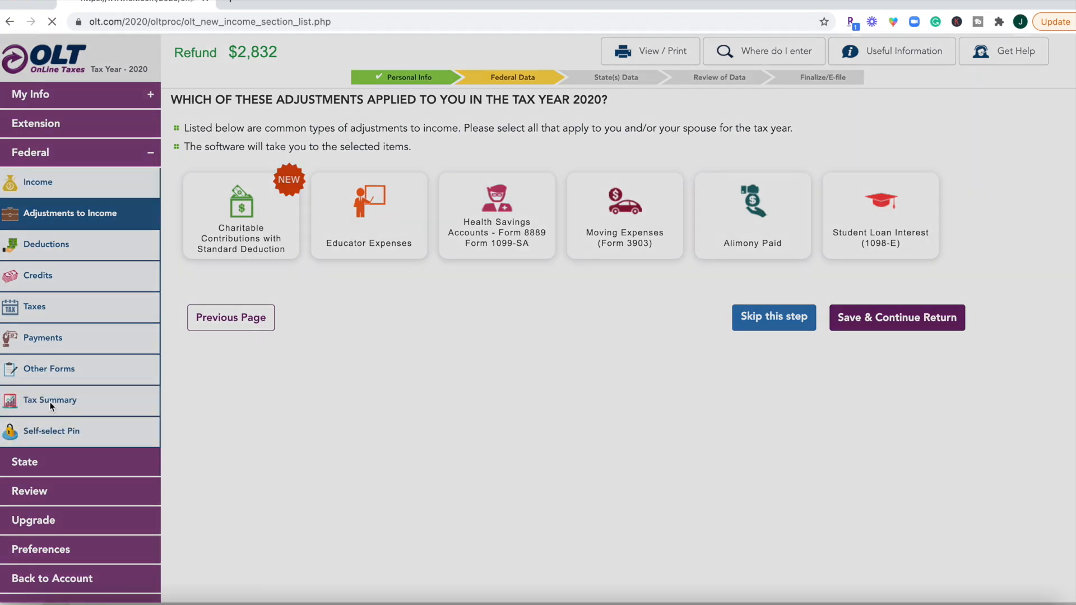
click(51, 400)
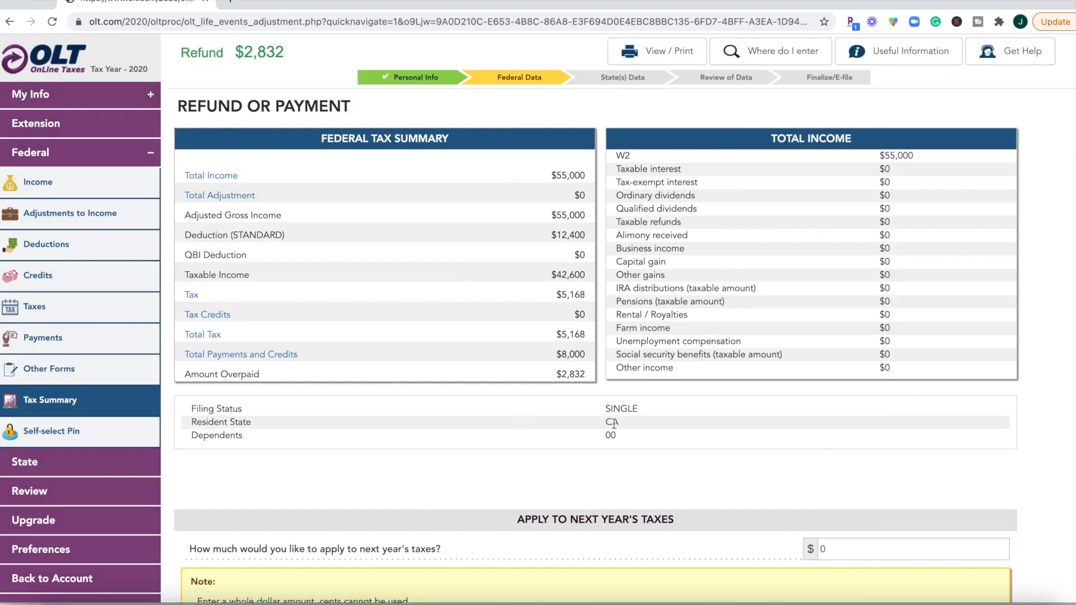
mouse_move(347, 359)
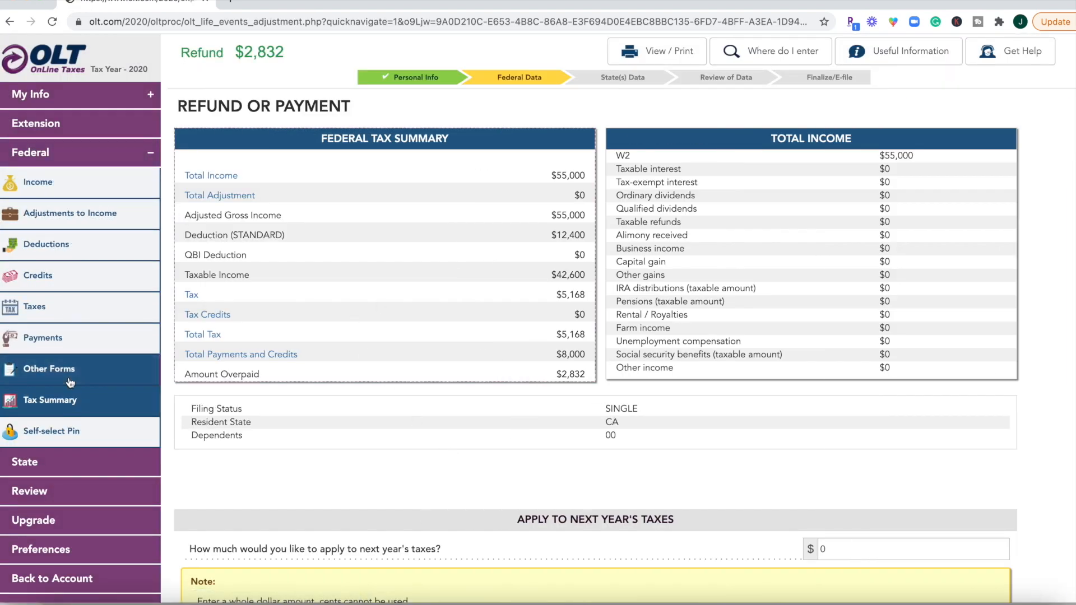
click(48, 369)
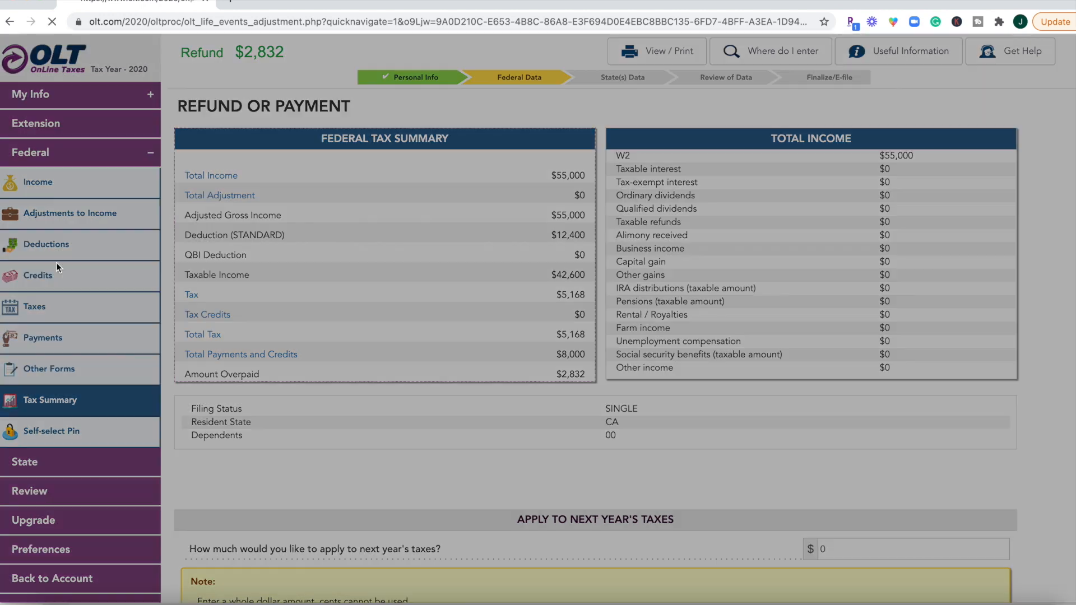
click(38, 275)
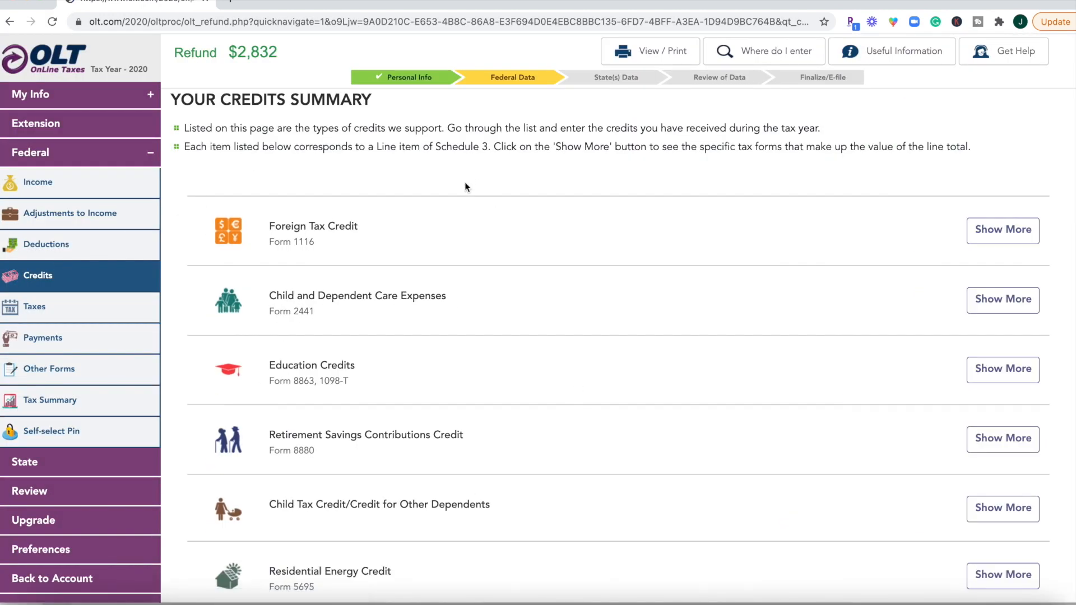
mouse_move(50, 400)
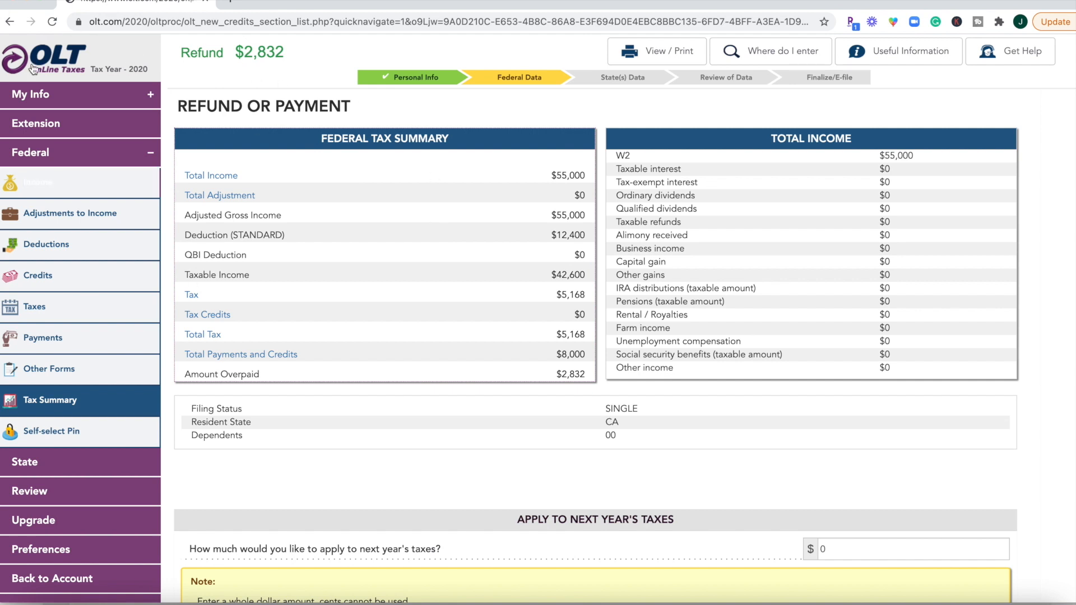
Continue from the $2,832 overpaid summary, keeping direct deposit, to reach State Information
scroll(down, 3)
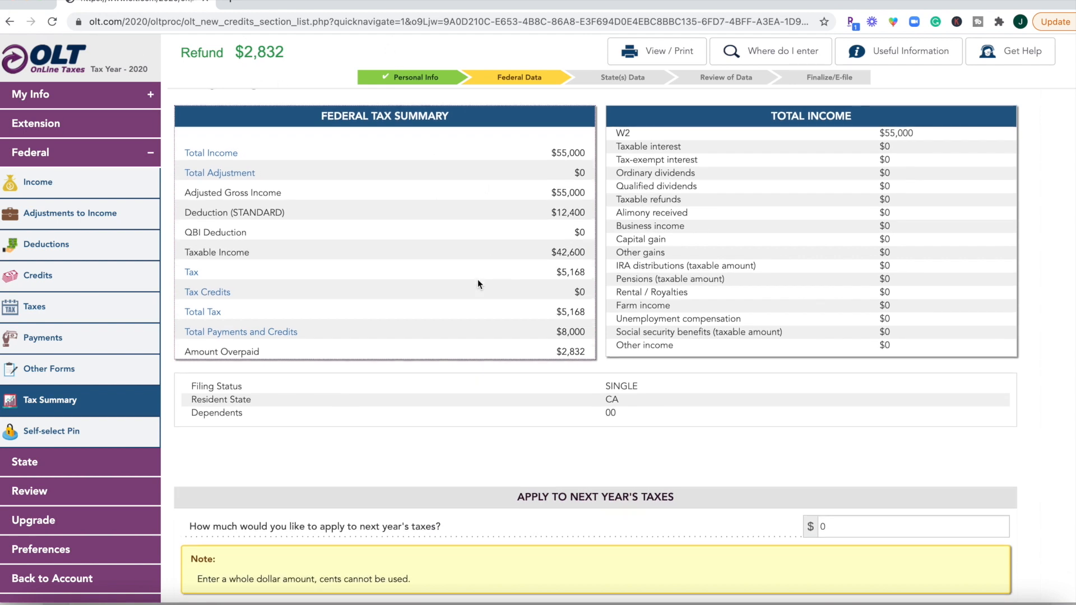
scroll(down, 3)
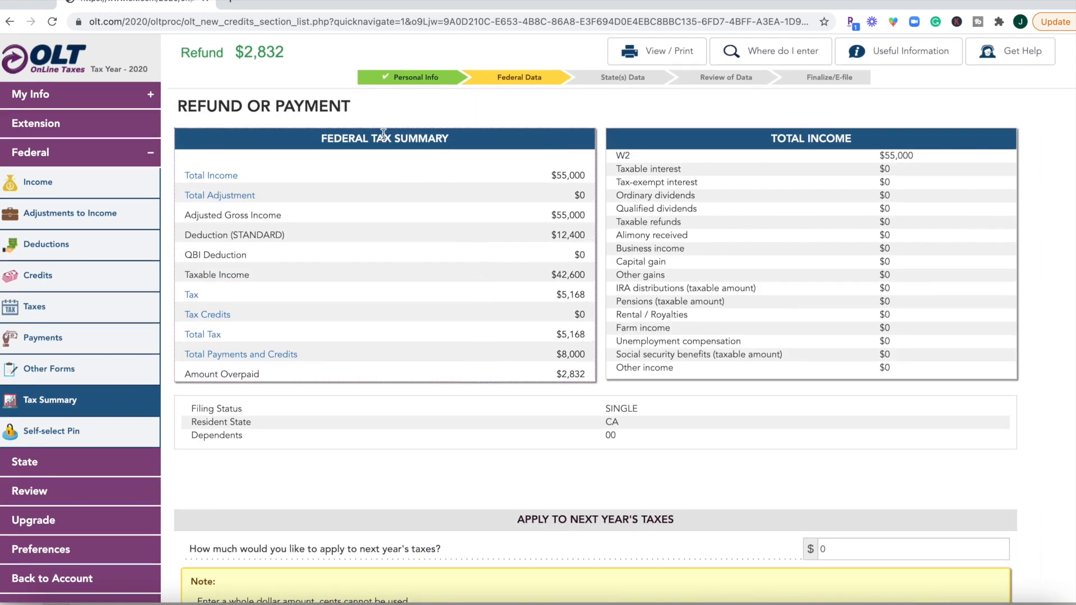
mouse_move(751, 267)
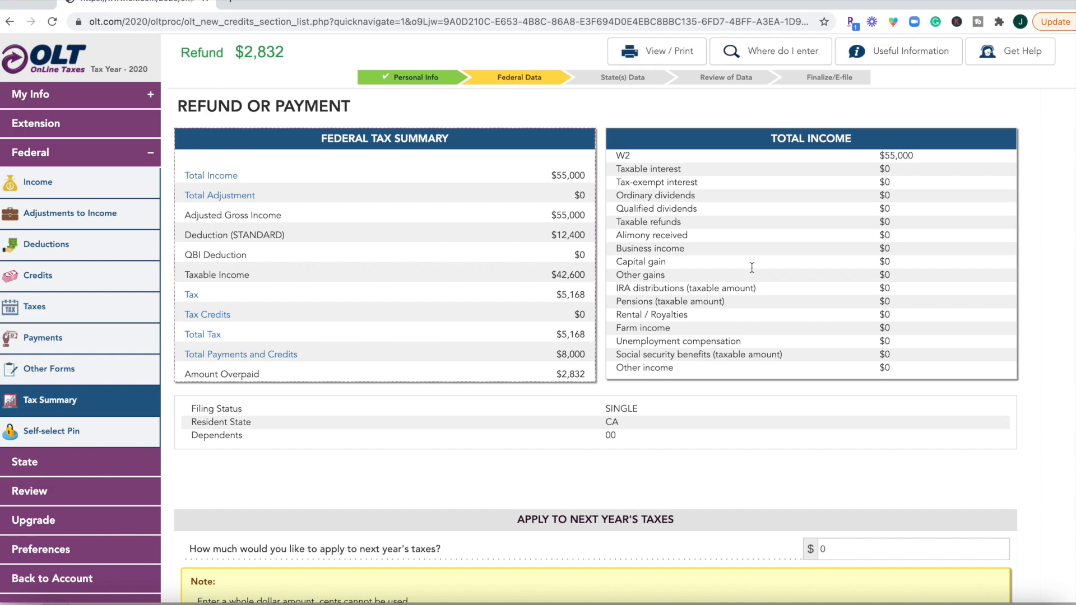
scroll(down, 3)
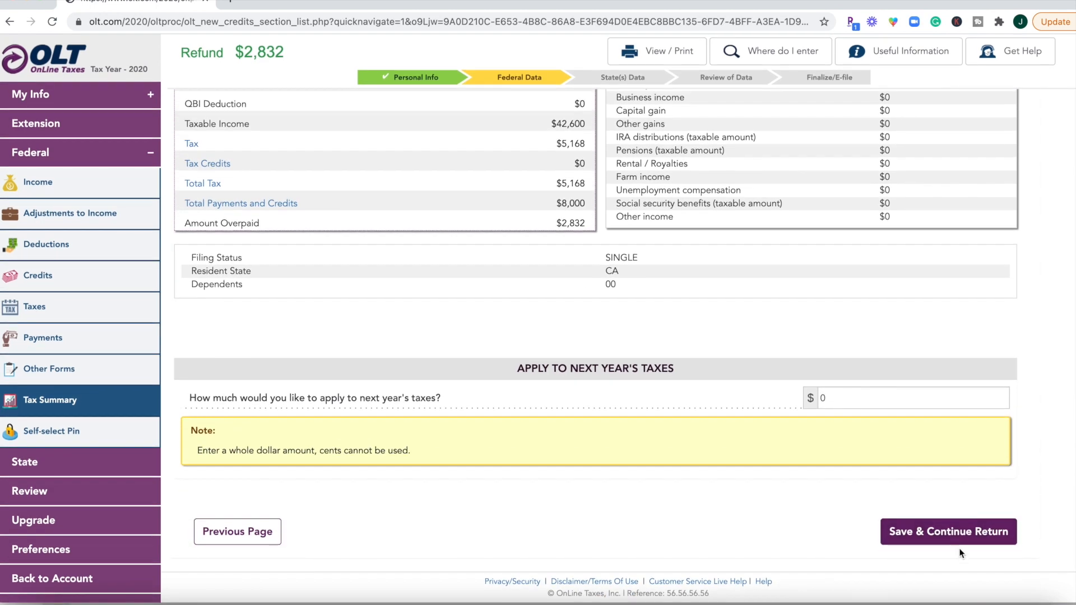
click(948, 531)
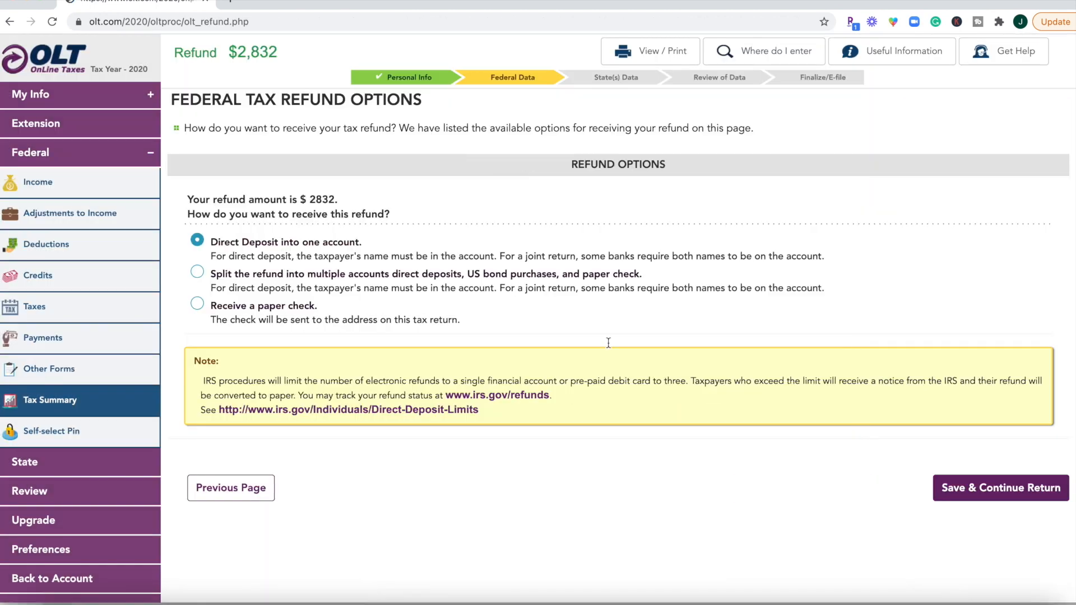
click(998, 487)
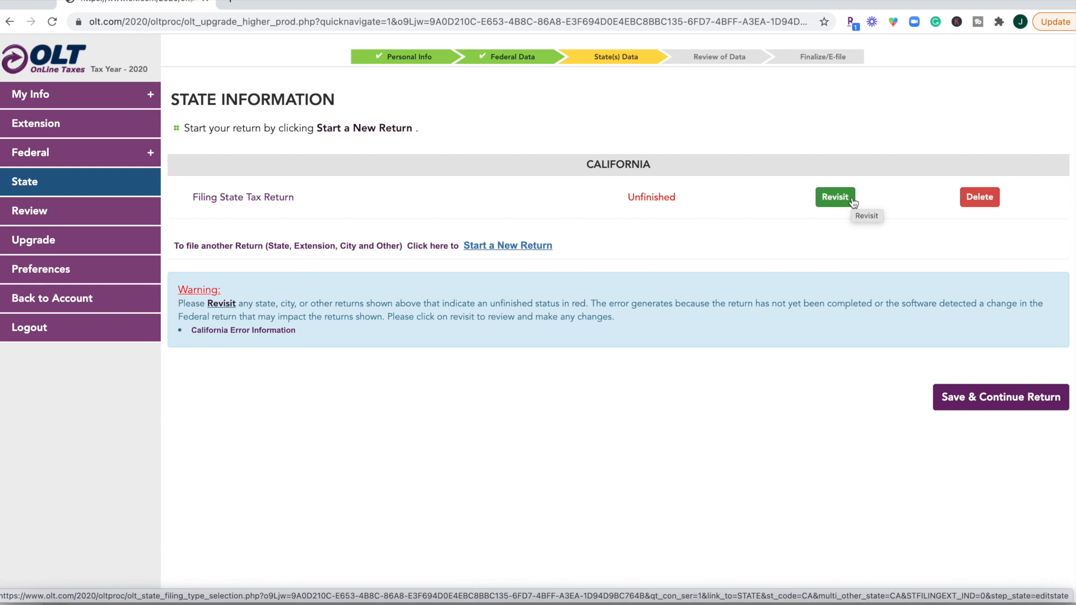
Revisit the California return, pass its checklist and answer No to part-year residency so it shows Ready to E-file
click(834, 198)
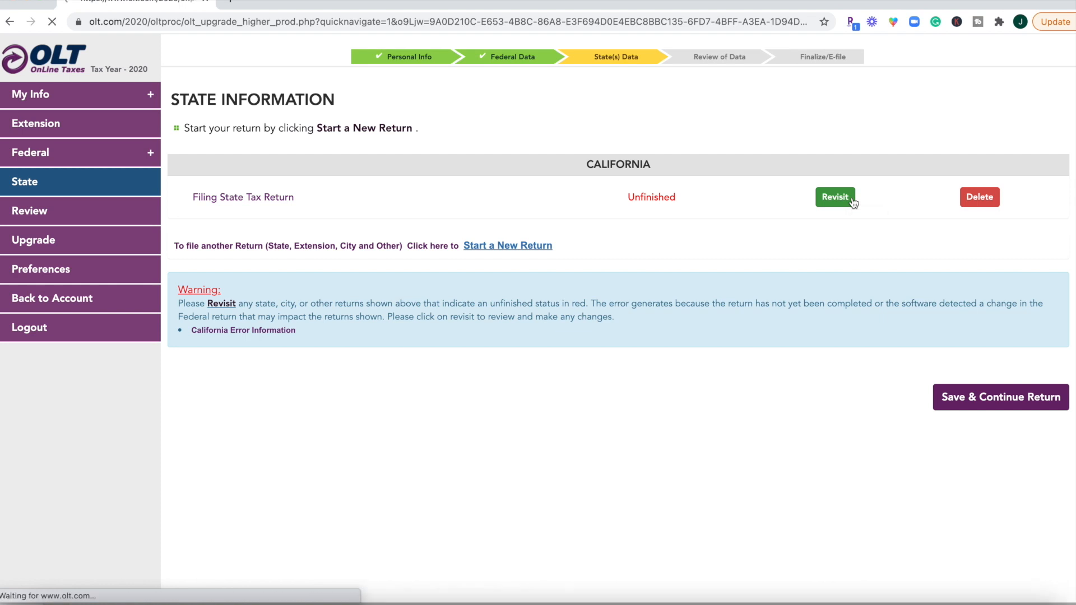
click(834, 197)
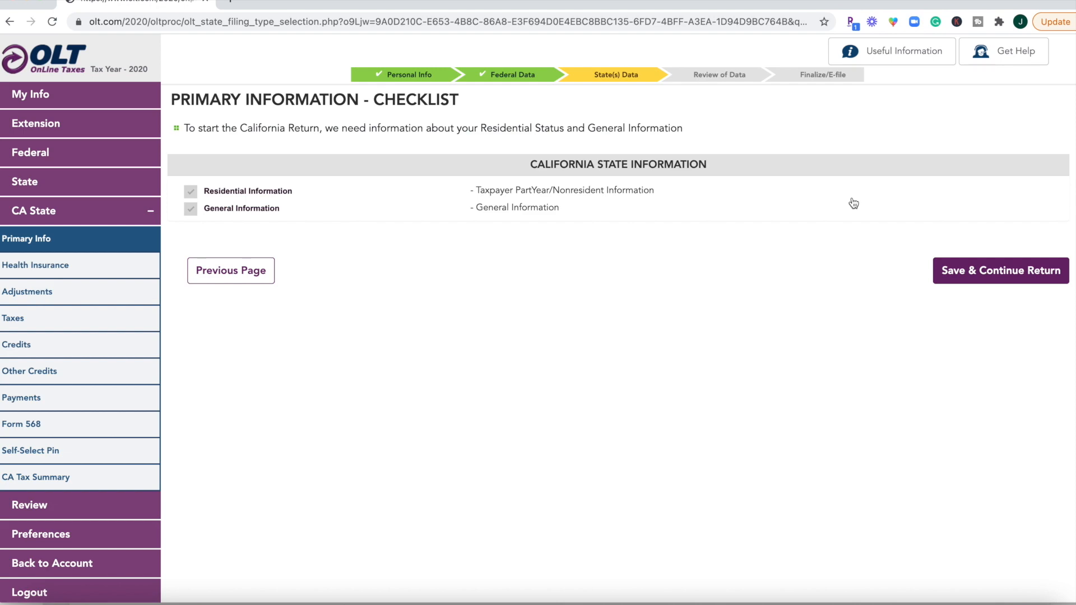
click(1000, 270)
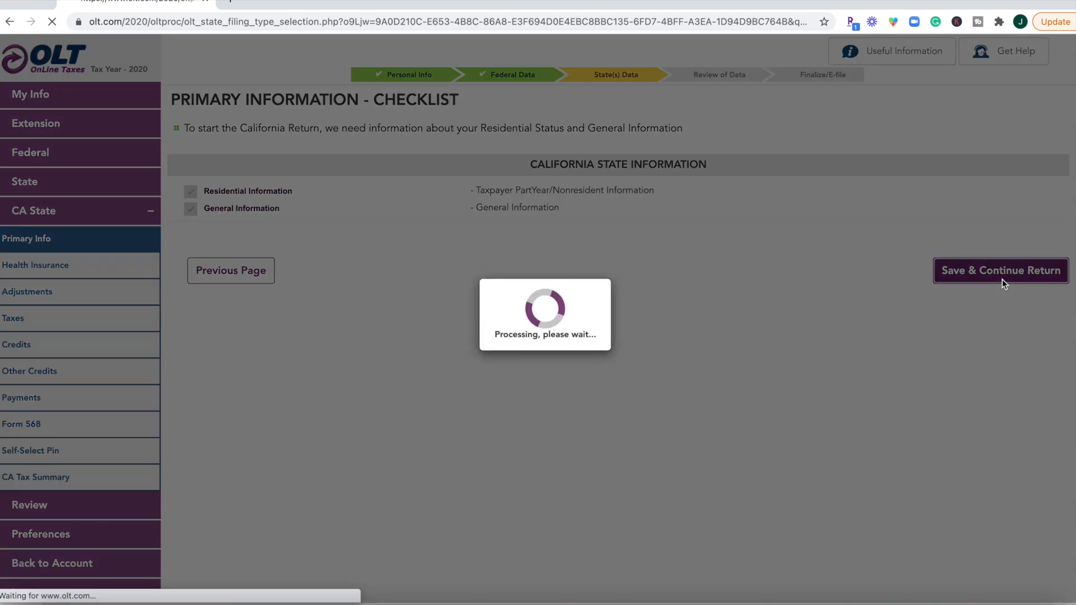
click(1000, 270)
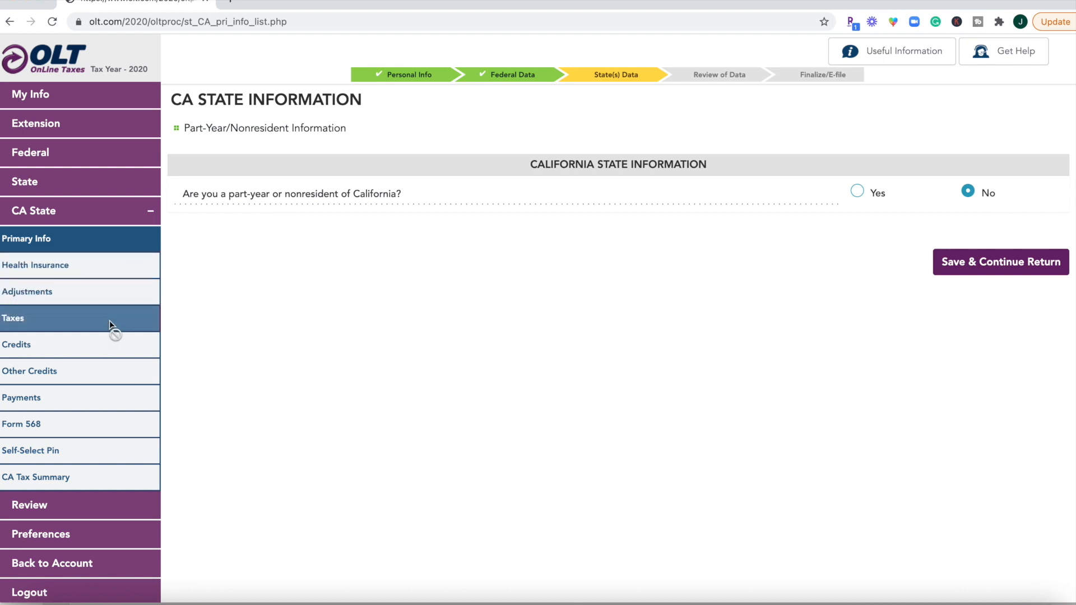
mouse_move(105, 268)
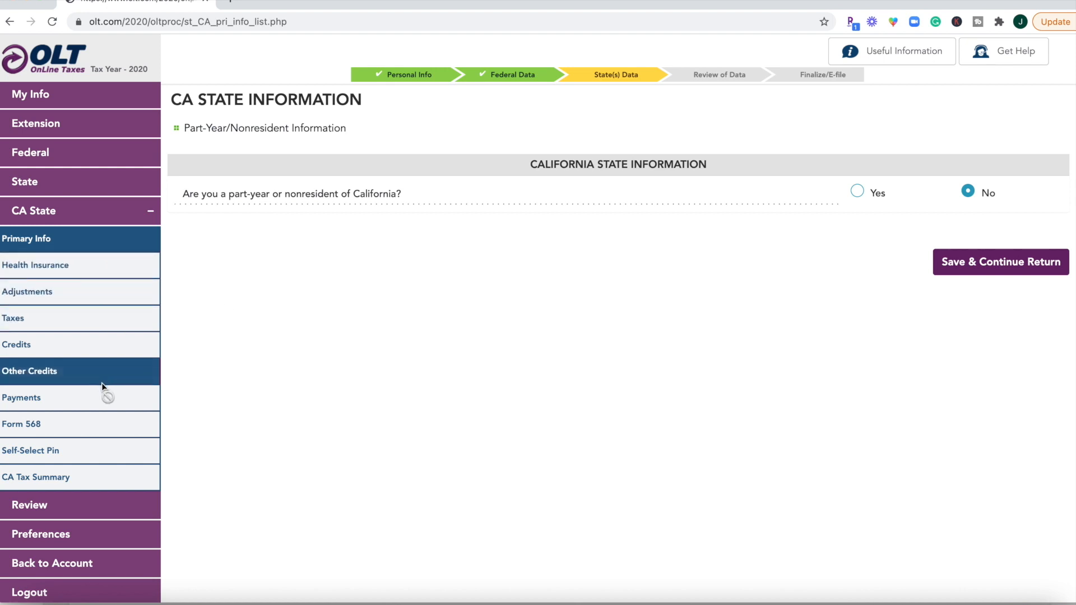
mouse_move(74, 287)
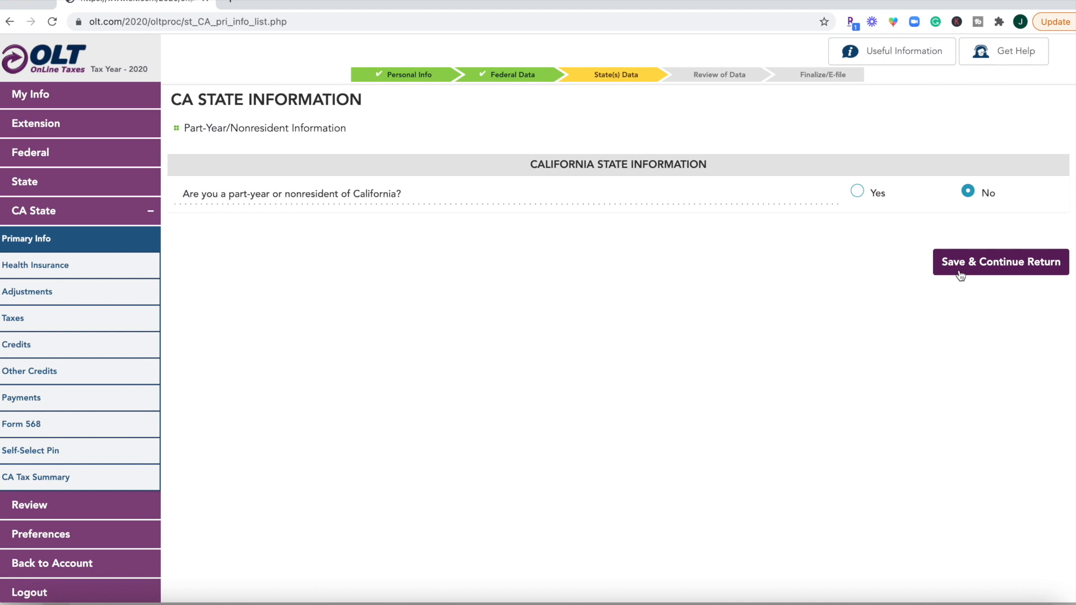
click(999, 261)
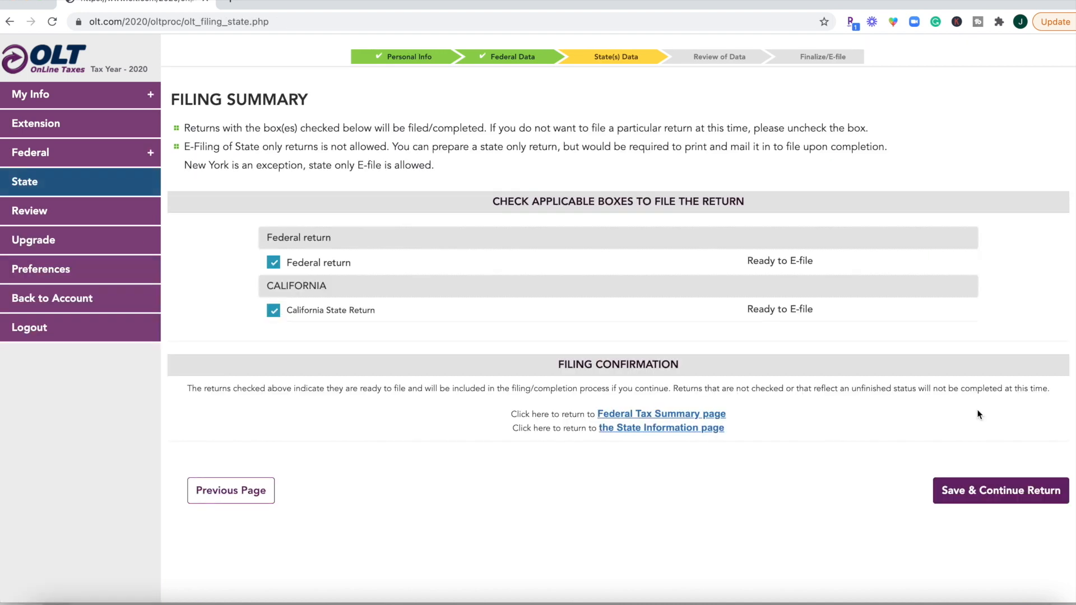